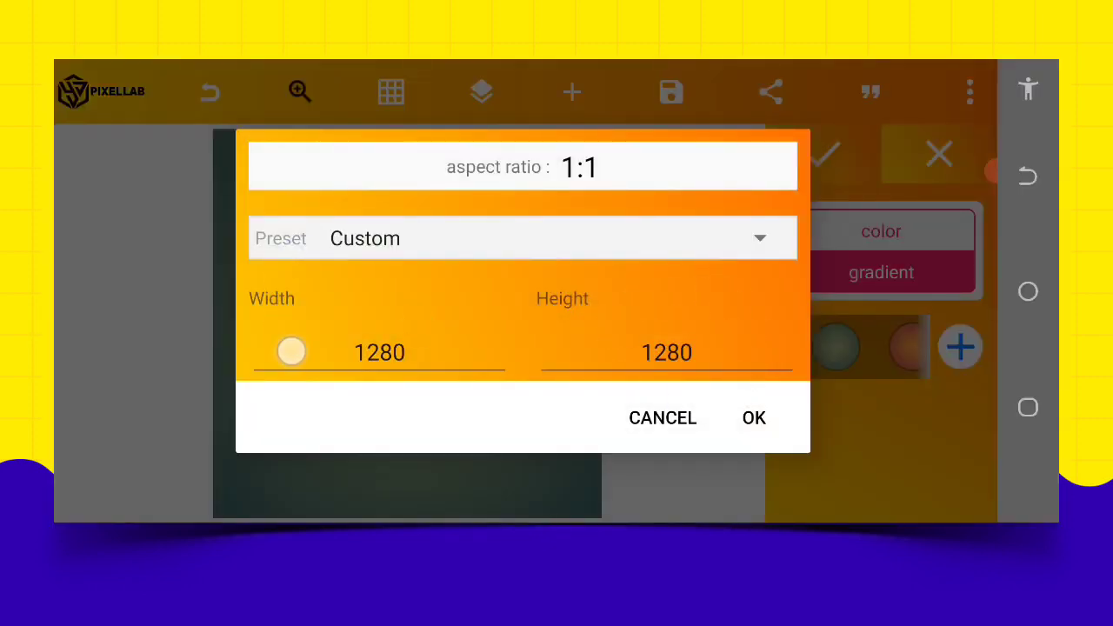
# - Confirm the 1280×1280 canvas and insert the white plaster texture from the gallery
pyautogui.click(753, 418)
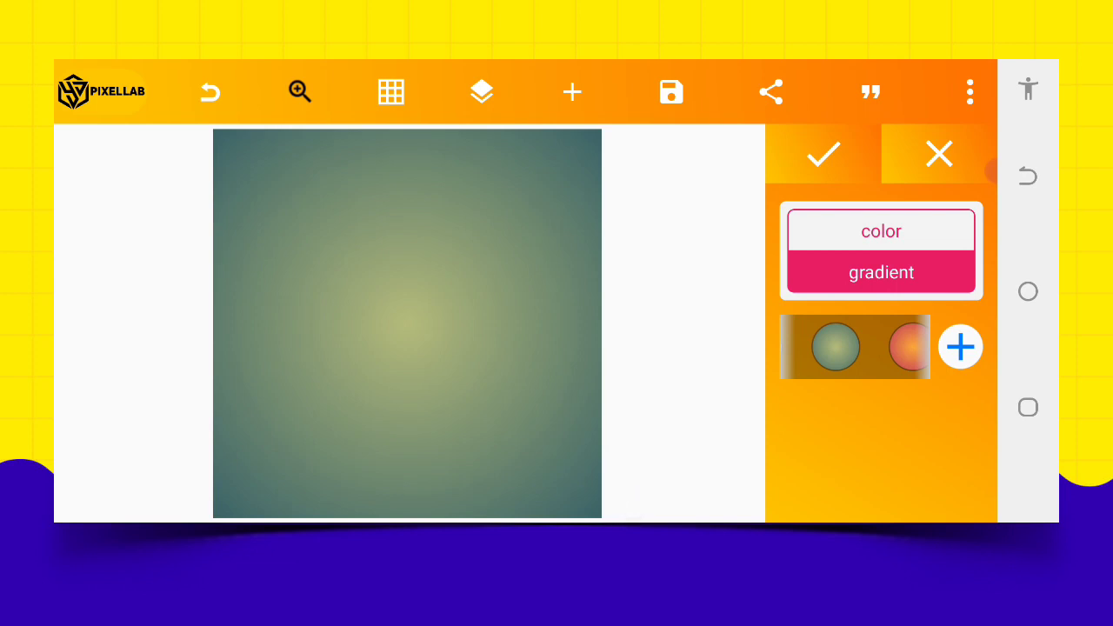
pyautogui.click(572, 92)
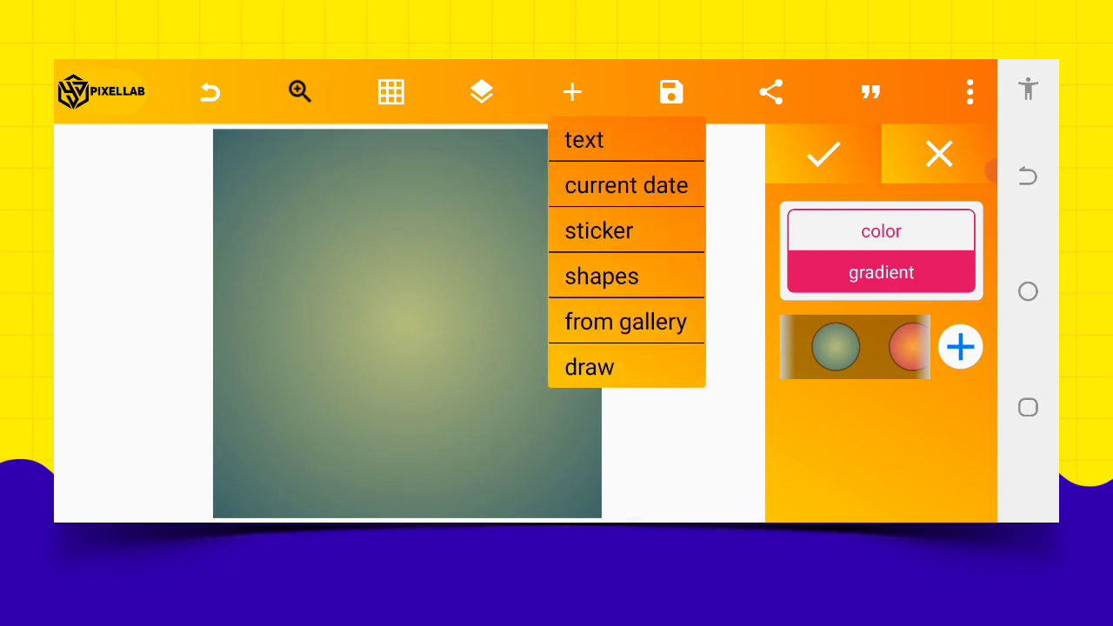
pyautogui.click(624, 321)
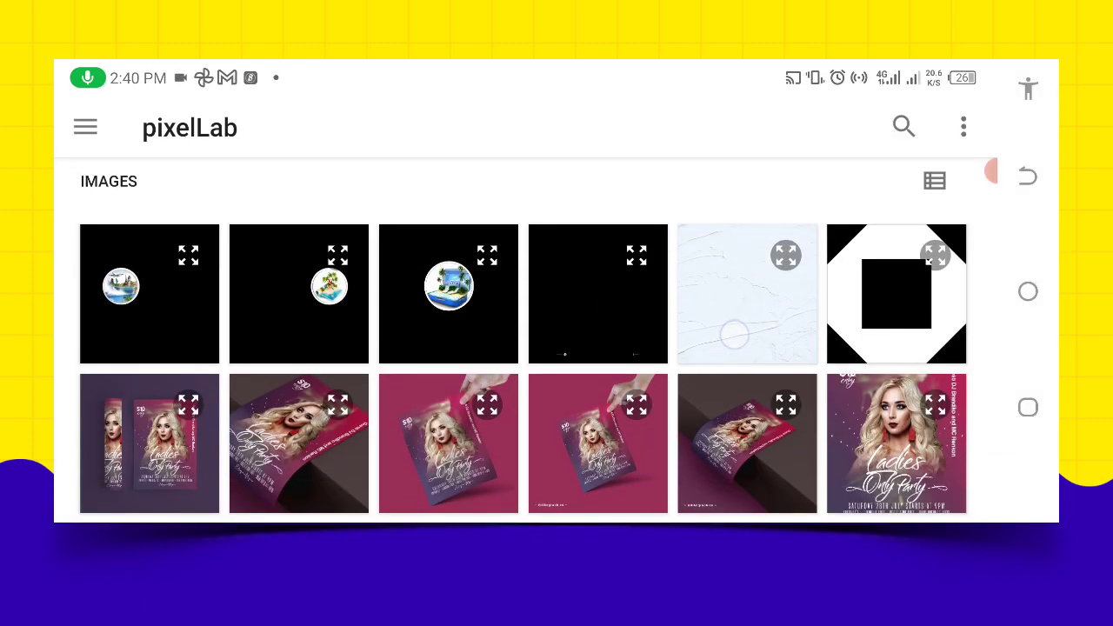
pyautogui.click(747, 293)
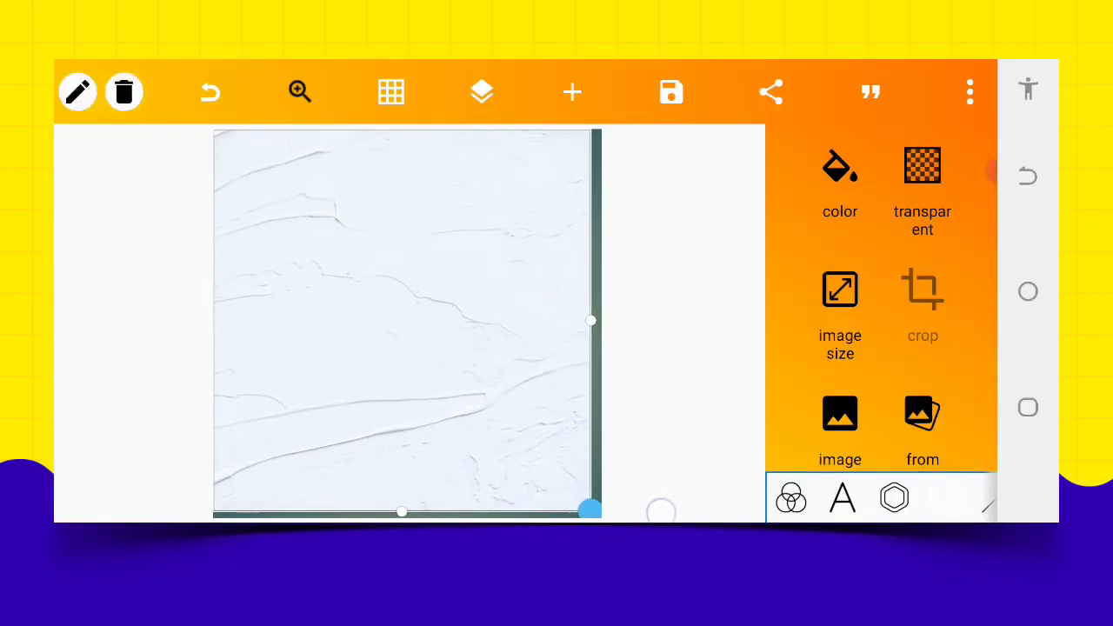
# - Make the plaster texture the background and resize it to fill the canvas
pyautogui.click(969, 91)
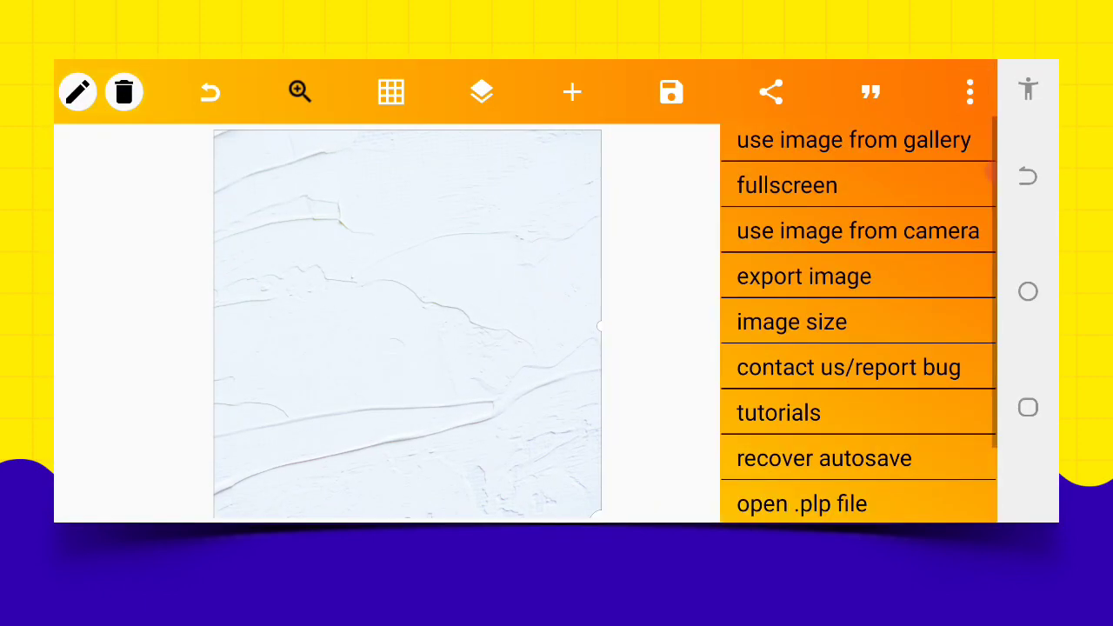
pyautogui.click(853, 140)
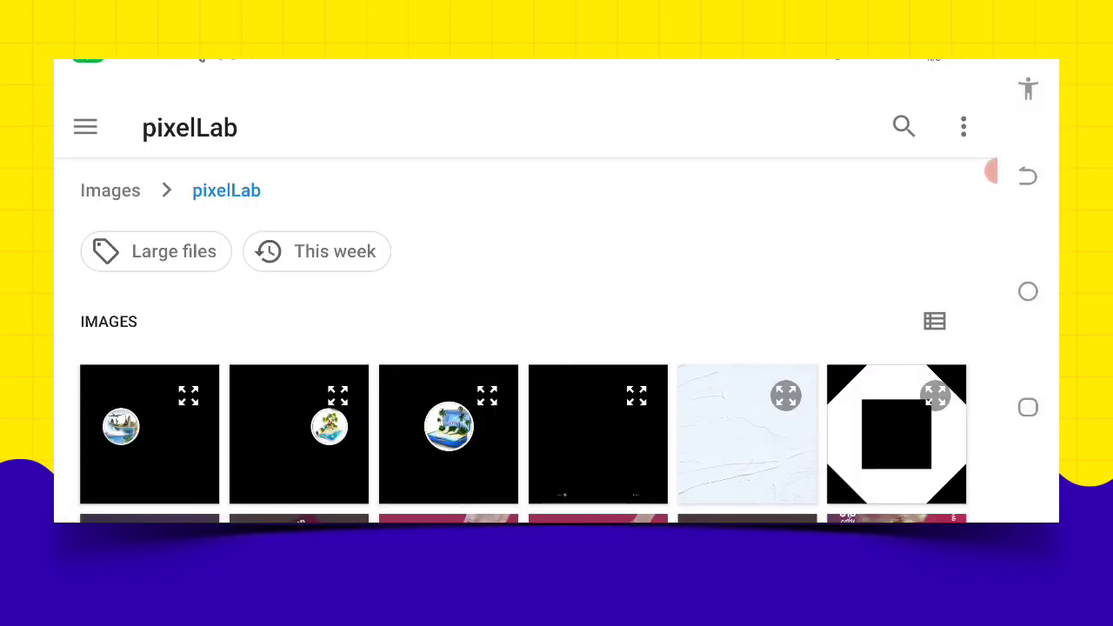
pyautogui.click(747, 434)
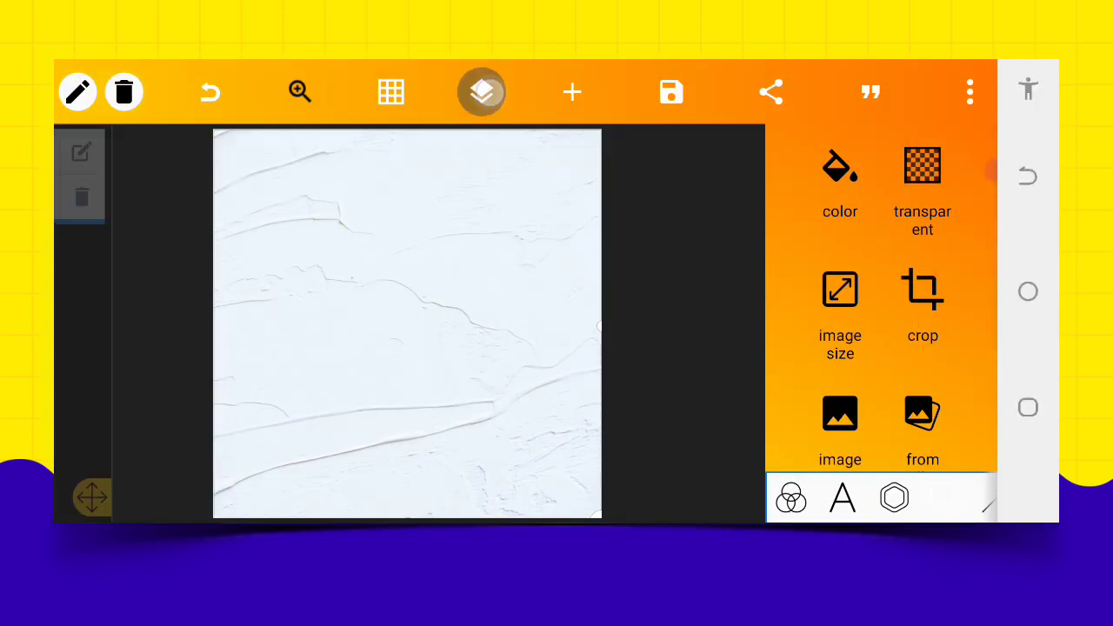
pyautogui.scroll(-3)
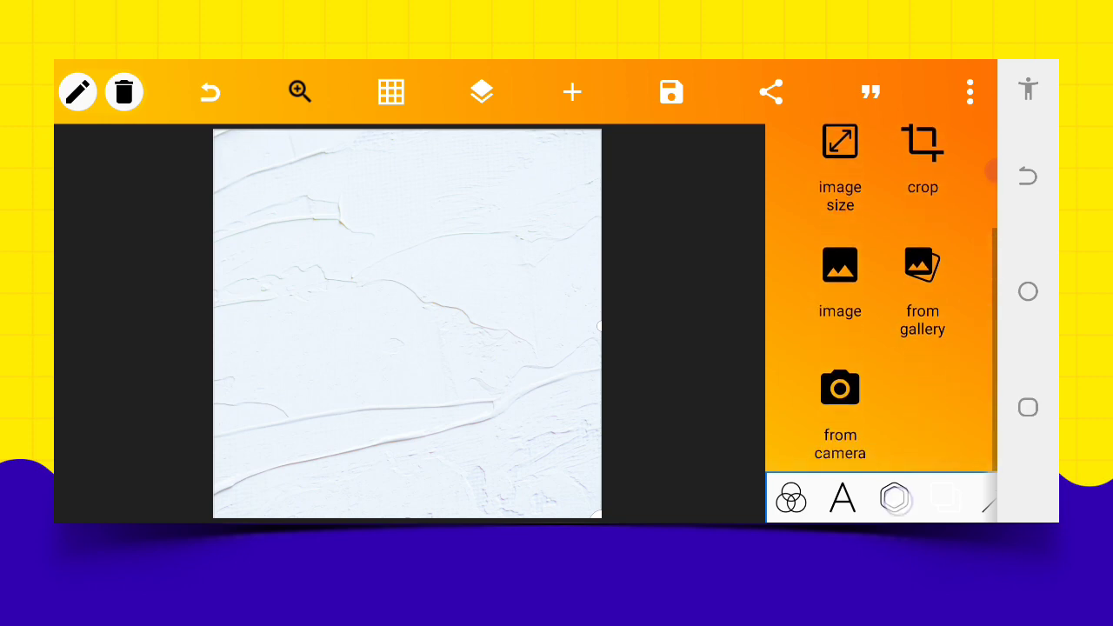
pyautogui.click(839, 141)
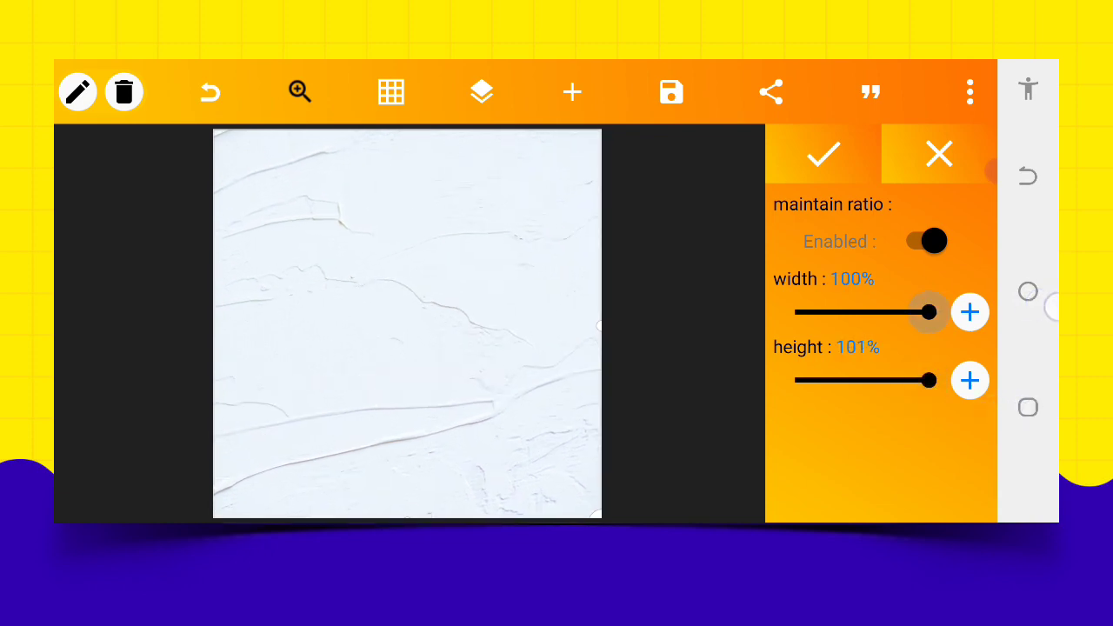
pyautogui.click(481, 91)
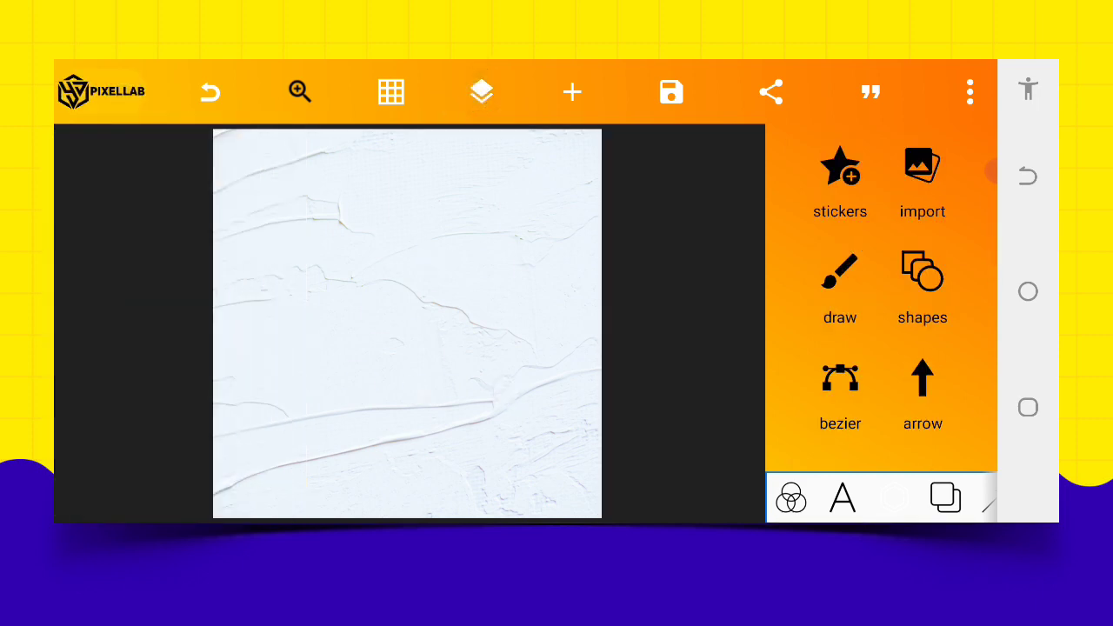
# - Import the blue wave header image and stretch it across the full poster width
pyautogui.click(572, 92)
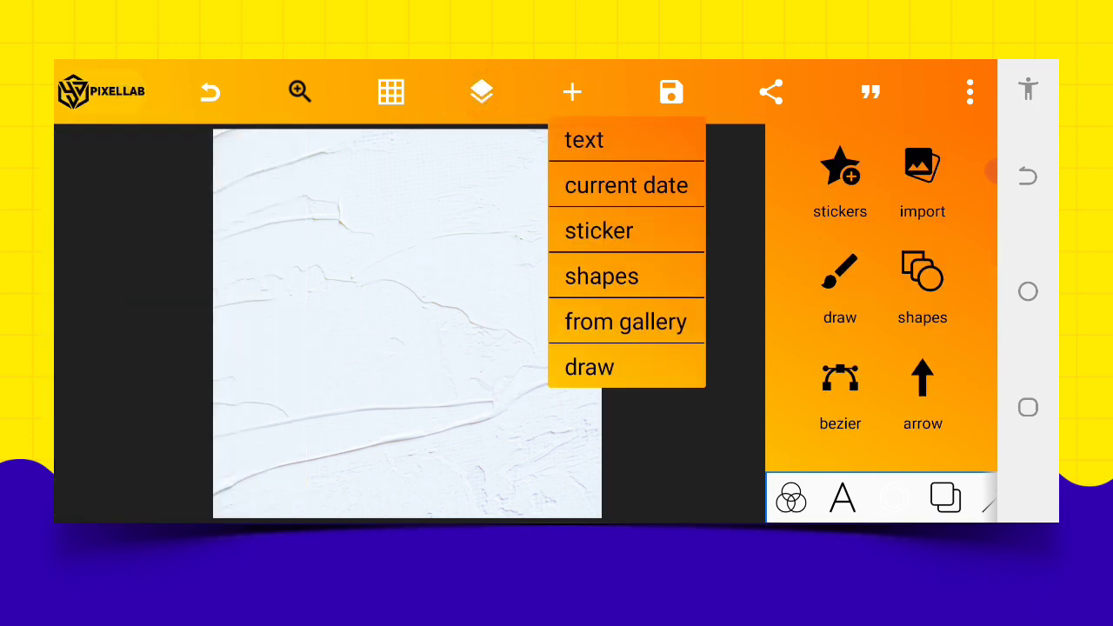
pyautogui.click(625, 321)
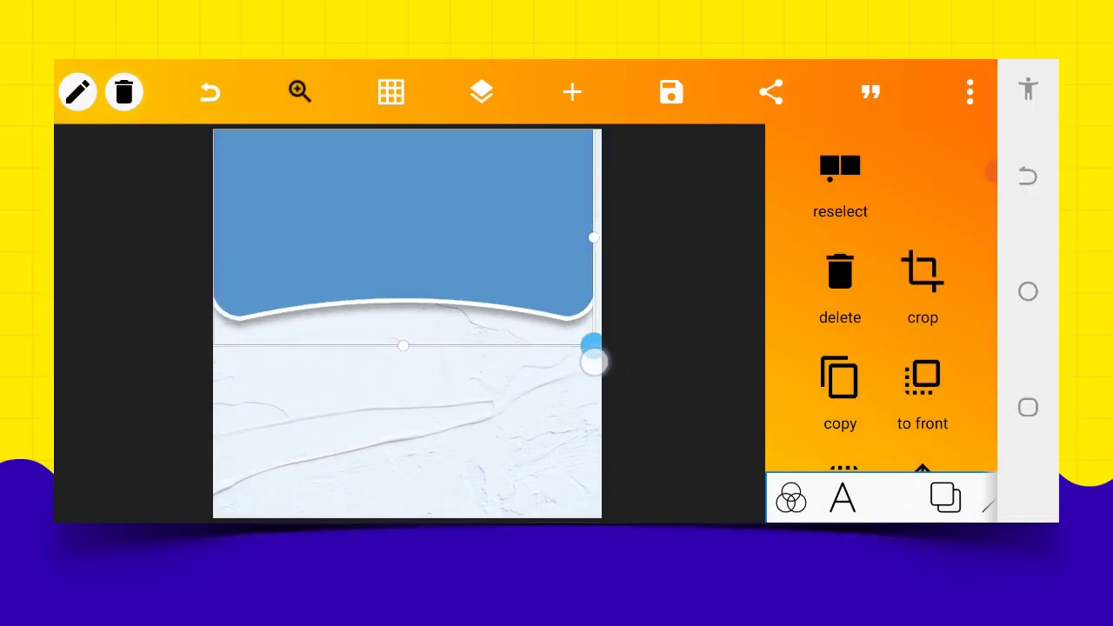
pyautogui.moveTo(594, 360); pyautogui.dragTo(558, 438)
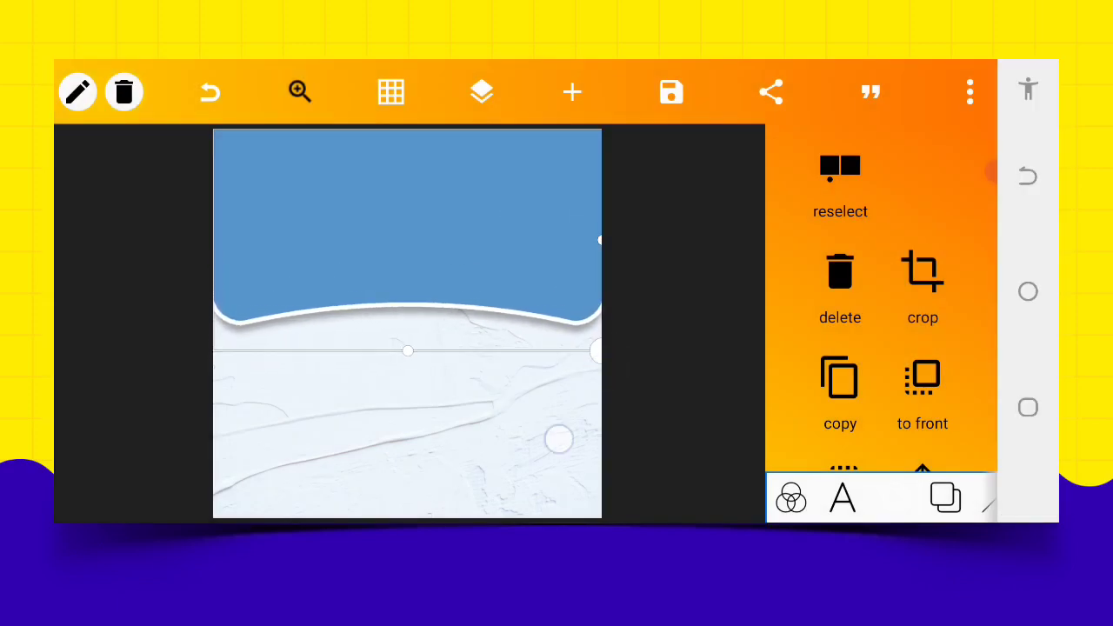
pyautogui.click(572, 91)
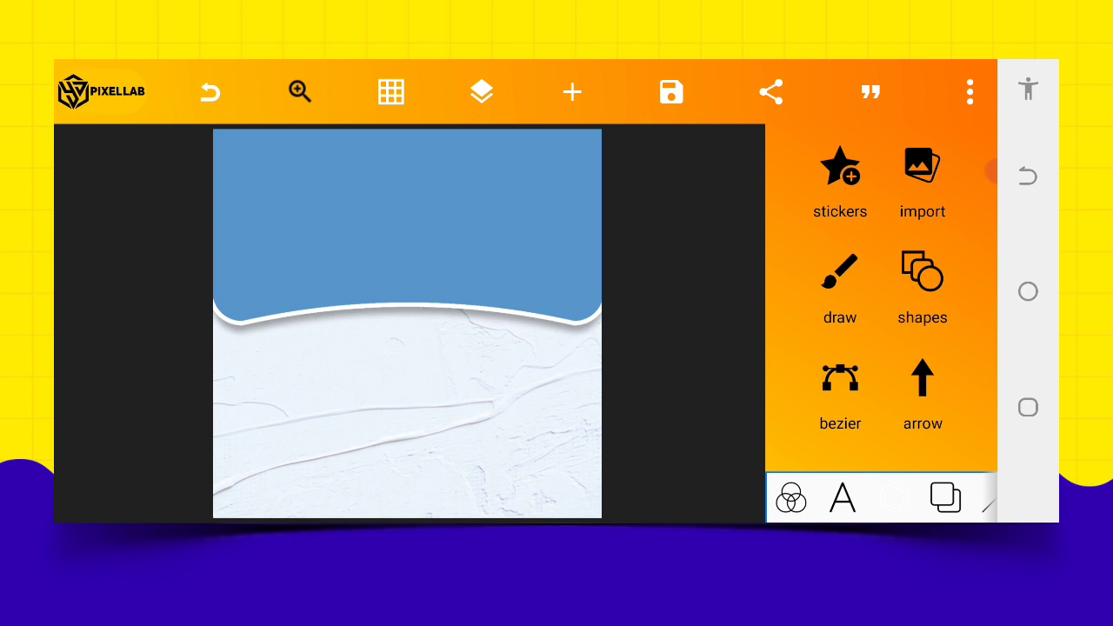
pyautogui.click(572, 92)
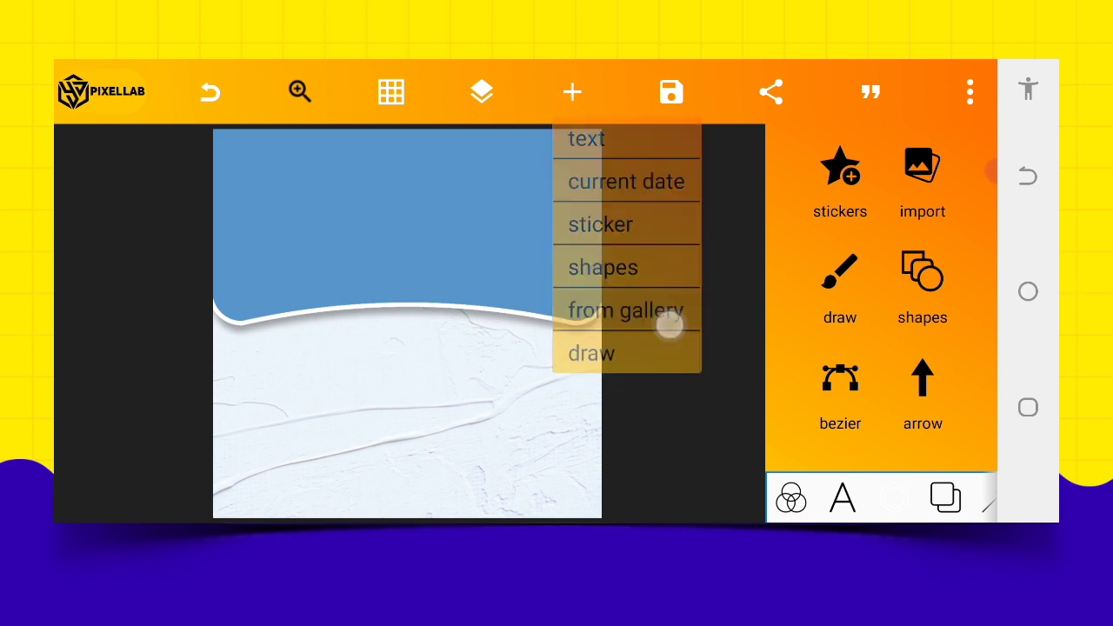
# - Insert the airport lounge photo from Download and enlarge it over the header
pyautogui.click(627, 310)
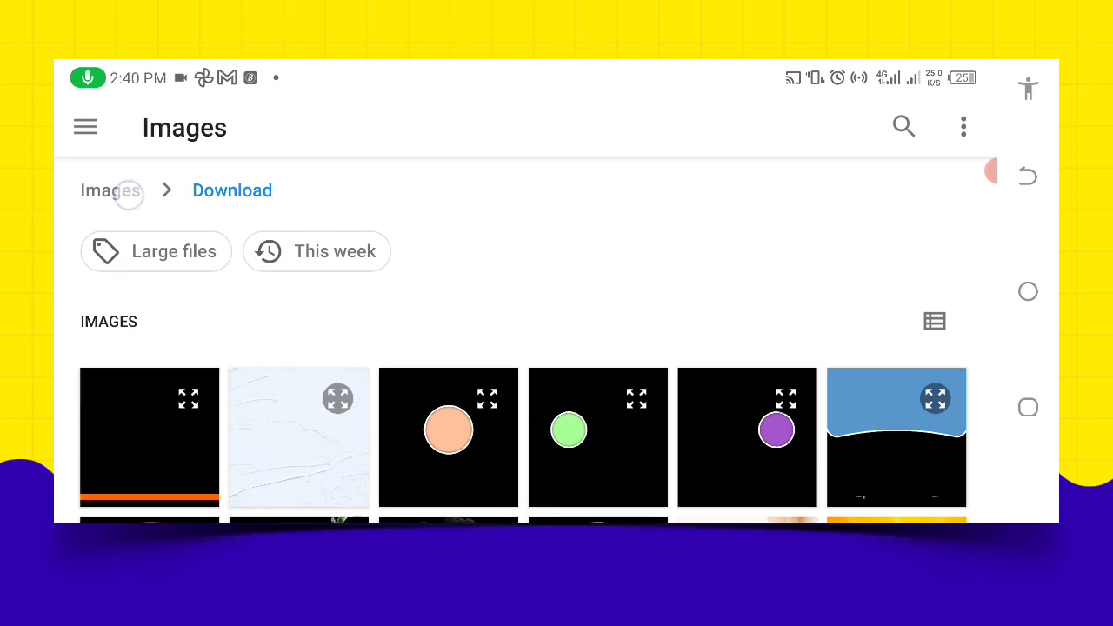
pyautogui.click(110, 191)
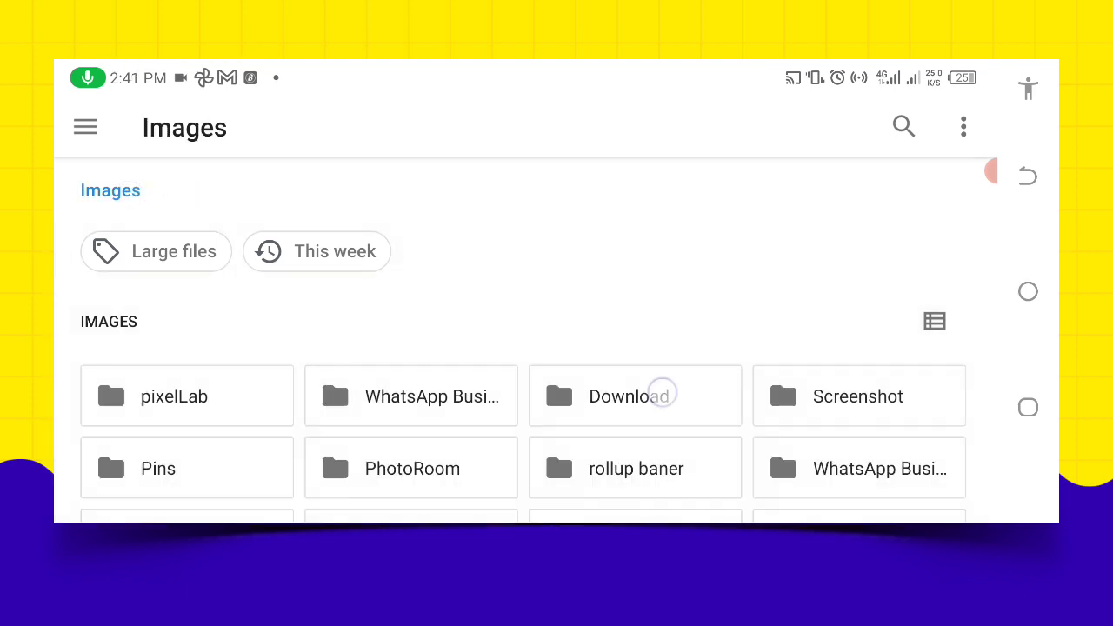
pyautogui.click(628, 396)
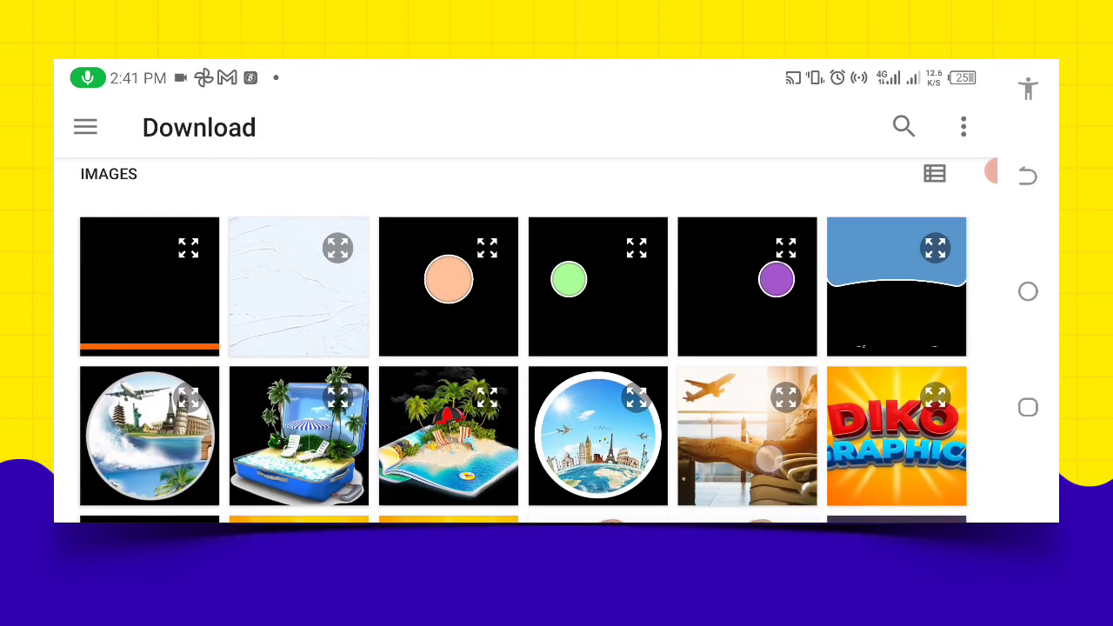
pyautogui.click(747, 436)
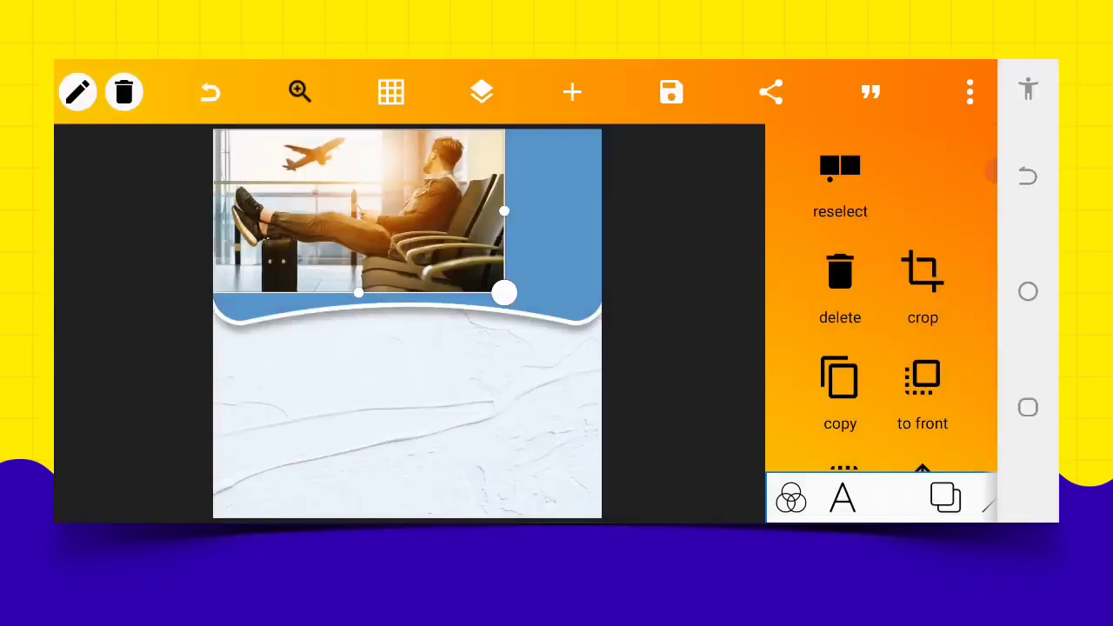
pyautogui.moveTo(505, 293); pyautogui.dragTo(609, 345)
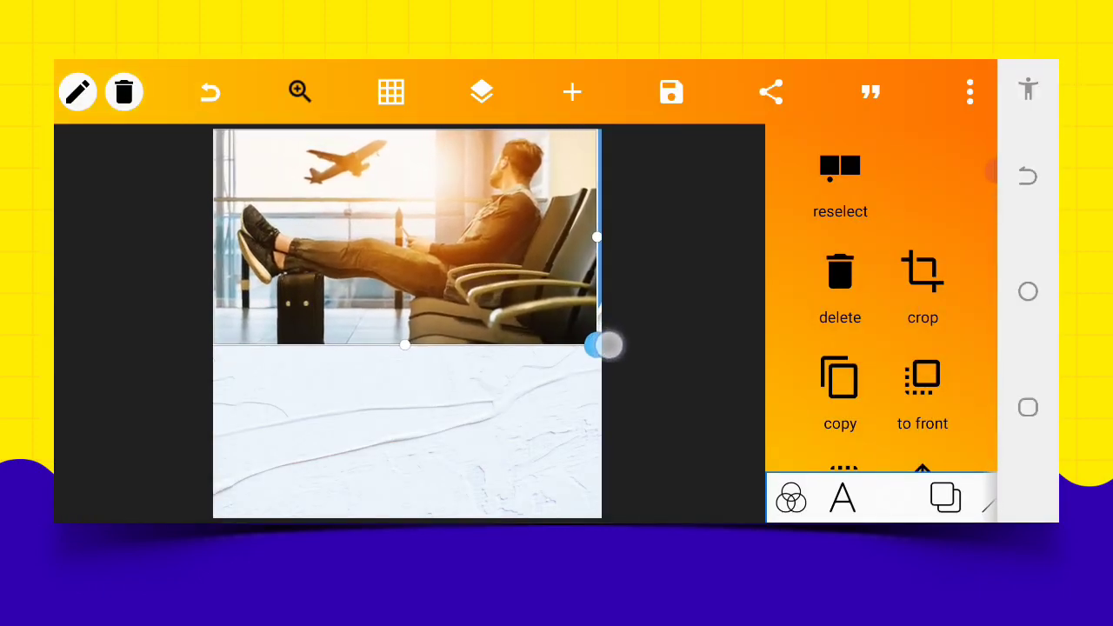
# - Fade the airport photo's opacity to about 3%
pyautogui.scroll(-3)
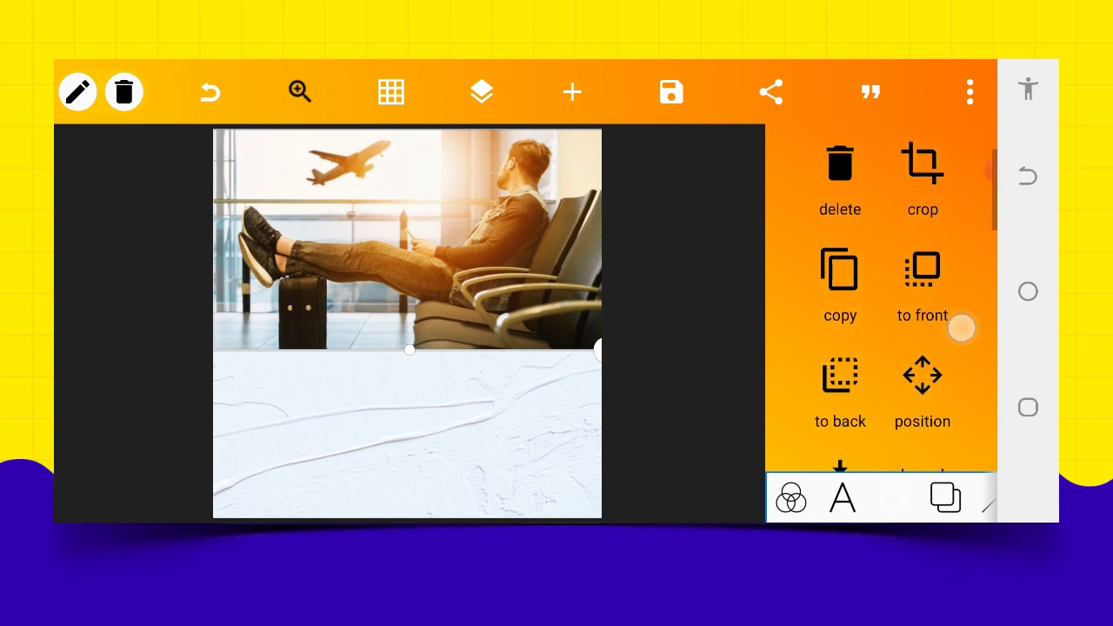
pyautogui.scroll(-3)
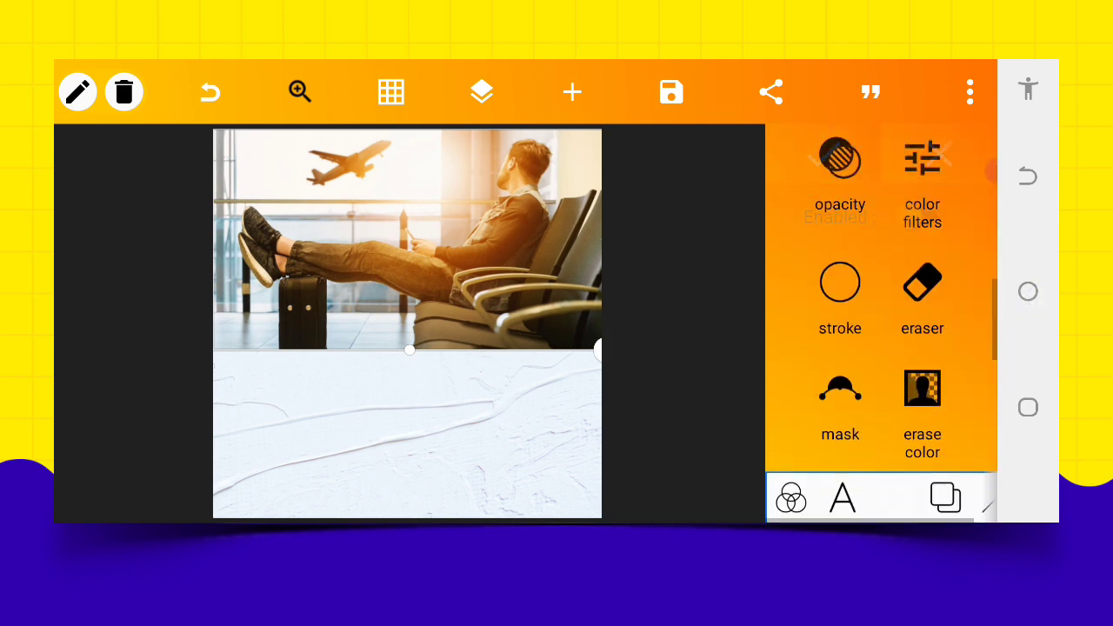
pyautogui.click(840, 158)
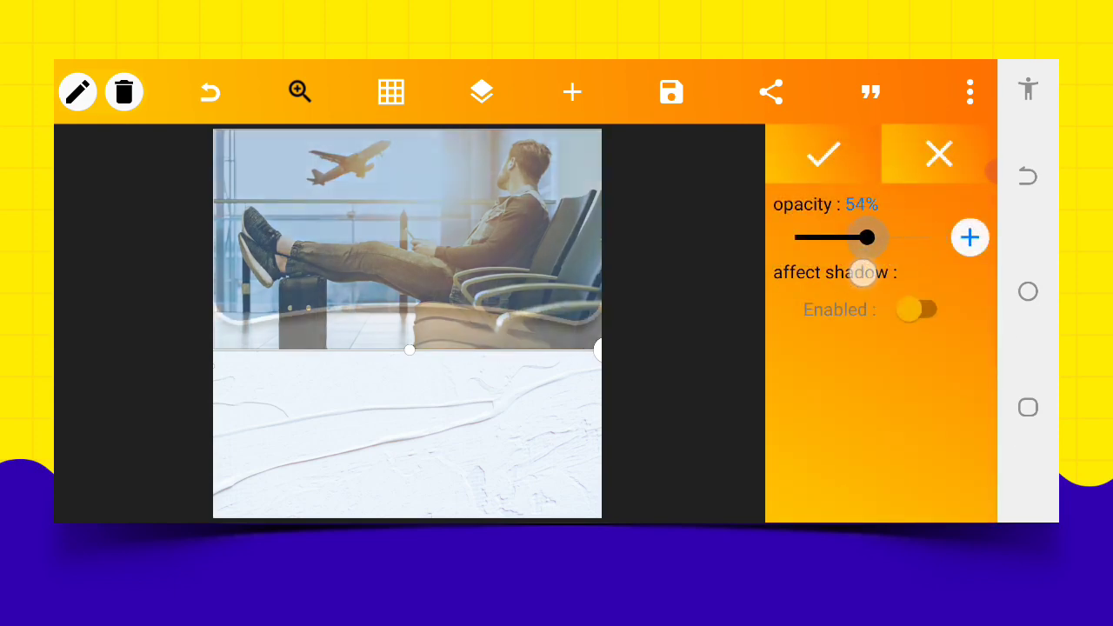
pyautogui.moveTo(865, 237); pyautogui.dragTo(805, 237)
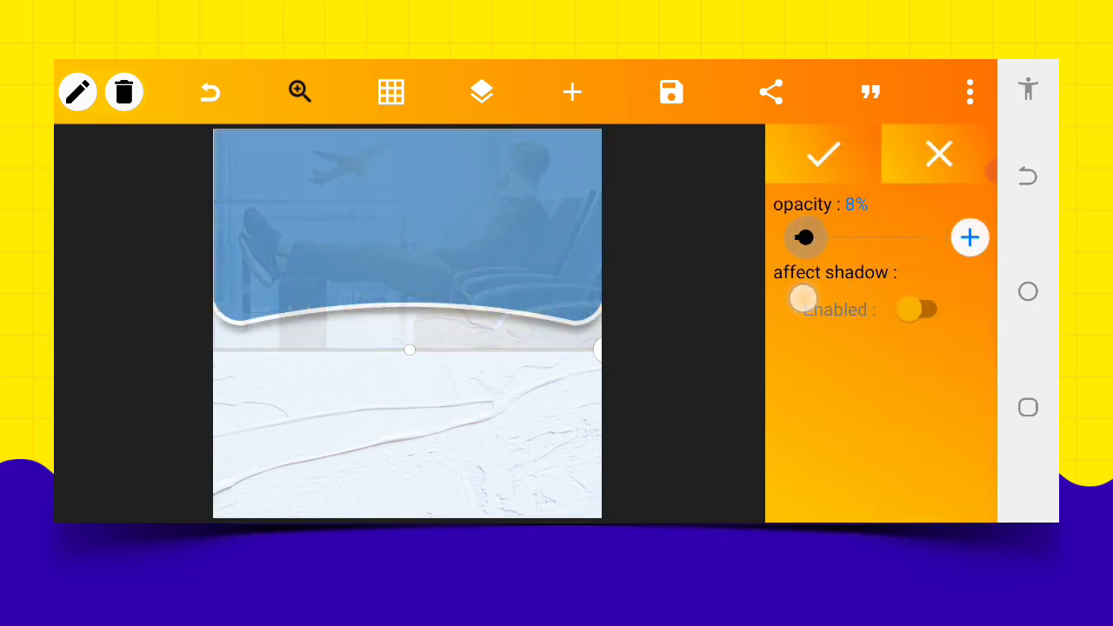
pyautogui.moveTo(805, 237); pyautogui.dragTo(799, 237)
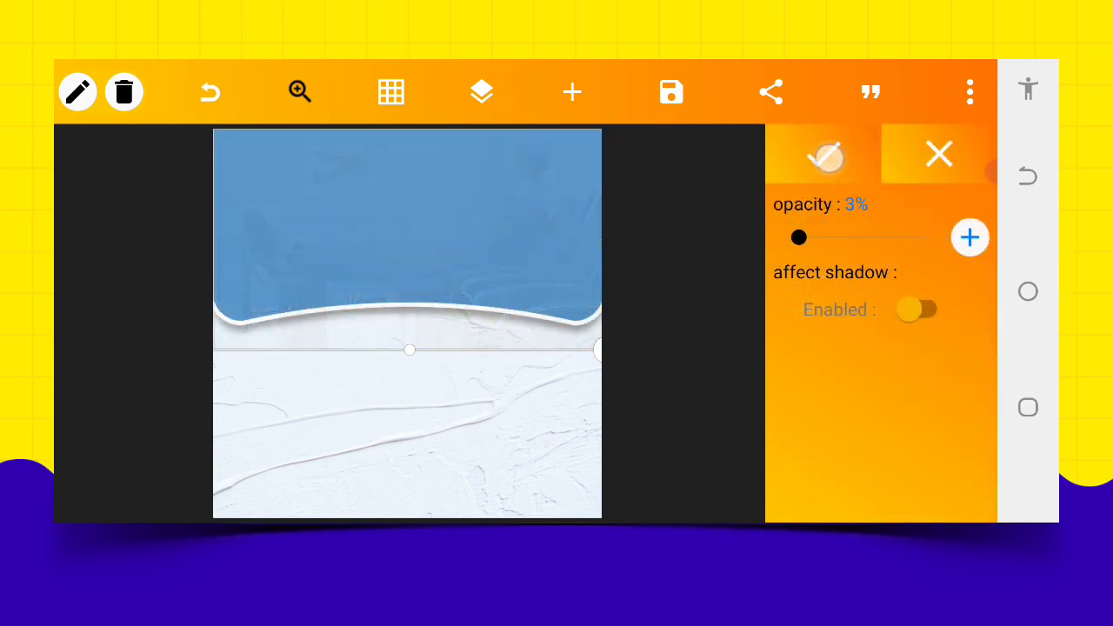
pyautogui.click(939, 154)
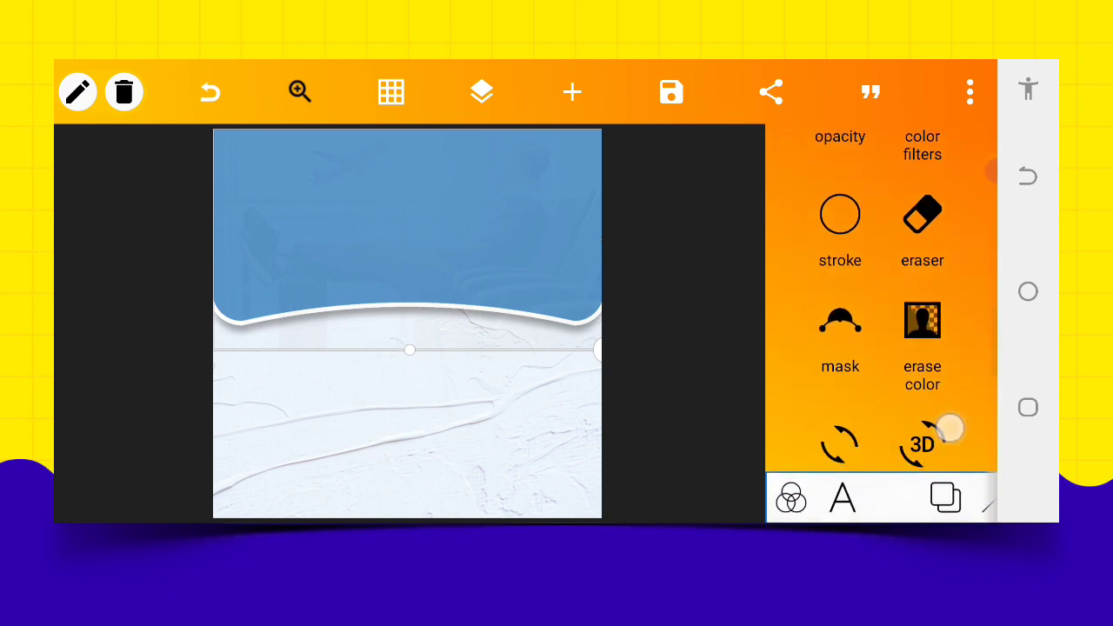
# - Drag the bezier mask's anchor points and handles to begin reshaping the outline
pyautogui.scroll(-3)
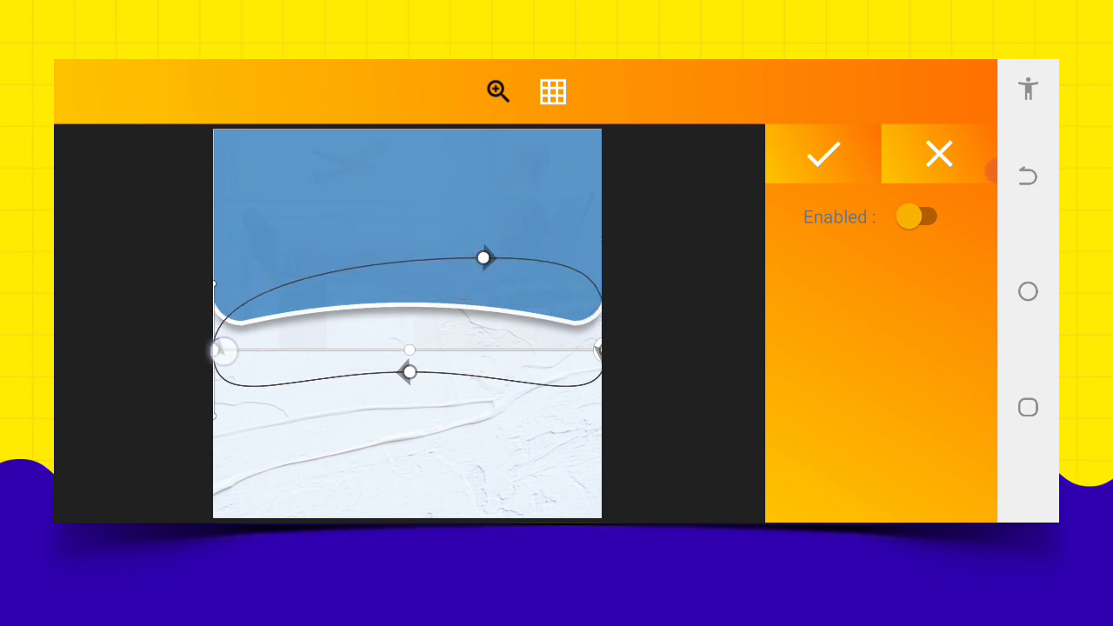
pyautogui.moveTo(223, 350); pyautogui.dragTo(212, 300)
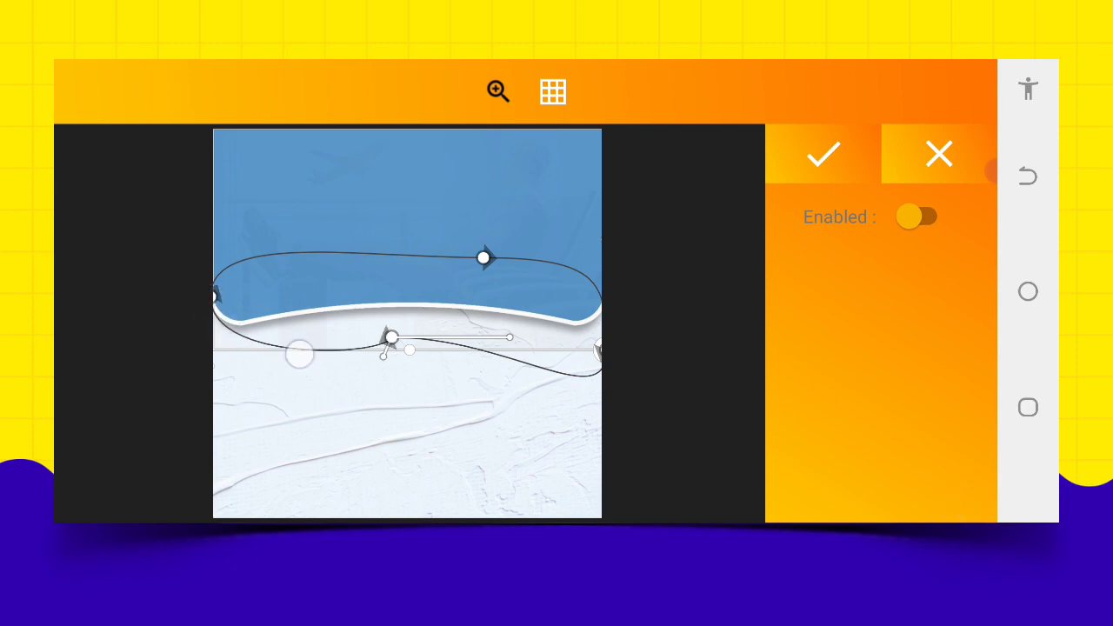
pyautogui.moveTo(300, 354); pyautogui.dragTo(324, 370)
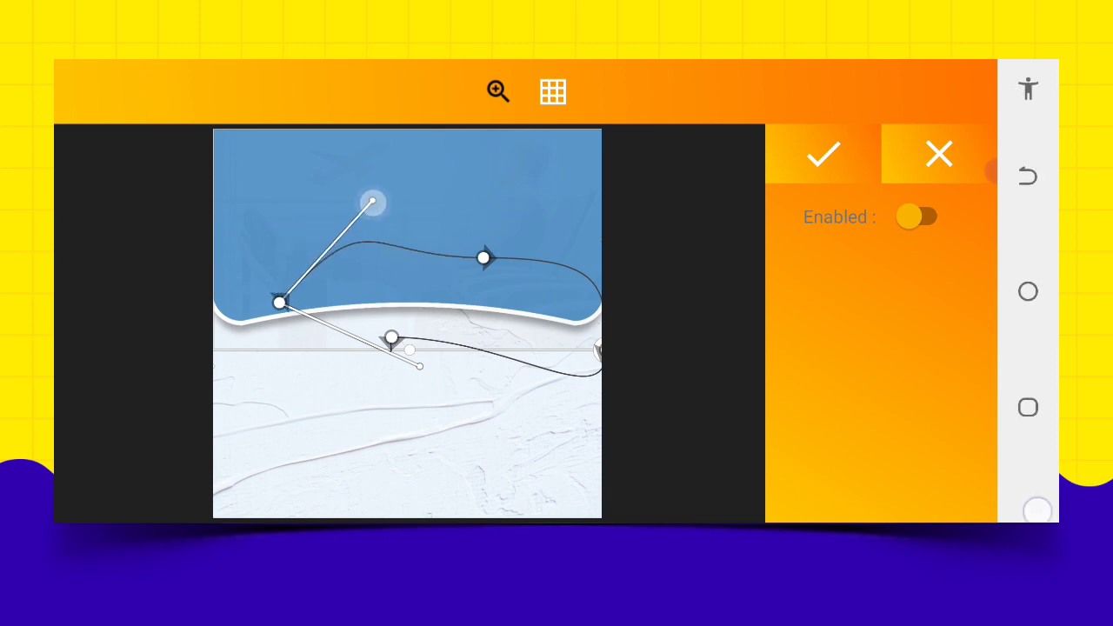
pyautogui.moveTo(279, 303); pyautogui.dragTo(209, 303)
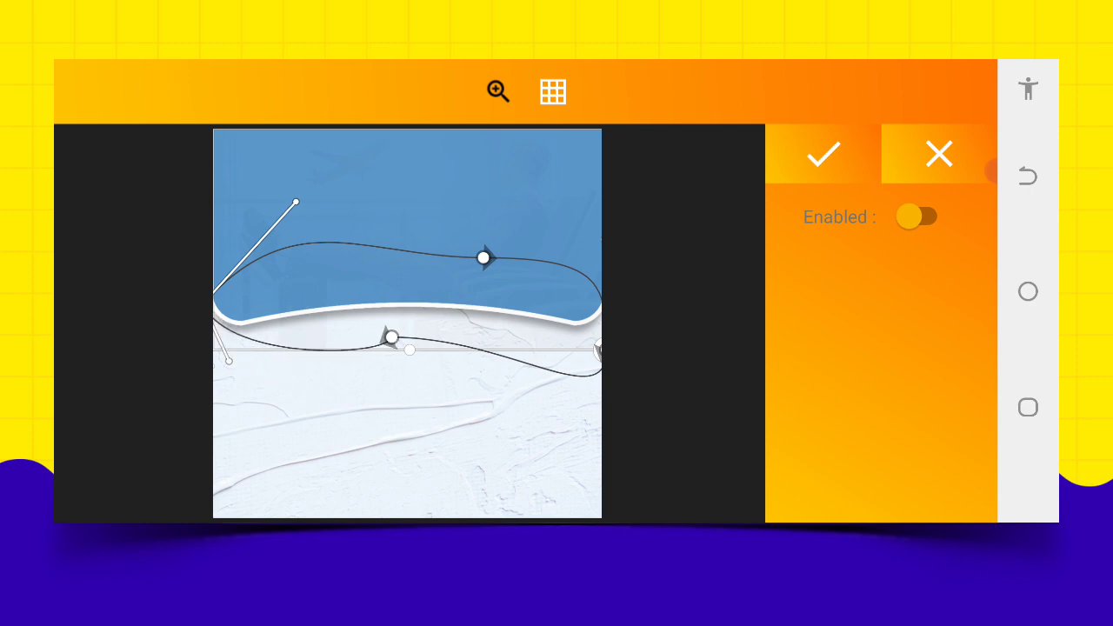
pyautogui.moveTo(296, 204); pyautogui.dragTo(269, 307)
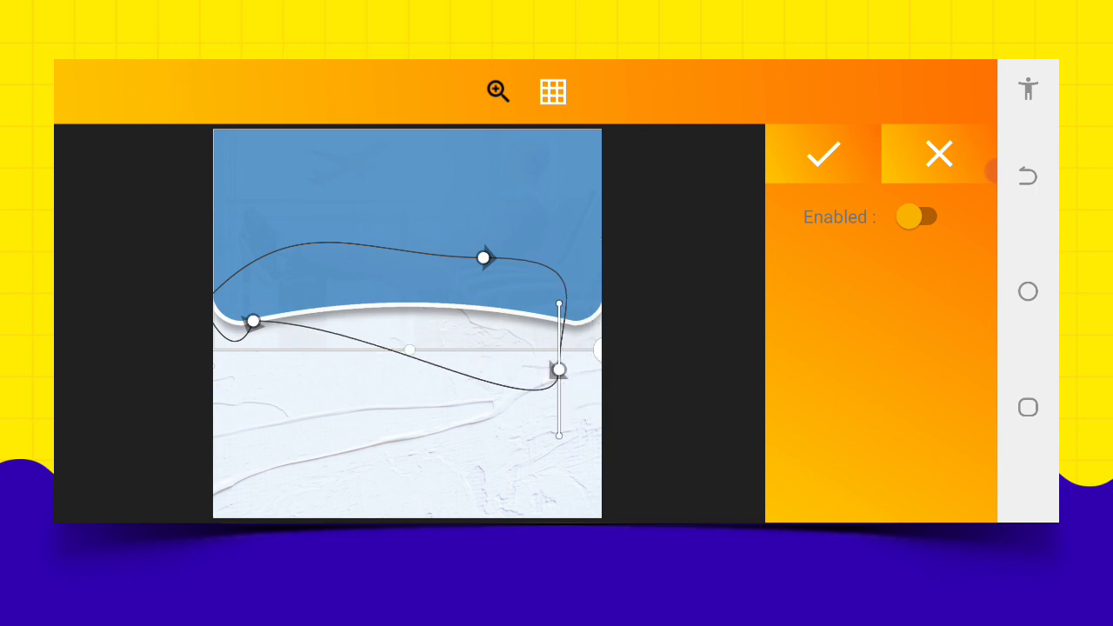
# - Place the mask curve's right and bottom points on the wavy border, right end at canvas edge
pyautogui.moveTo(485, 255); pyautogui.dragTo(530, 223)
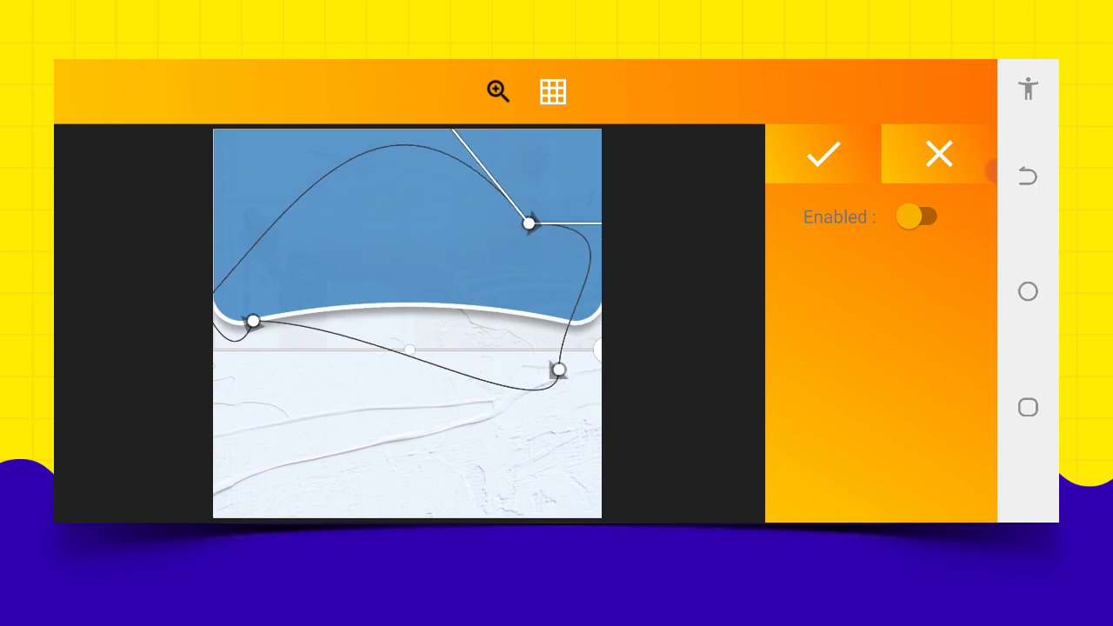
pyautogui.moveTo(531, 224); pyautogui.dragTo(563, 287)
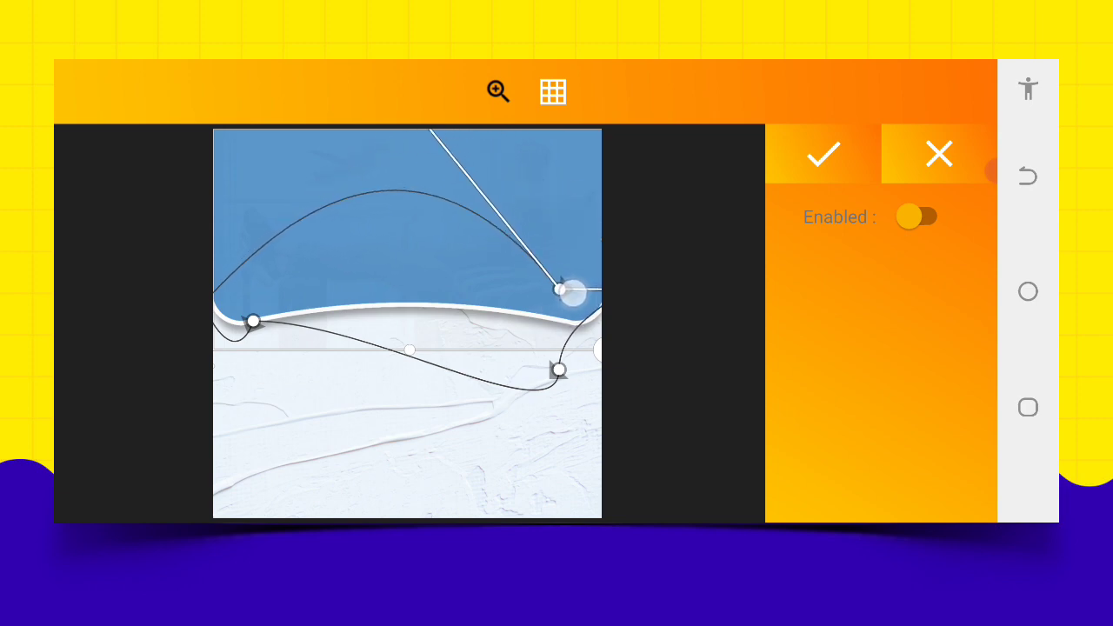
pyautogui.moveTo(566, 287); pyautogui.dragTo(570, 298)
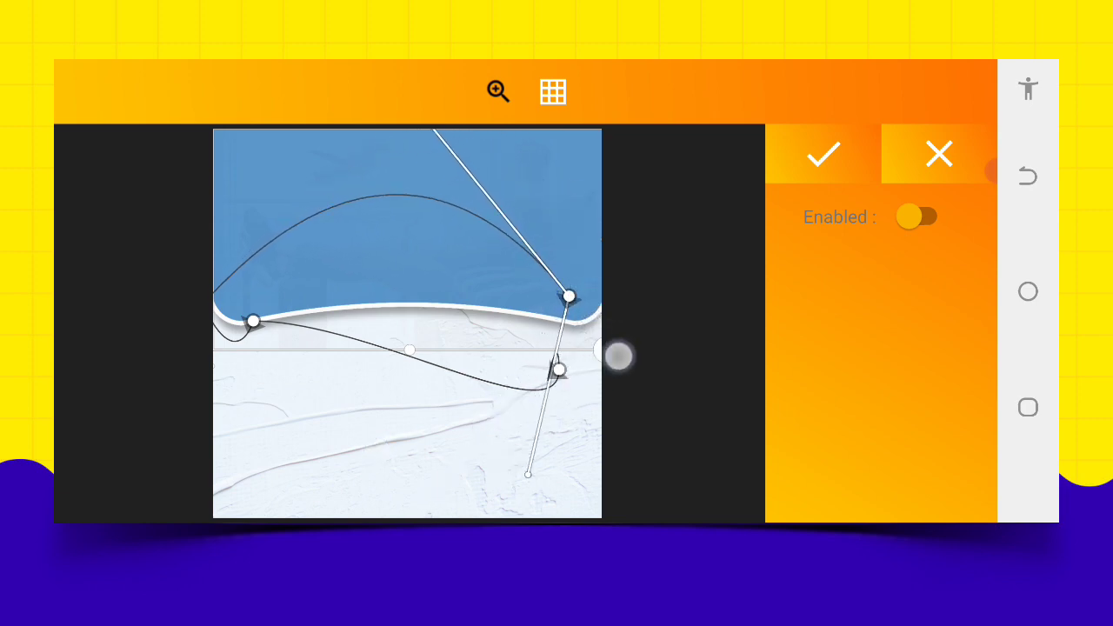
pyautogui.moveTo(561, 370); pyautogui.dragTo(500, 426)
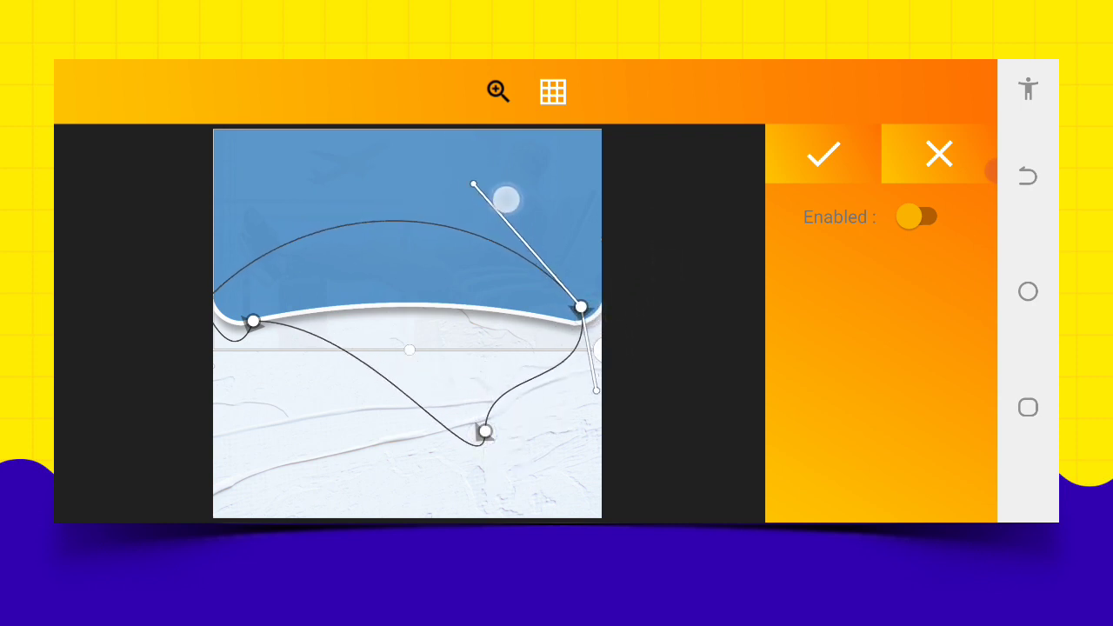
pyautogui.moveTo(474, 184); pyautogui.dragTo(296, 203)
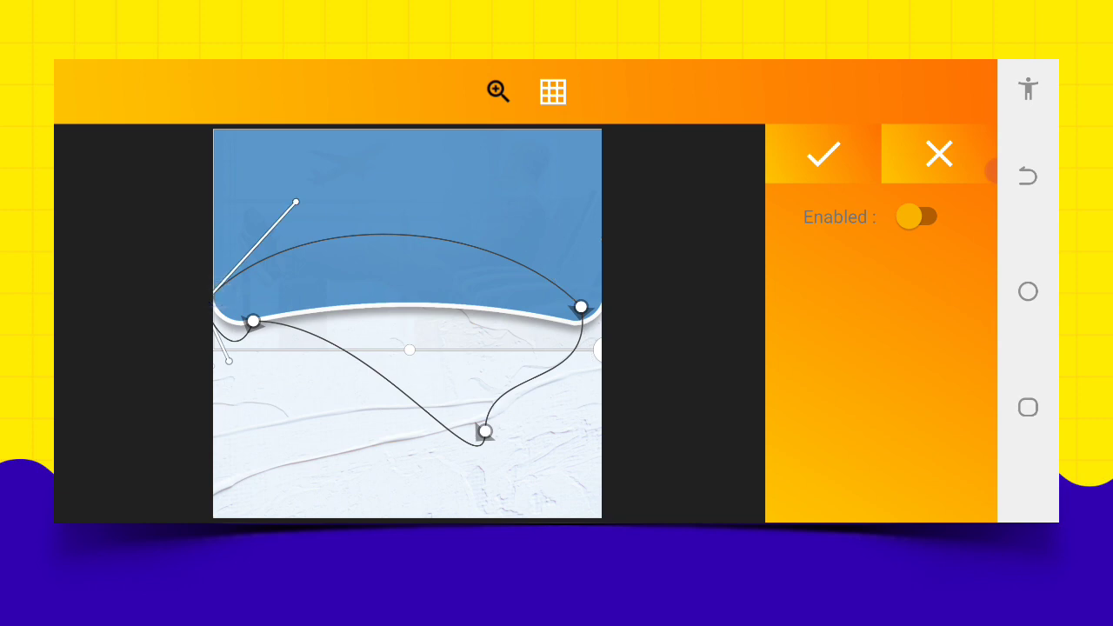
pyautogui.moveTo(295, 204); pyautogui.dragTo(201, 226)
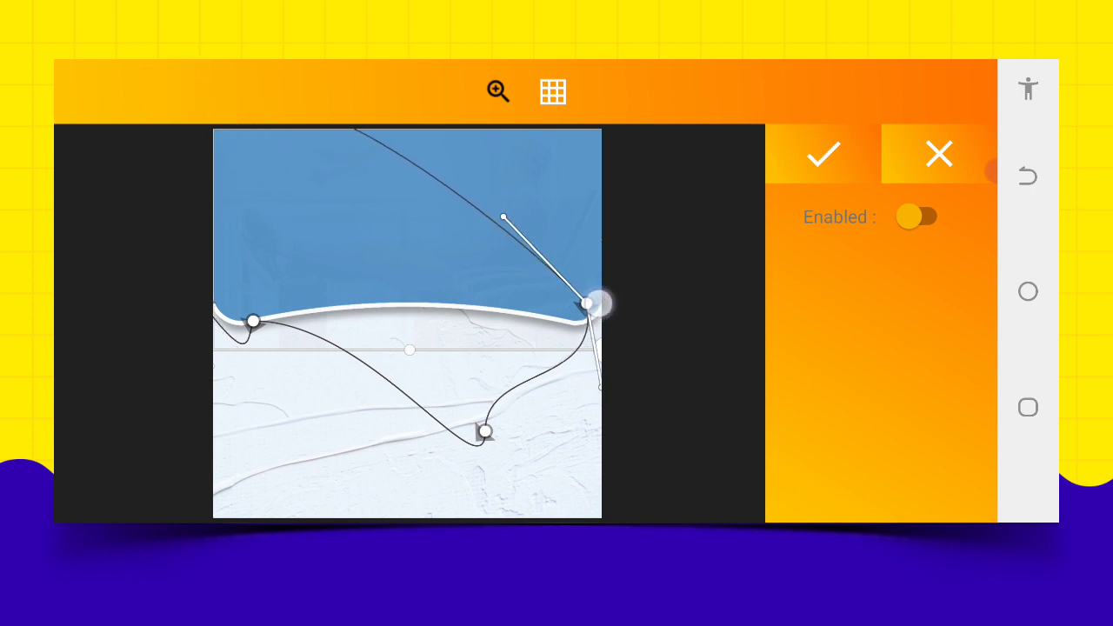
pyautogui.moveTo(596, 303); pyautogui.dragTo(531, 298)
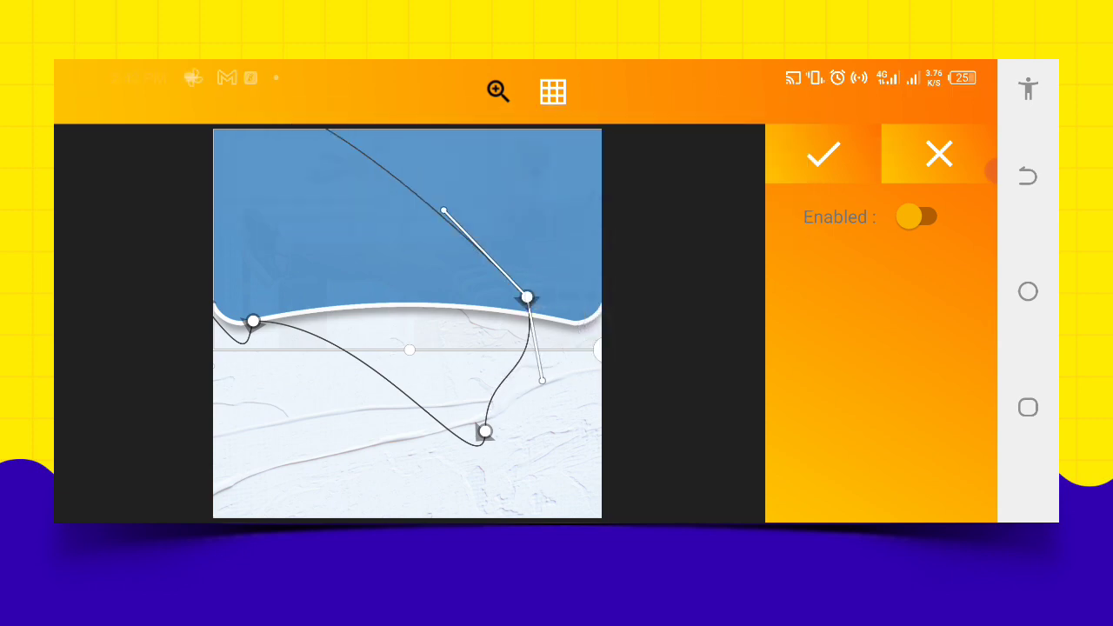
pyautogui.moveTo(530, 298); pyautogui.dragTo(602, 307)
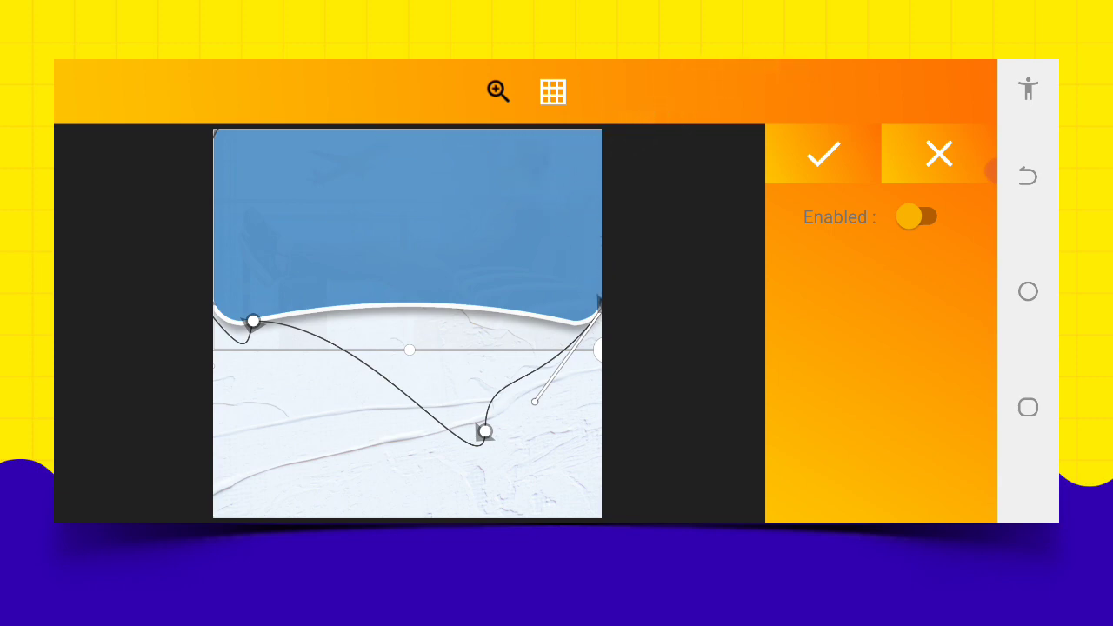
pyautogui.moveTo(535, 401); pyautogui.dragTo(622, 328)
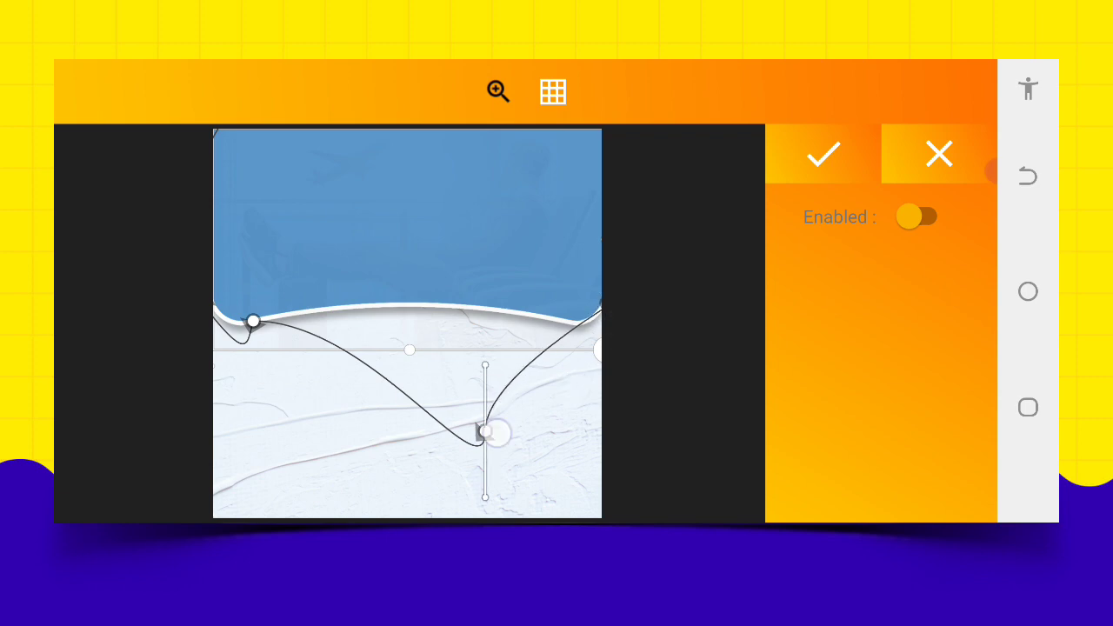
pyautogui.moveTo(484, 433); pyautogui.dragTo(572, 331)
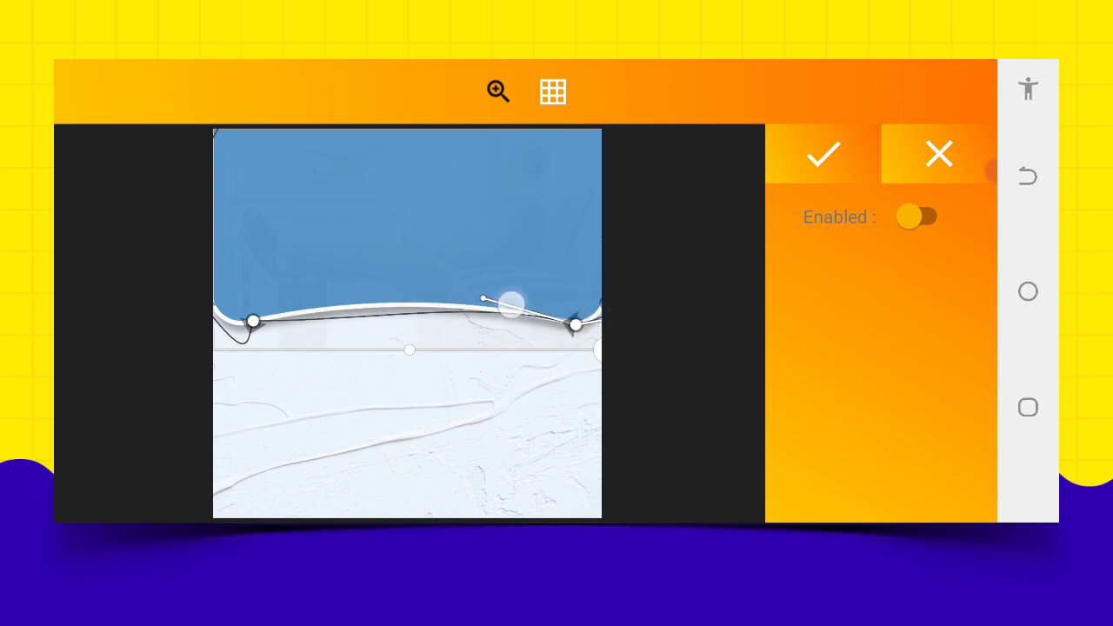
pyautogui.moveTo(485, 301); pyautogui.dragTo(480, 288)
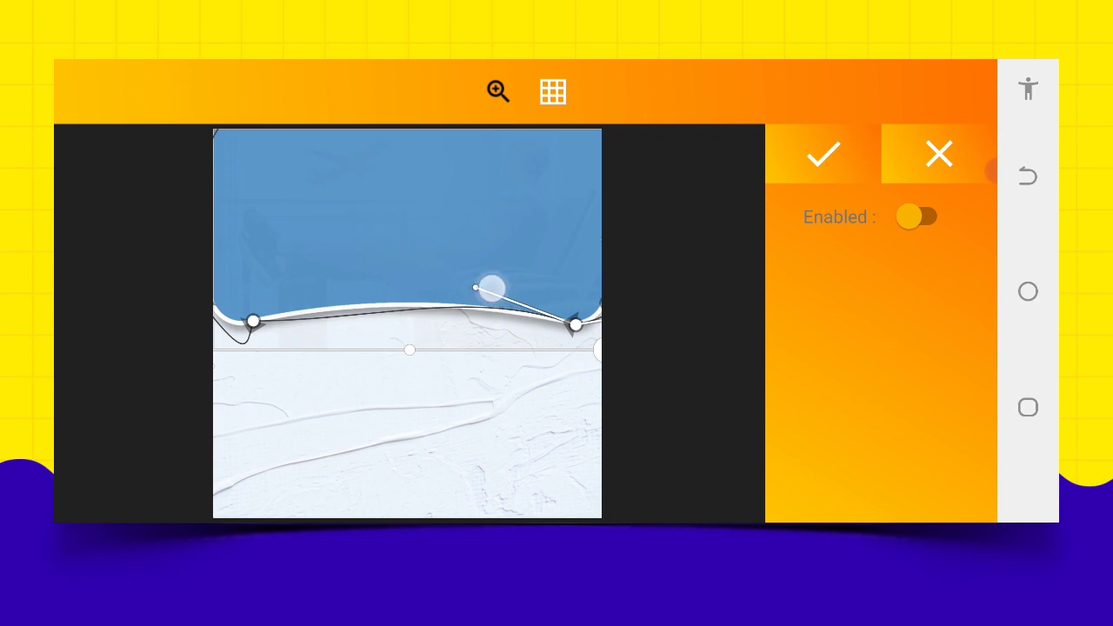
pyautogui.moveTo(482, 287); pyautogui.dragTo(374, 321)
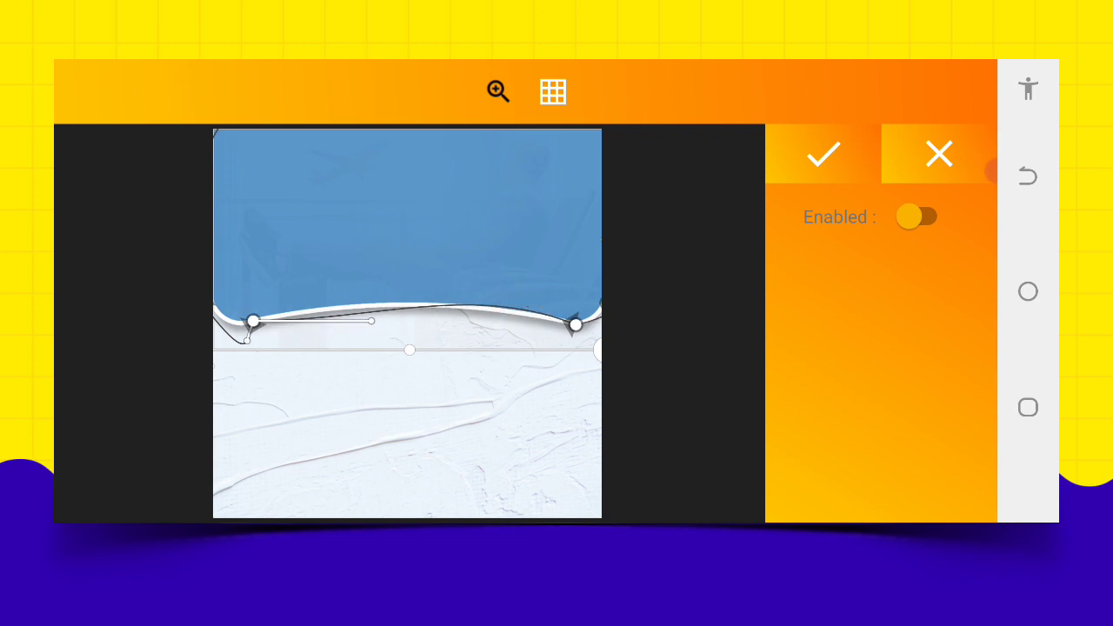
# - Move the left mask point along the wavy border to the left canvas edge
pyautogui.moveTo(370, 324); pyautogui.dragTo(309, 305)
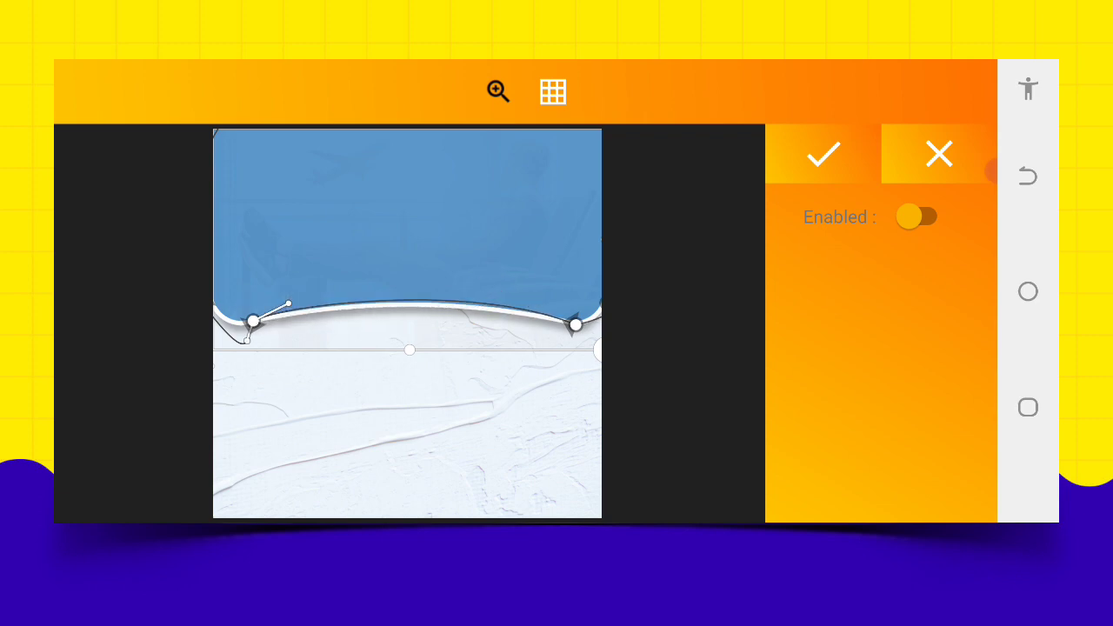
pyautogui.moveTo(252, 320); pyautogui.dragTo(207, 296)
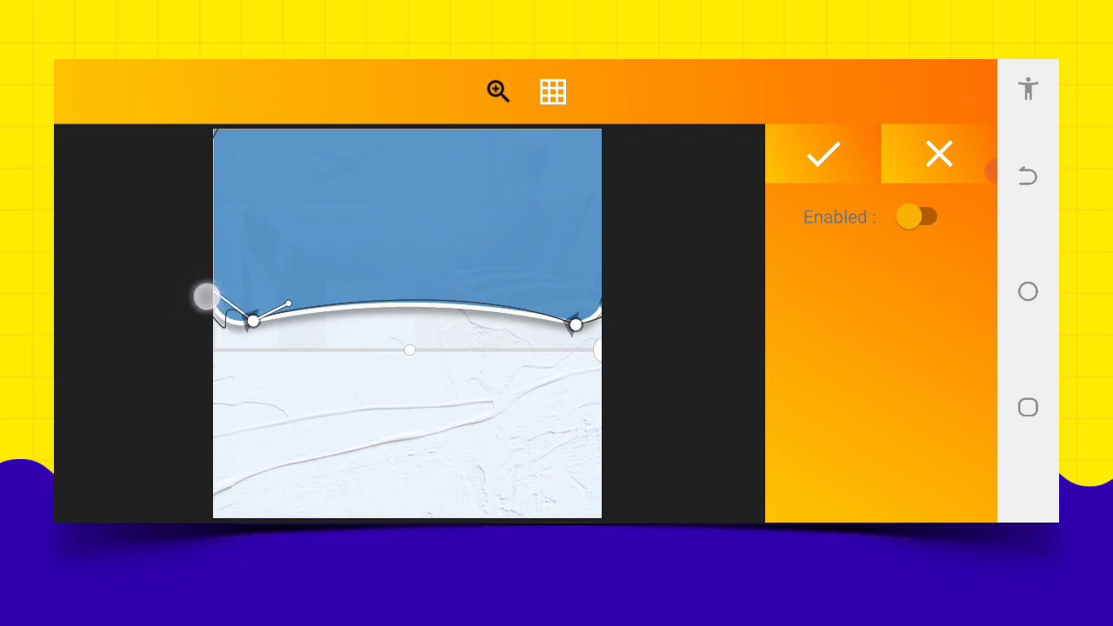
pyautogui.moveTo(209, 294); pyautogui.dragTo(213, 320)
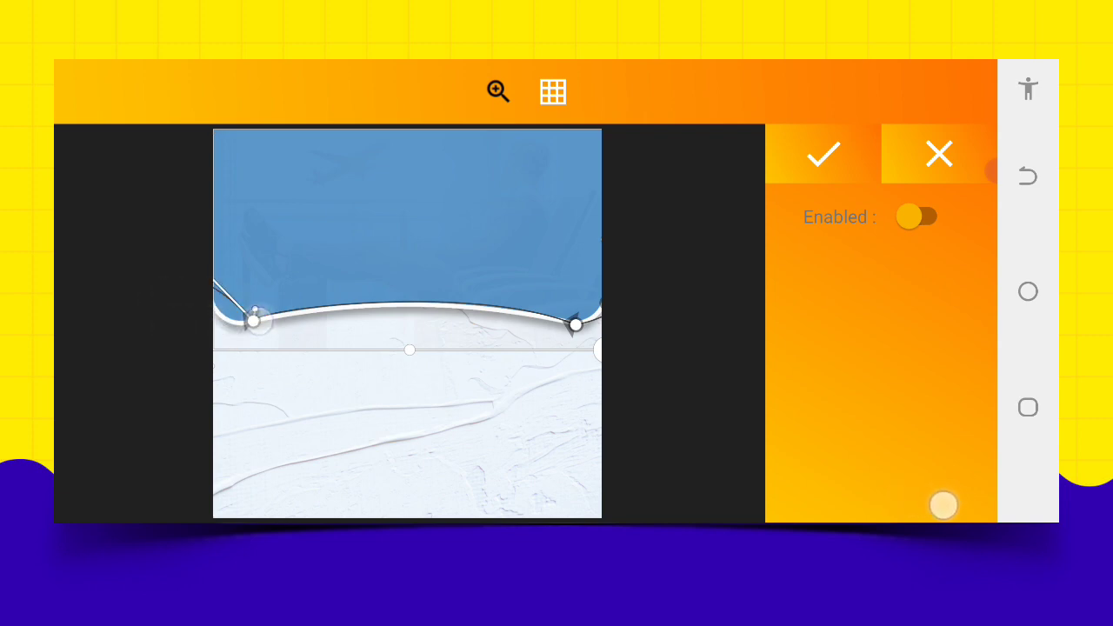
pyautogui.moveTo(252, 320); pyautogui.dragTo(287, 341)
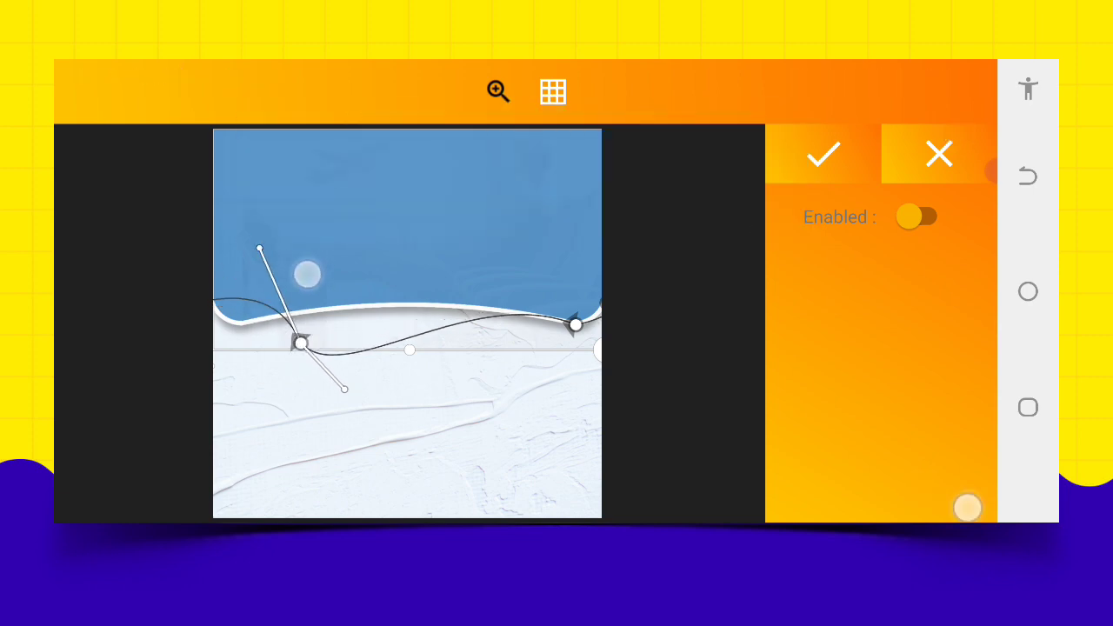
pyautogui.moveTo(259, 250); pyautogui.dragTo(285, 377)
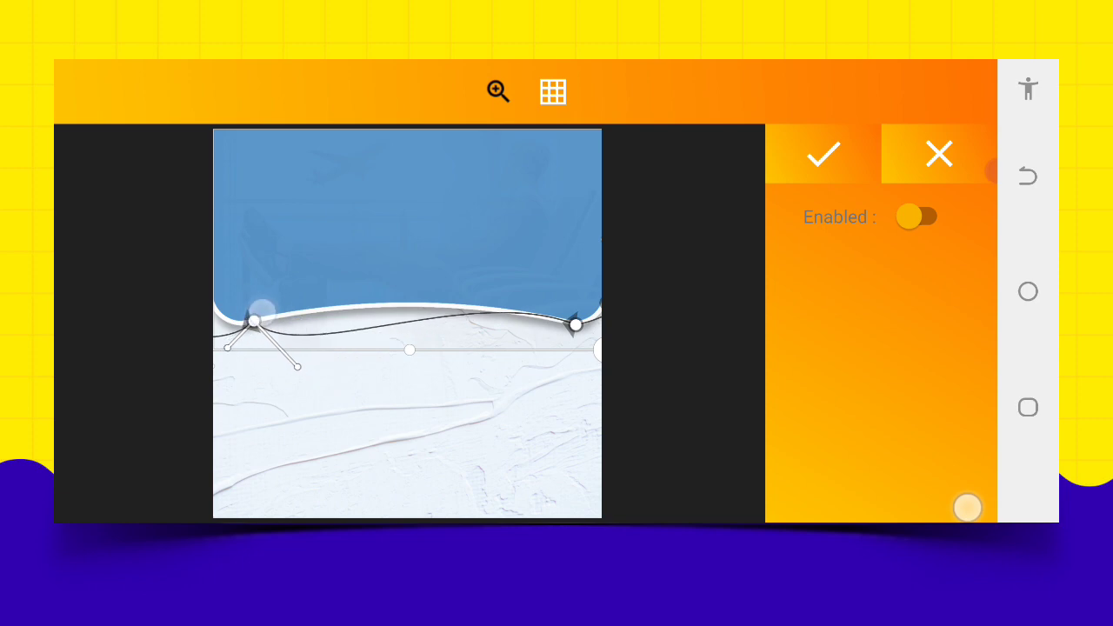
pyautogui.moveTo(252, 322); pyautogui.dragTo(228, 314)
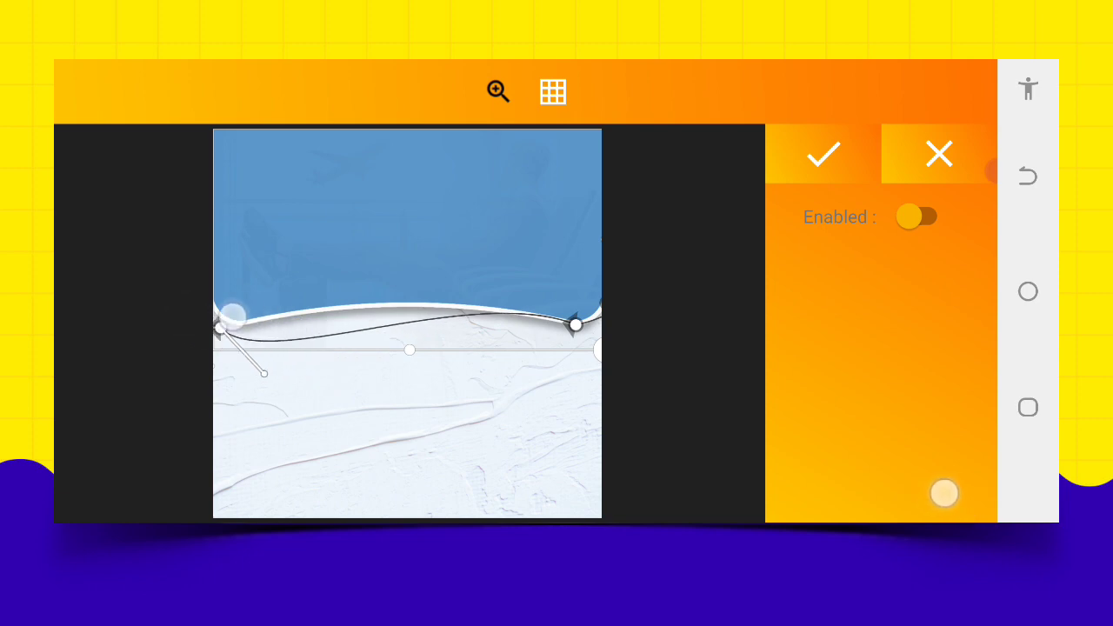
pyautogui.moveTo(232, 315); pyautogui.dragTo(253, 353)
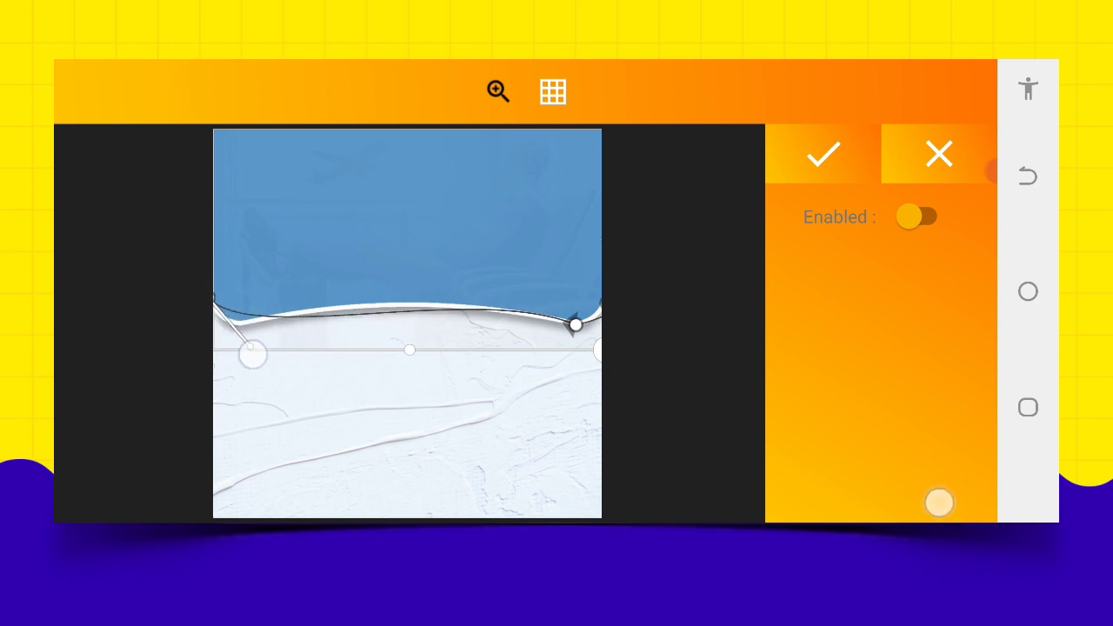
pyautogui.moveTo(253, 353); pyautogui.dragTo(453, 267)
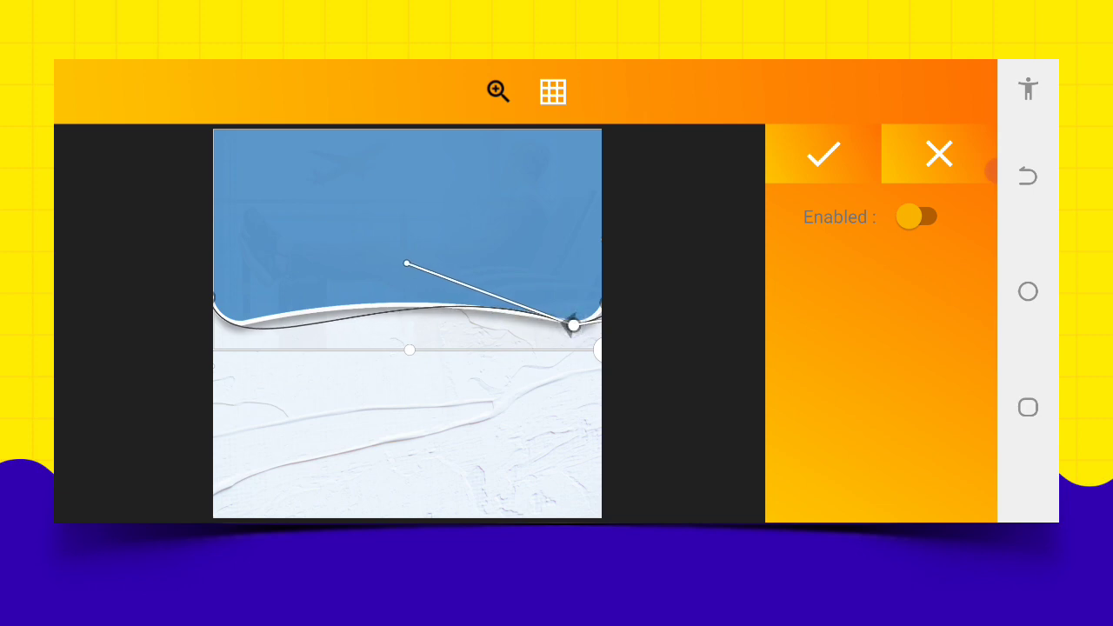
# - Re-enable the mask and fine-tune its left end and lower curve along the header edge
pyautogui.click(916, 216)
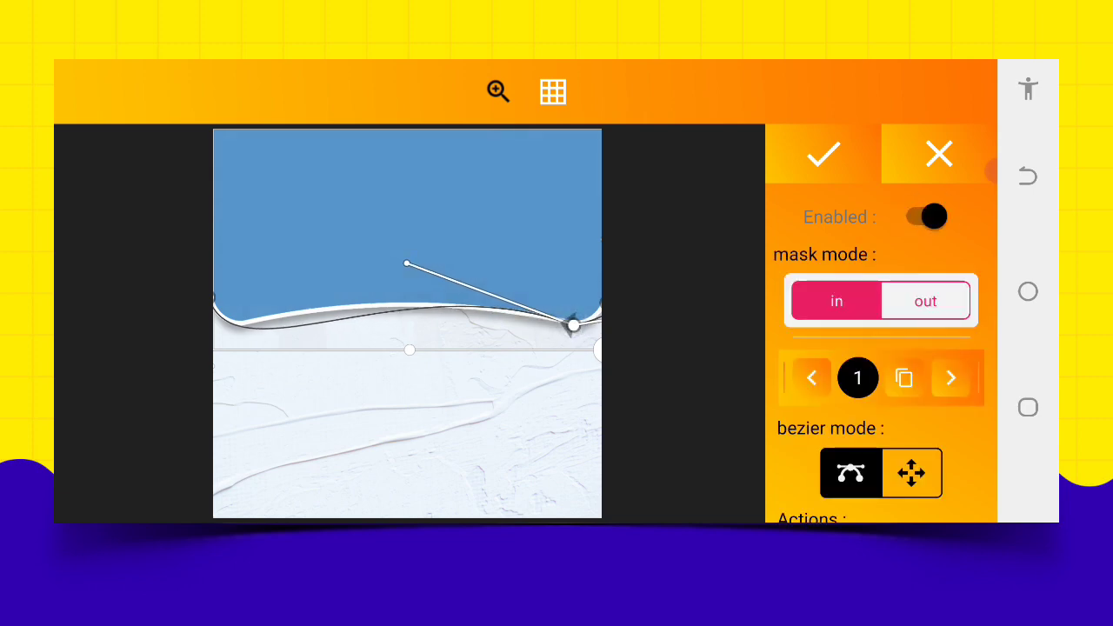
pyautogui.scroll(-3)
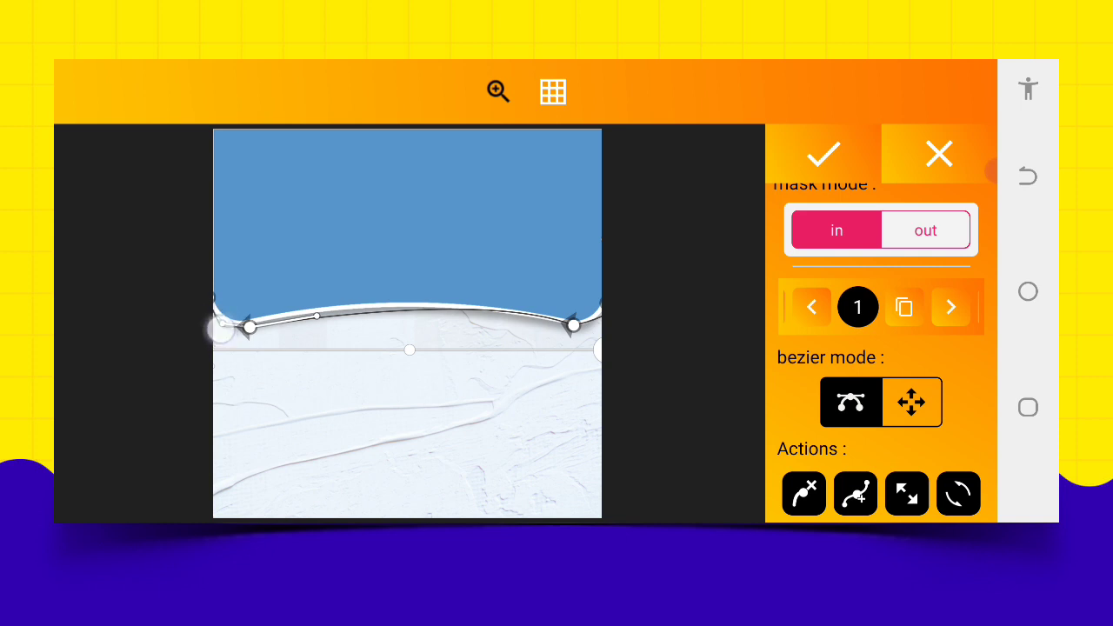
pyautogui.moveTo(220, 330); pyautogui.dragTo(241, 329)
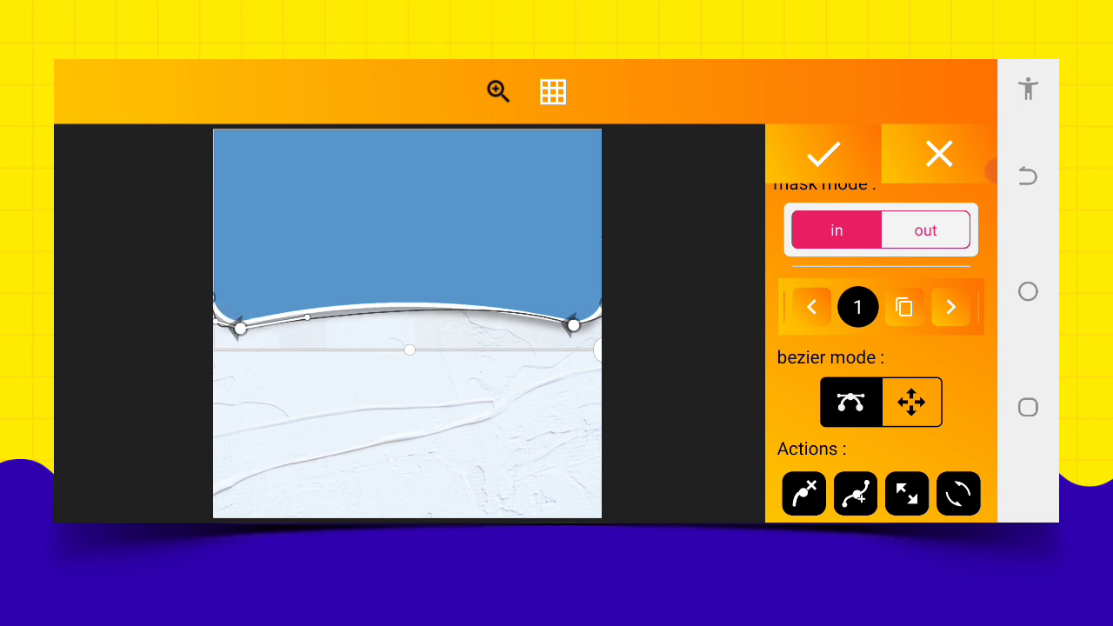
pyautogui.moveTo(308, 315); pyautogui.dragTo(348, 310)
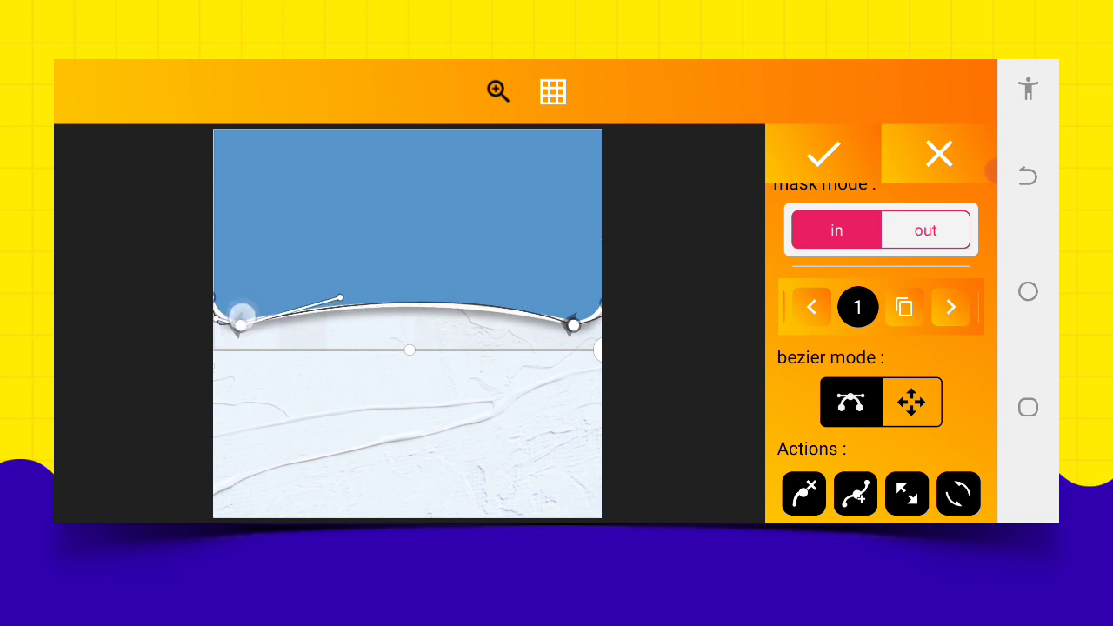
pyautogui.moveTo(242, 319); pyautogui.dragTo(236, 325)
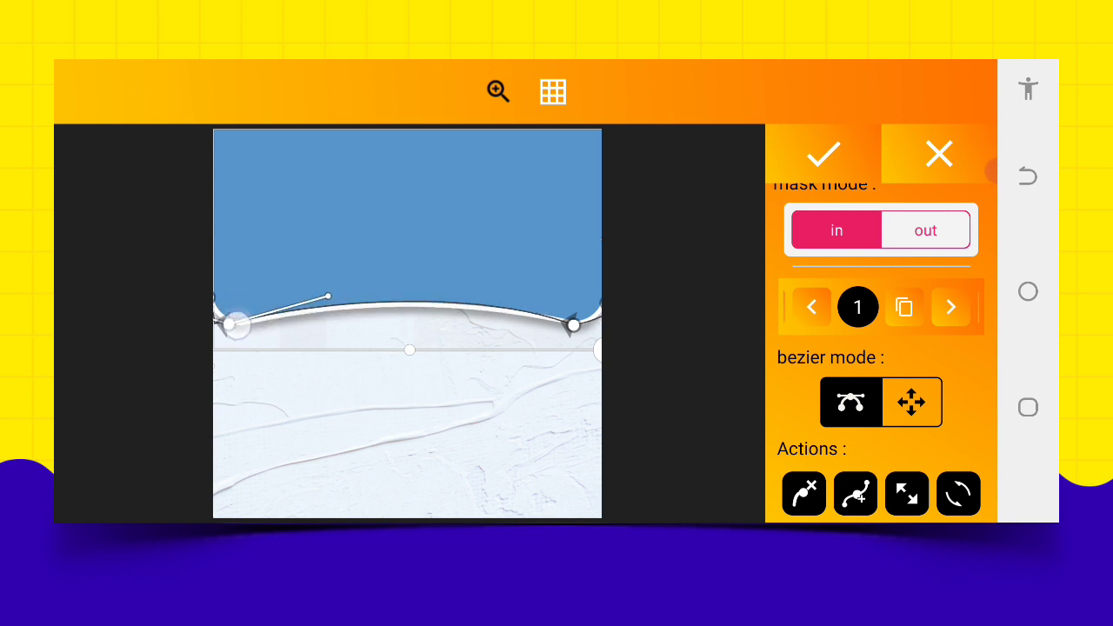
pyautogui.moveTo(330, 298); pyautogui.dragTo(353, 293)
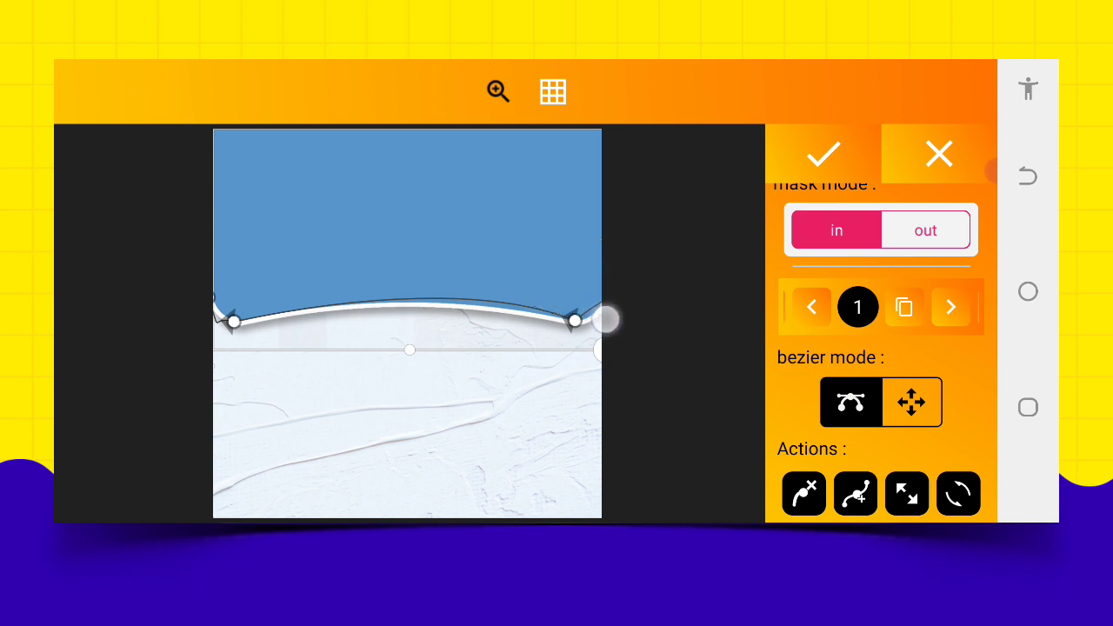
pyautogui.moveTo(605, 319); pyautogui.dragTo(498, 287)
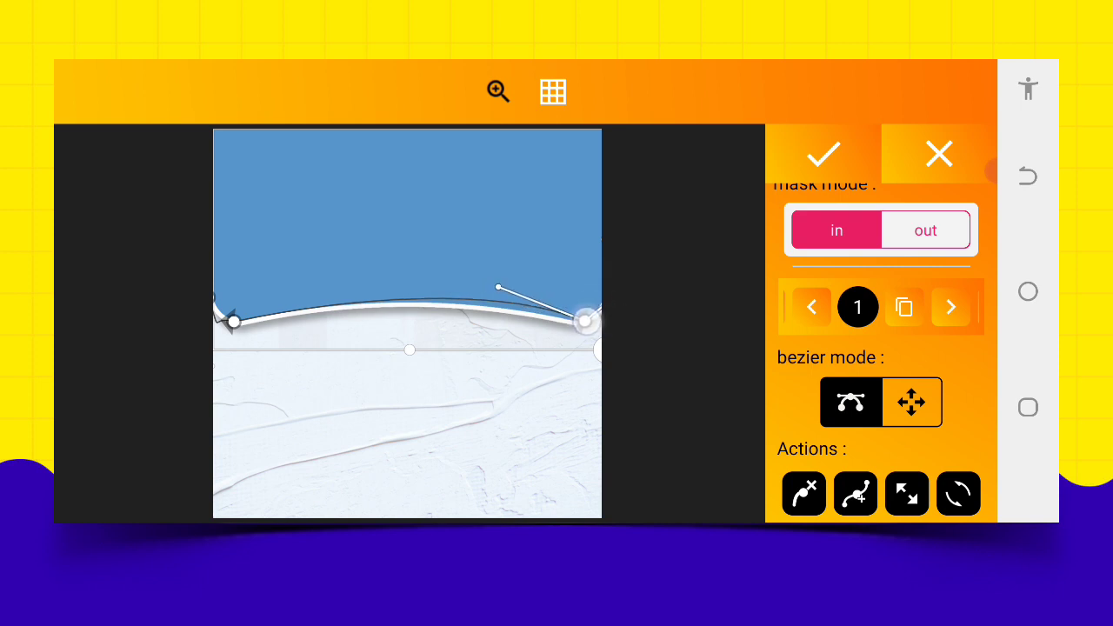
pyautogui.moveTo(498, 287); pyautogui.dragTo(531, 300)
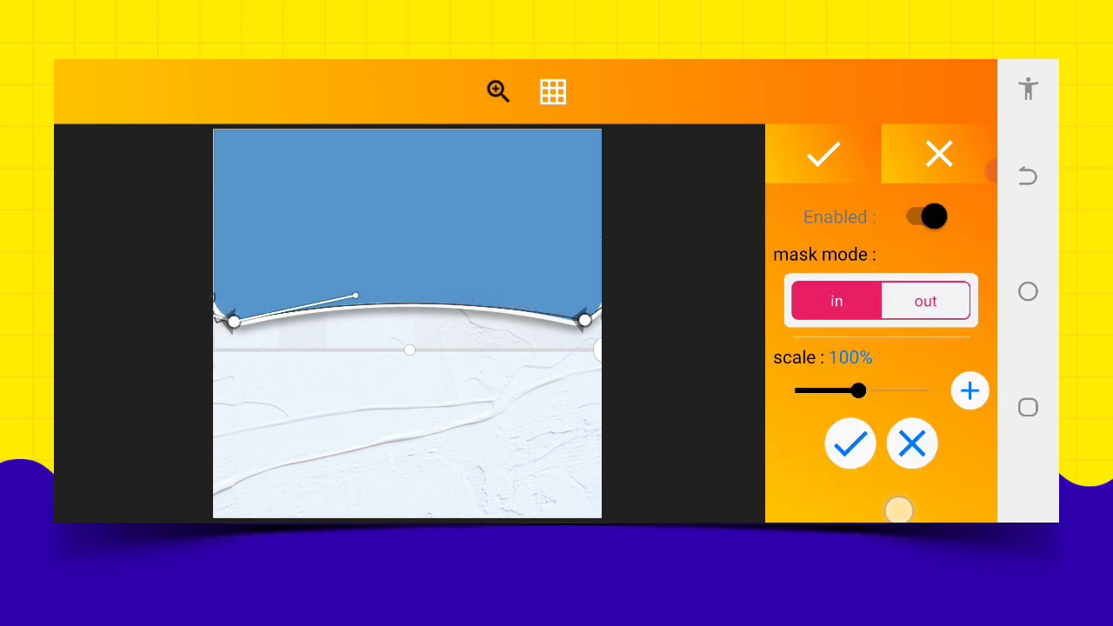
# - Drag a curve handle to smooth the mask's bend along the white edge
pyautogui.moveTo(356, 294); pyautogui.dragTo(209, 287)
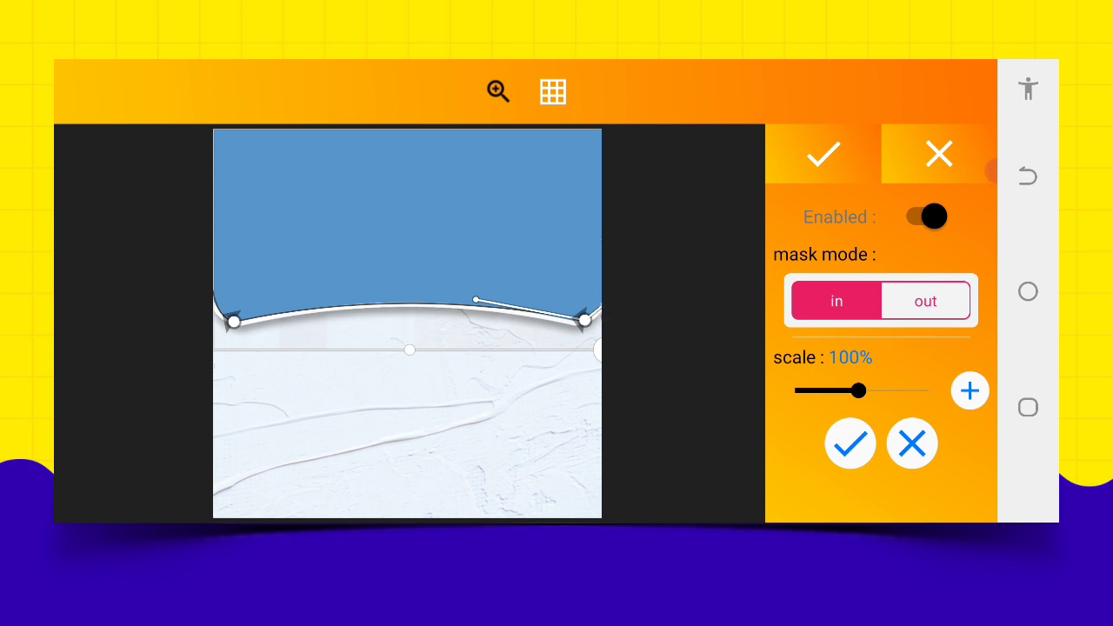
pyautogui.scroll(-3)
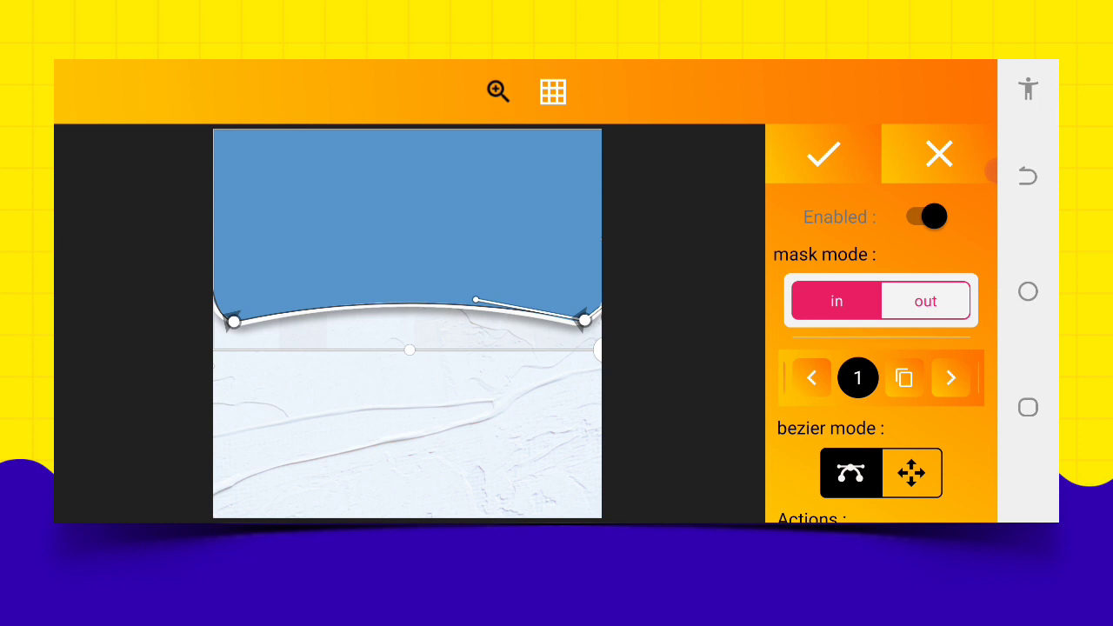
# - Apply the curved mask and raise the airport photo's opacity back to 100%
pyautogui.click(822, 154)
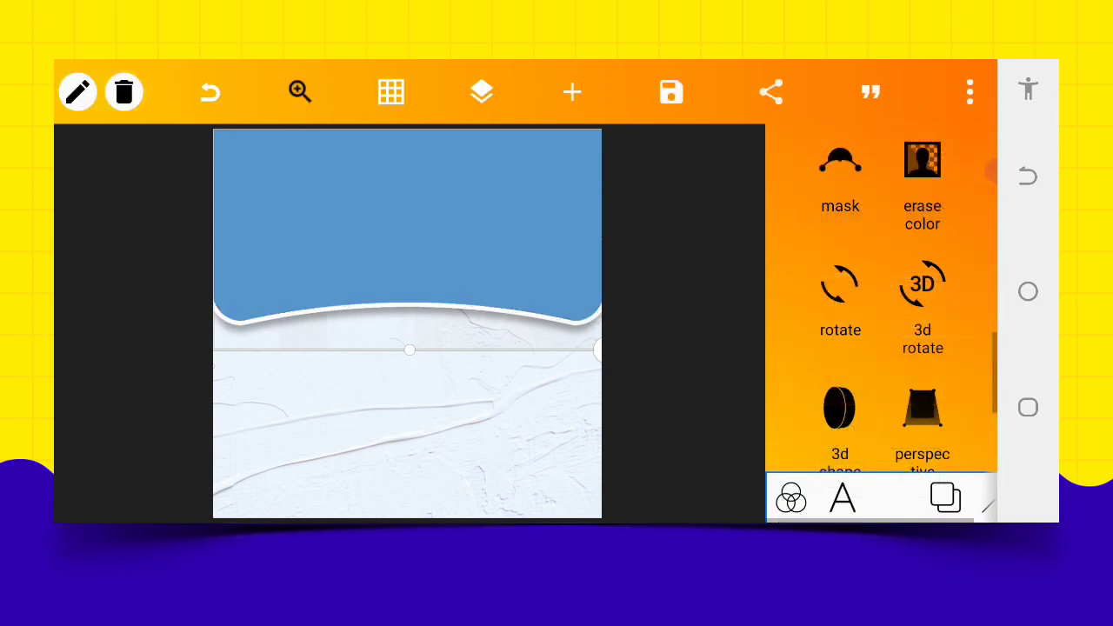
pyautogui.scroll(-3)
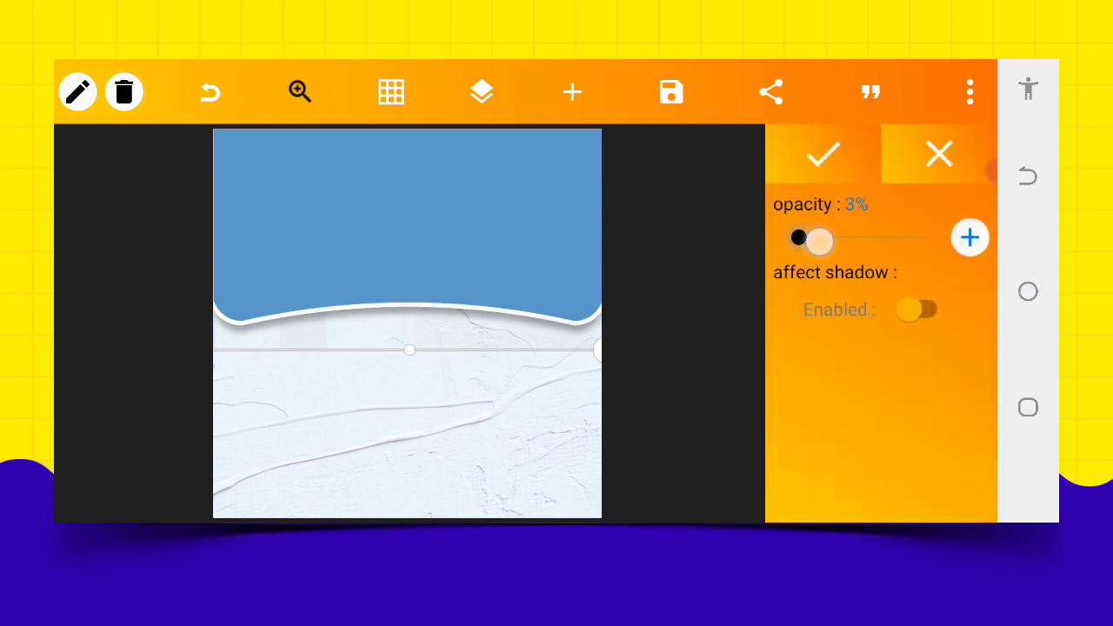
pyautogui.moveTo(815, 238); pyautogui.dragTo(926, 237)
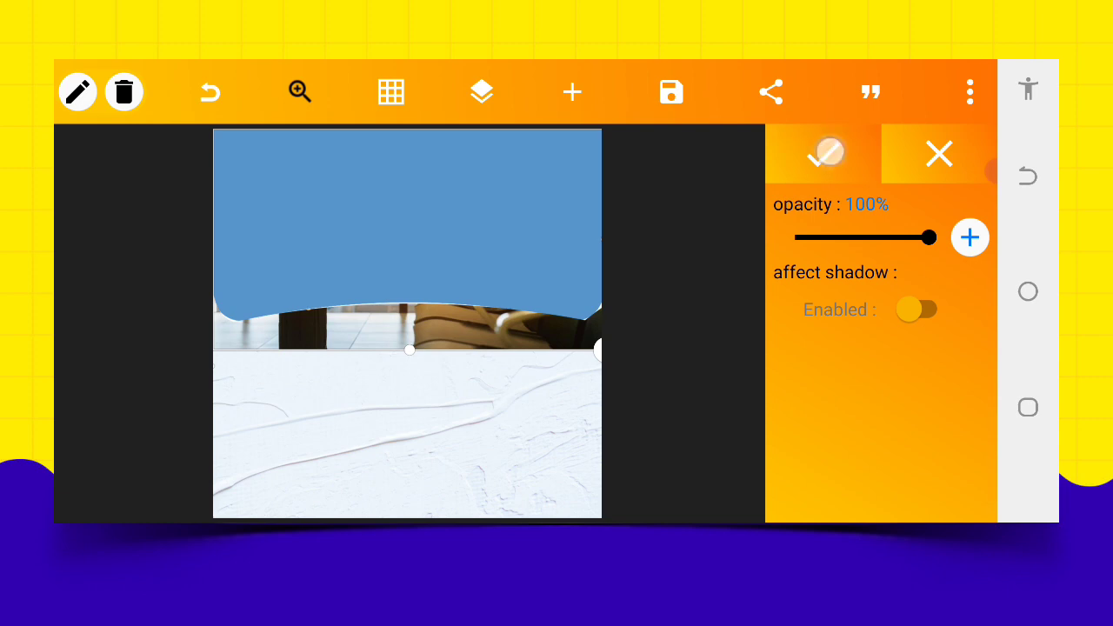
pyautogui.click(823, 153)
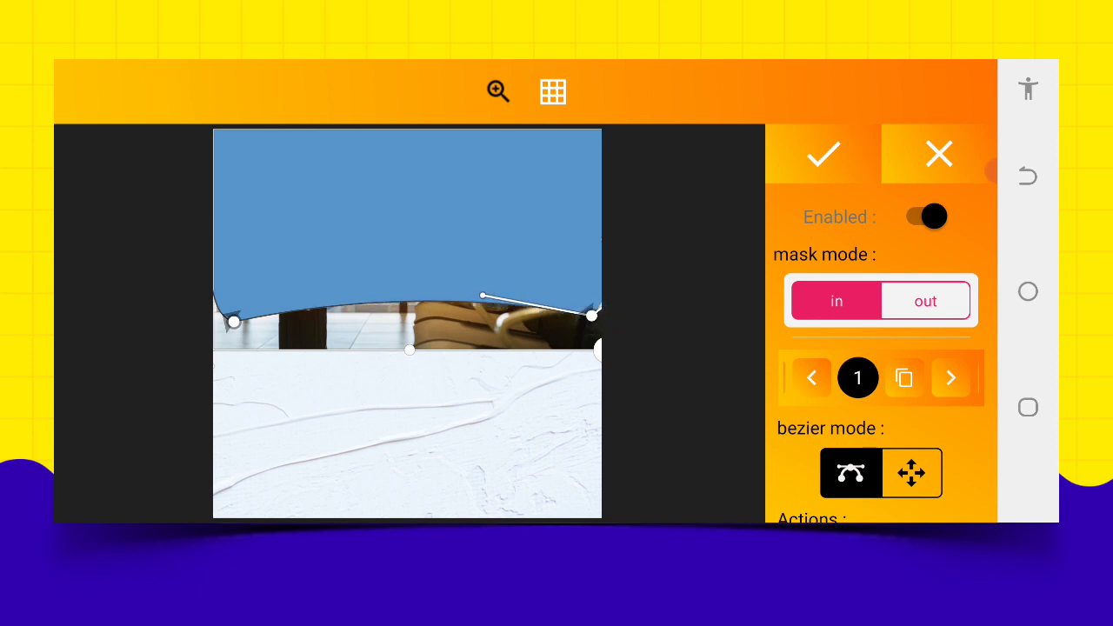
# - Set the photo's mask mode to Out, align it with the wavy edge, and apply
pyautogui.moveTo(485, 292); pyautogui.dragTo(481, 293)
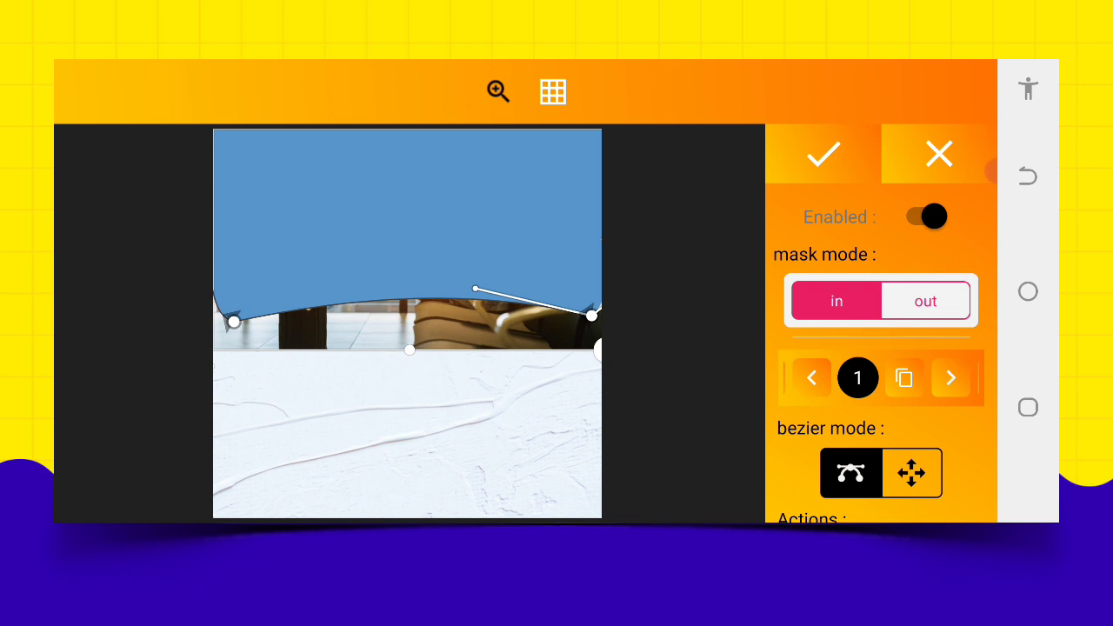
pyautogui.click(926, 300)
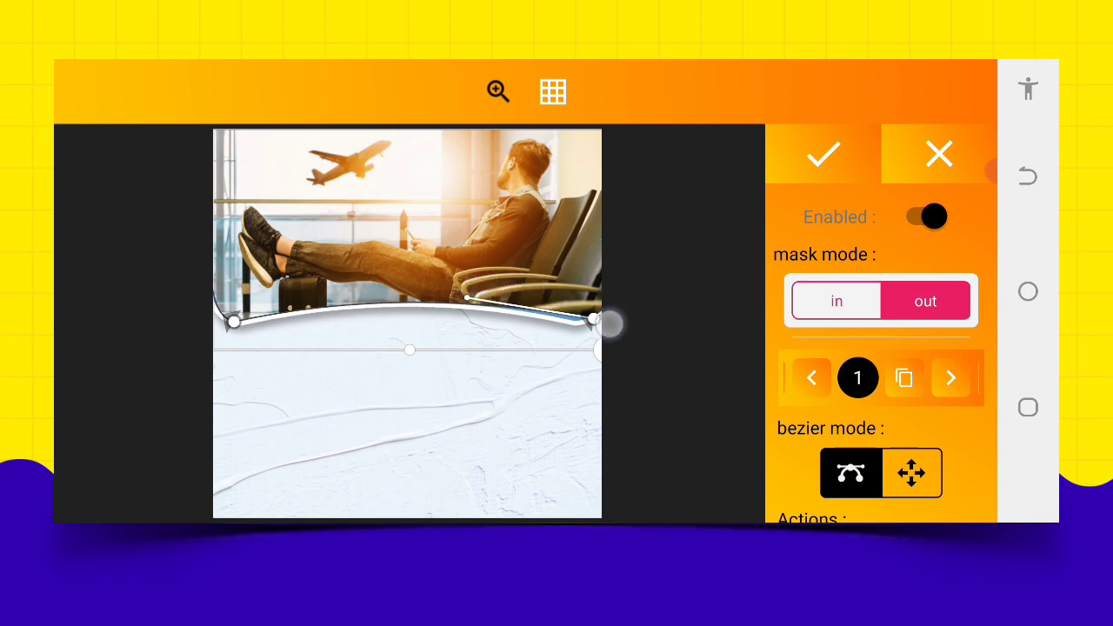
pyautogui.moveTo(594, 320); pyautogui.dragTo(589, 332)
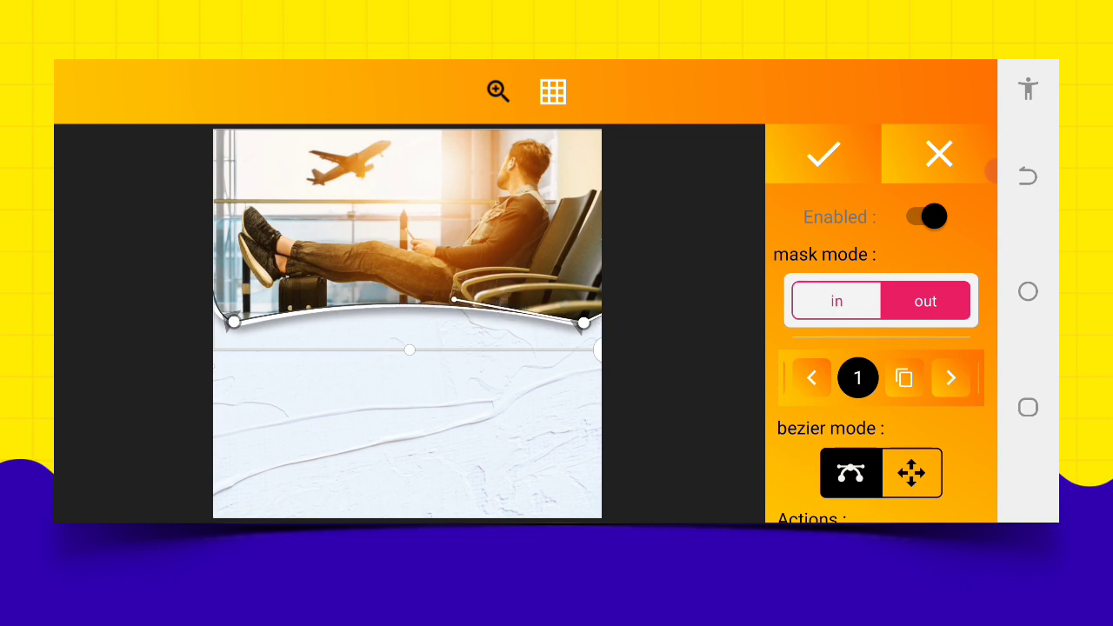
pyautogui.click(822, 154)
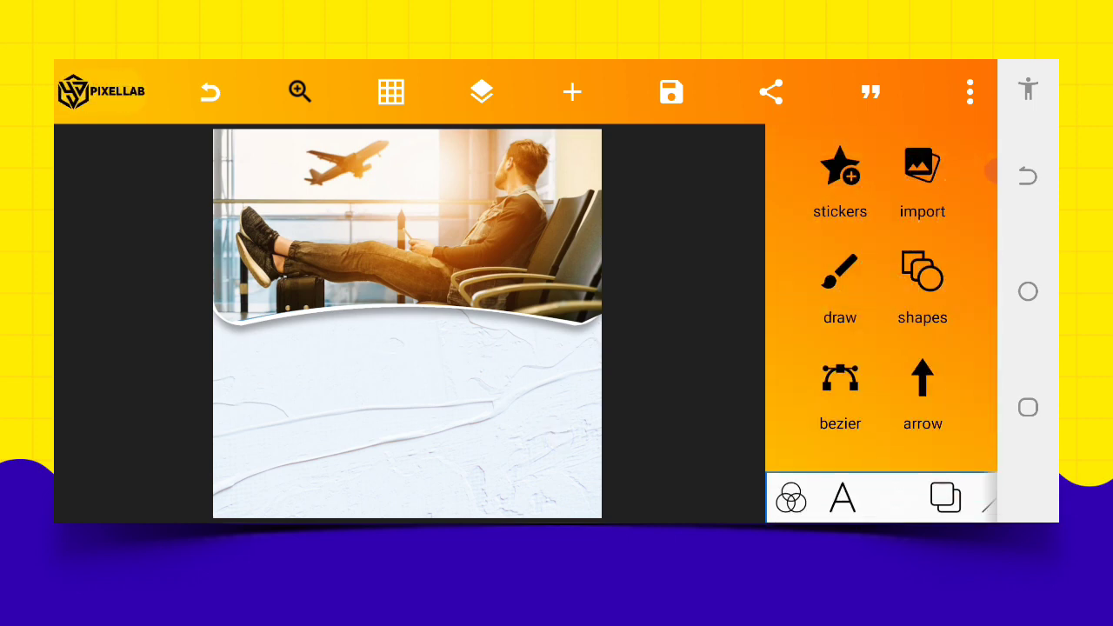
# - Import the circular travel badge images and position them along the curved white border
pyautogui.click(482, 92)
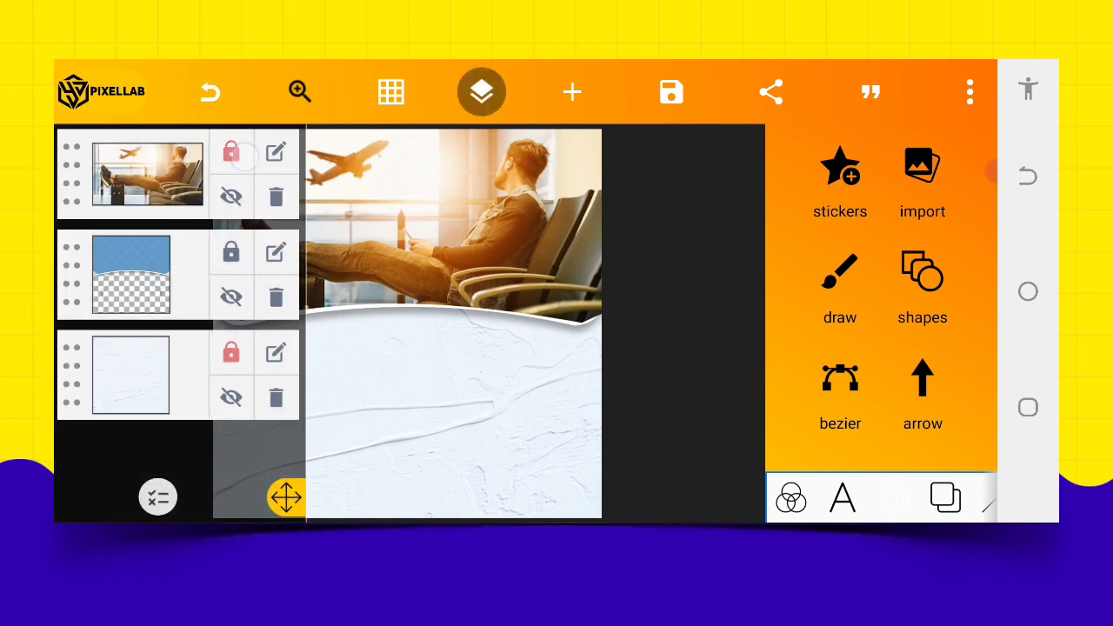
pyautogui.click(573, 91)
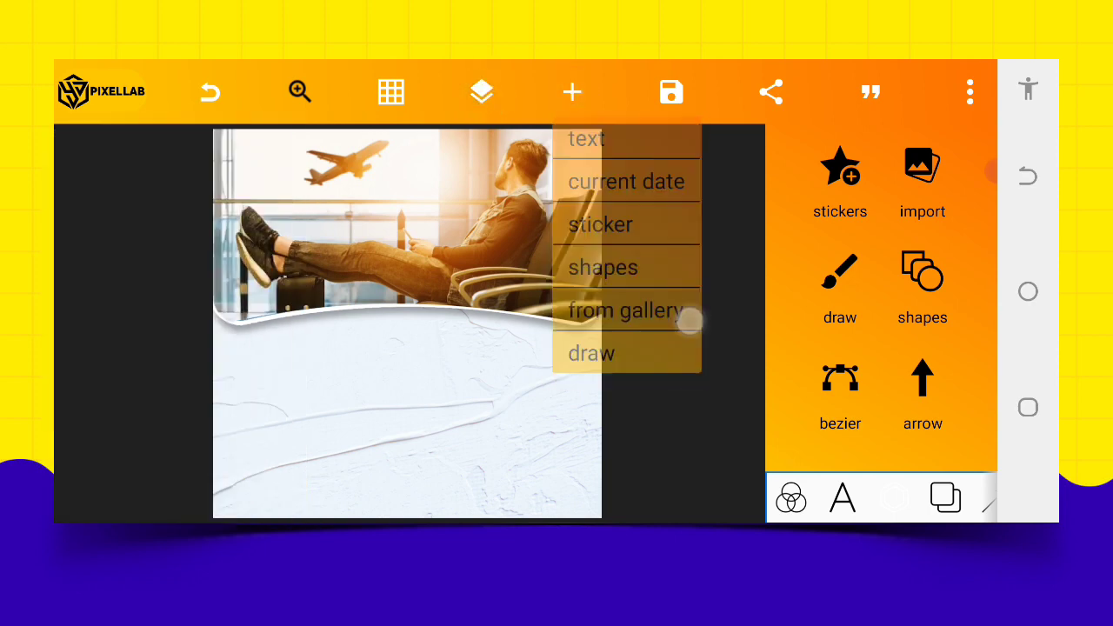
pyautogui.click(634, 311)
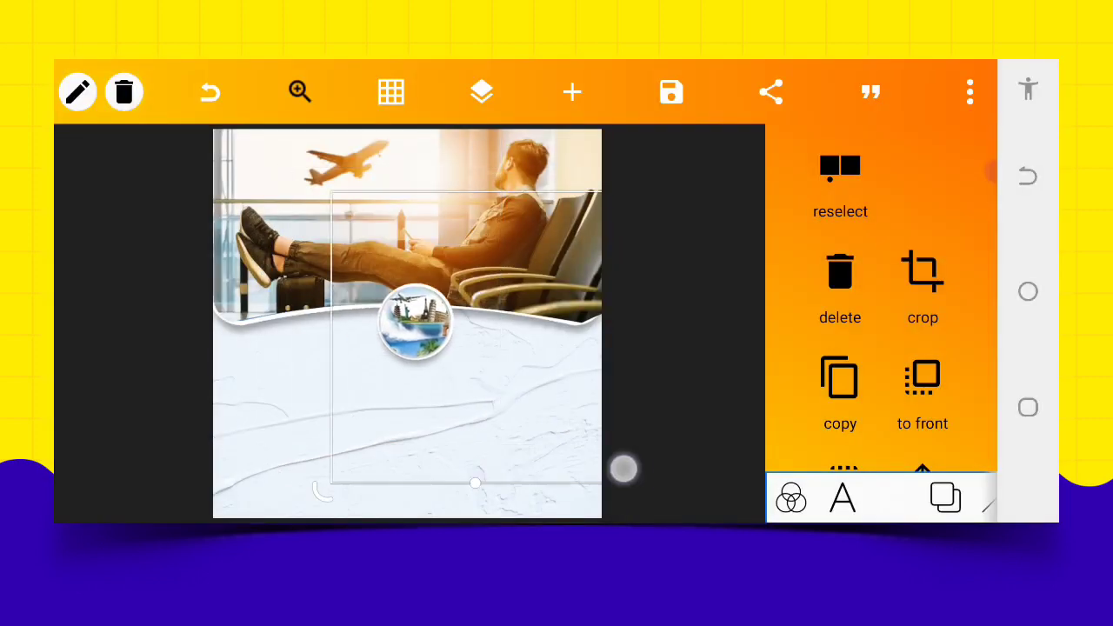
pyautogui.moveTo(416, 321); pyautogui.dragTo(296, 256)
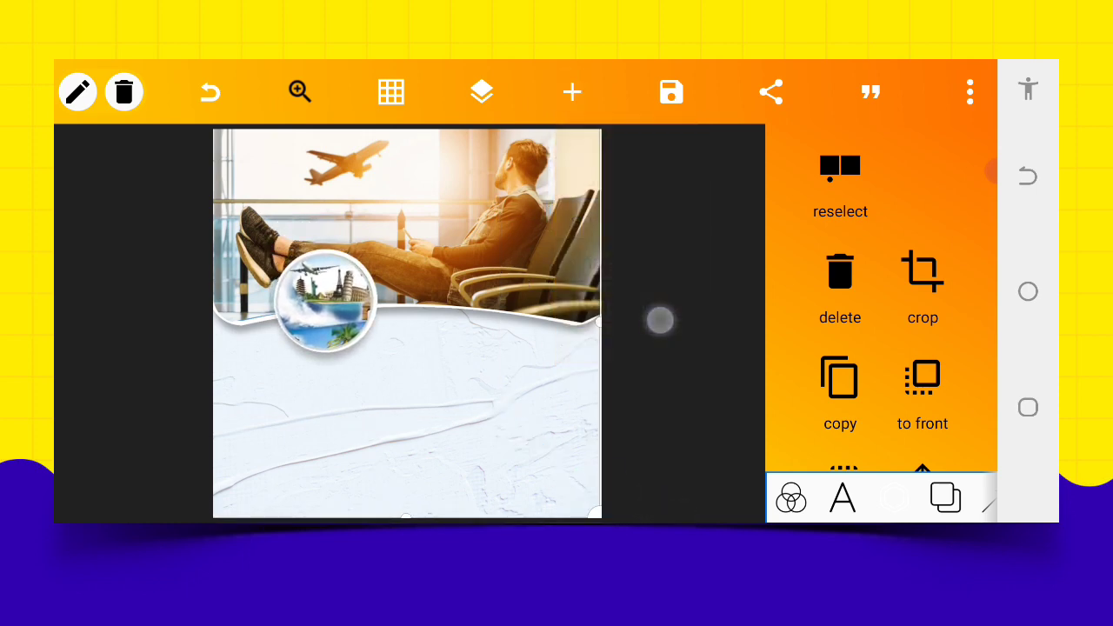
pyautogui.click(923, 287)
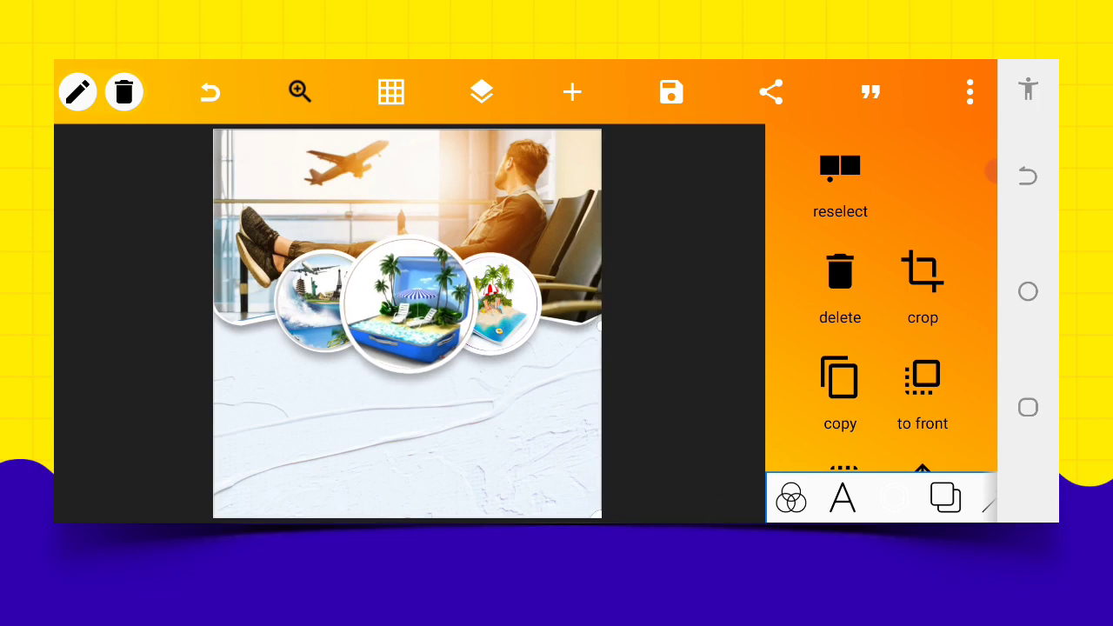
pyautogui.click(481, 92)
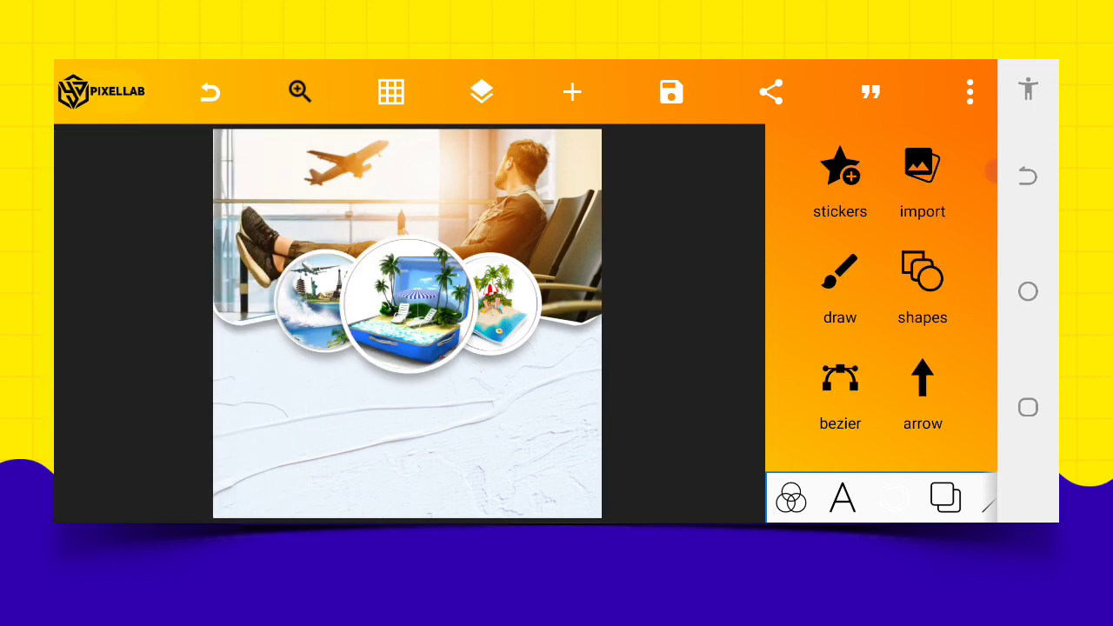
# - Add chevron arrow stickers left and right, plus an orange bar positioned near the bottom
pyautogui.click(921, 170)
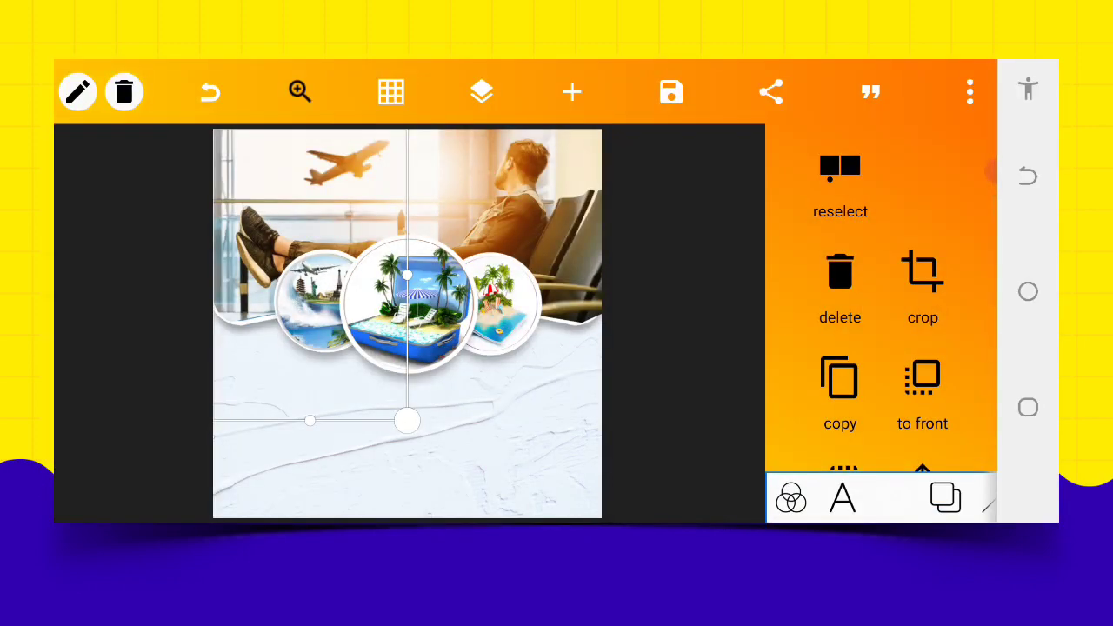
pyautogui.click(922, 287)
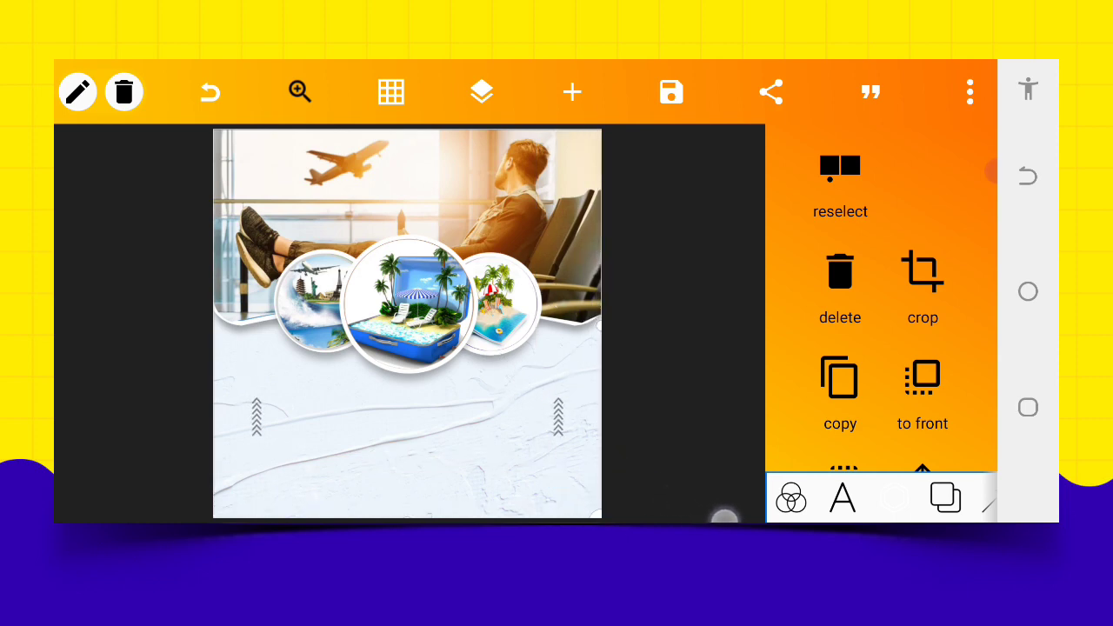
pyautogui.click(481, 91)
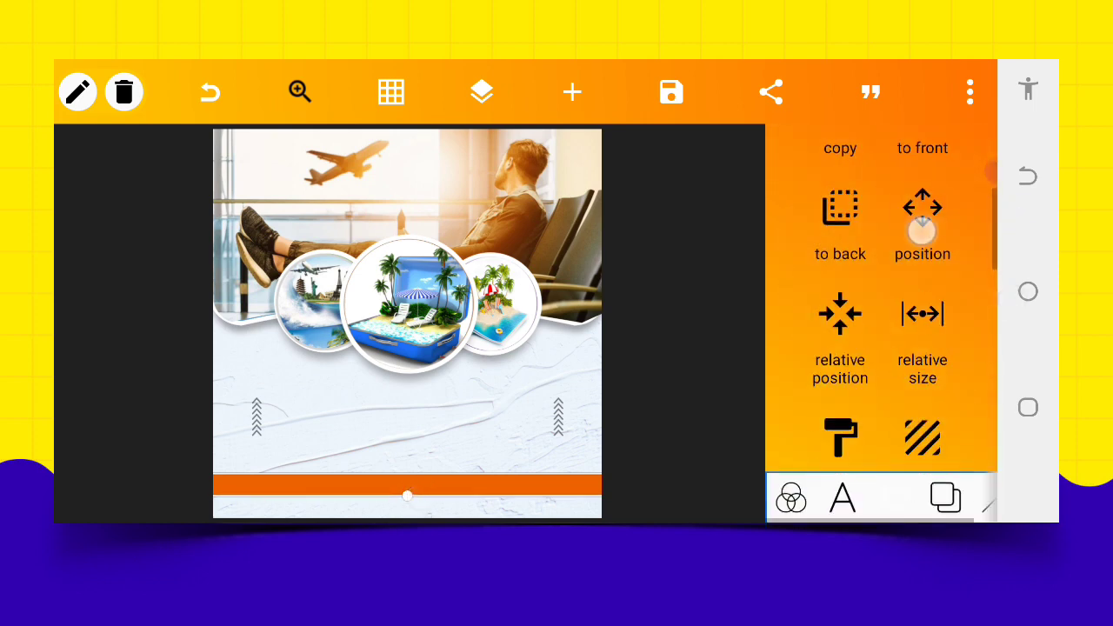
pyautogui.click(921, 224)
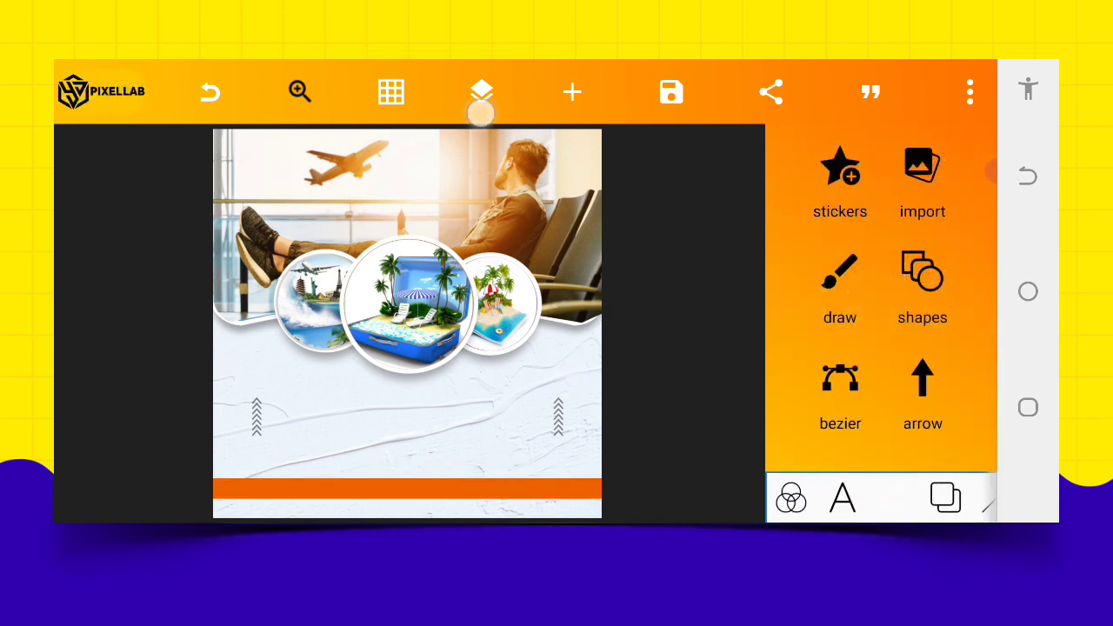
# - Add the 'It's Time To' text in a brush-script font and drag it between the arrows
pyautogui.click(481, 92)
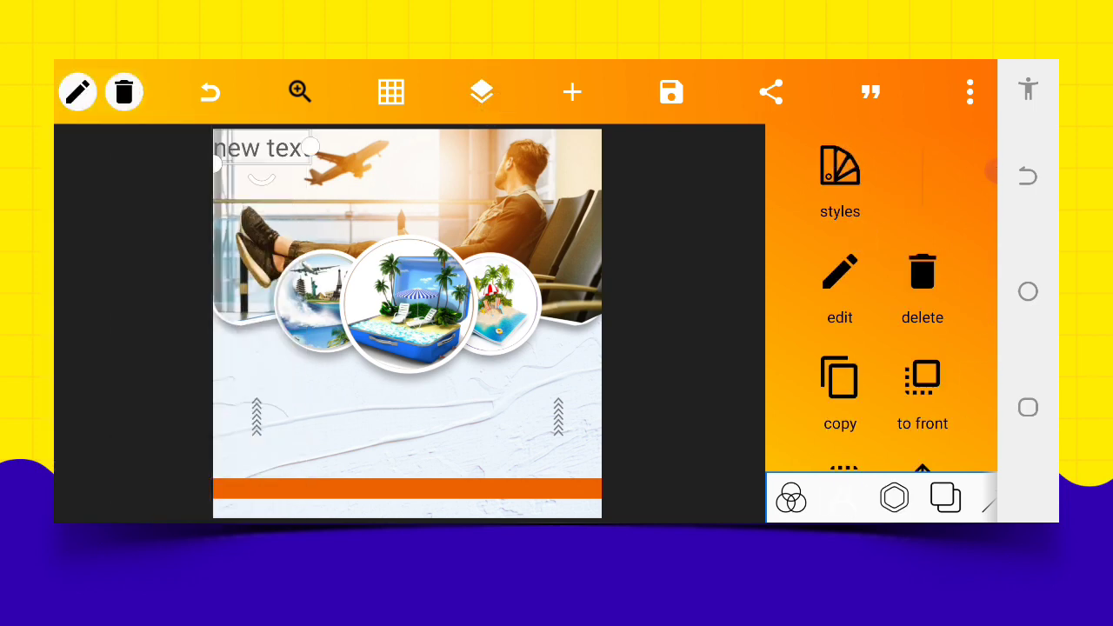
pyautogui.click(840, 271)
pyautogui.write("It's Time T")
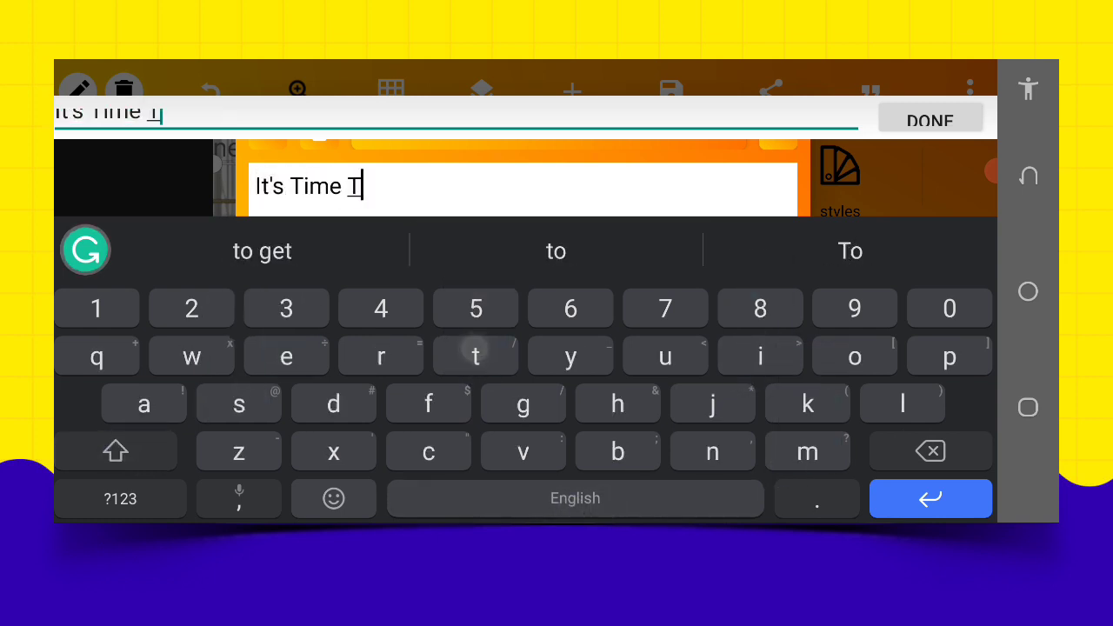
pyautogui.click(854, 355)
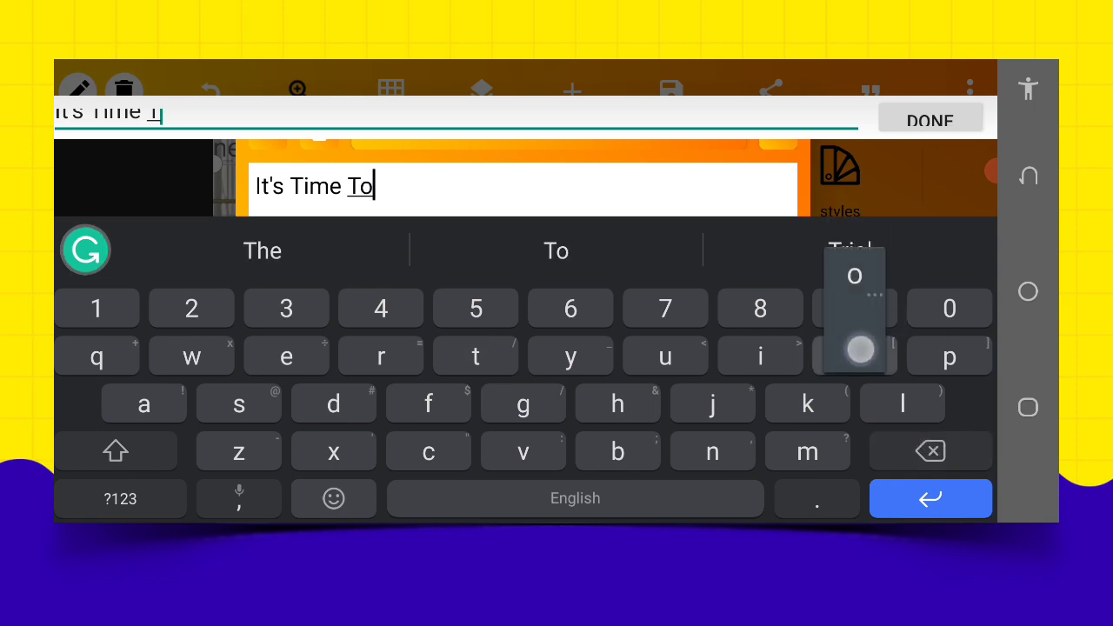
pyautogui.click(931, 119)
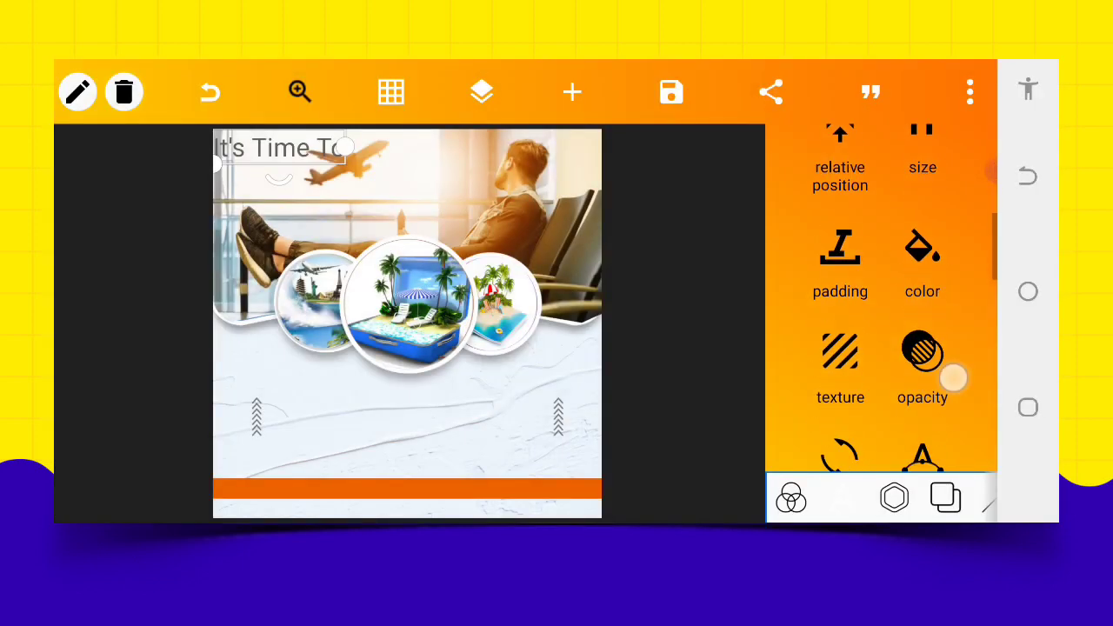
pyautogui.scroll(-3)
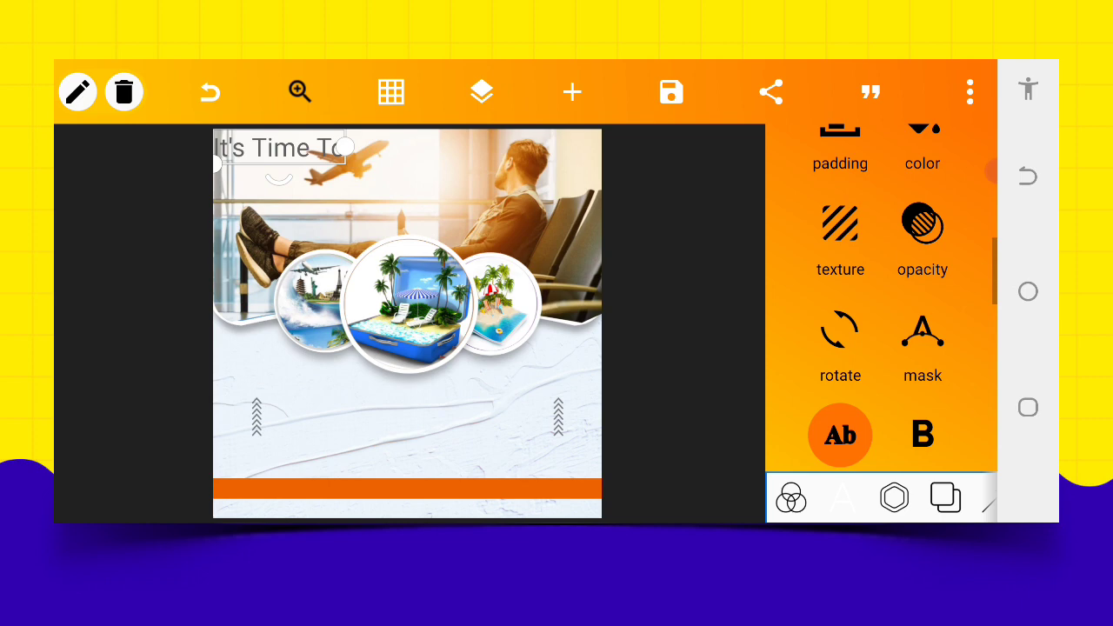
pyautogui.click(840, 434)
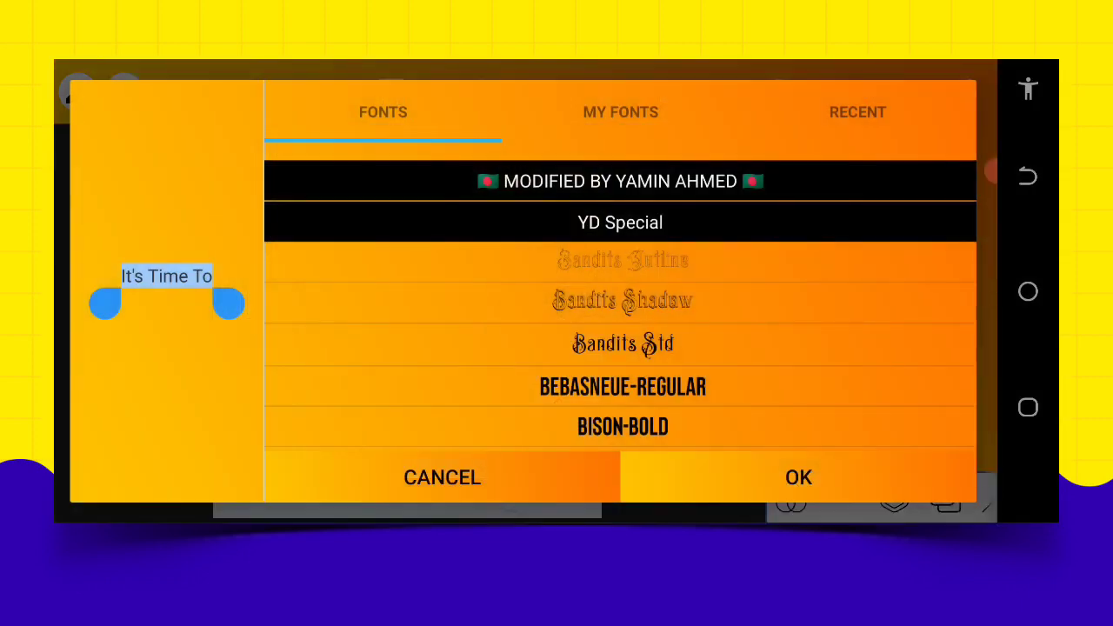
pyautogui.click(857, 111)
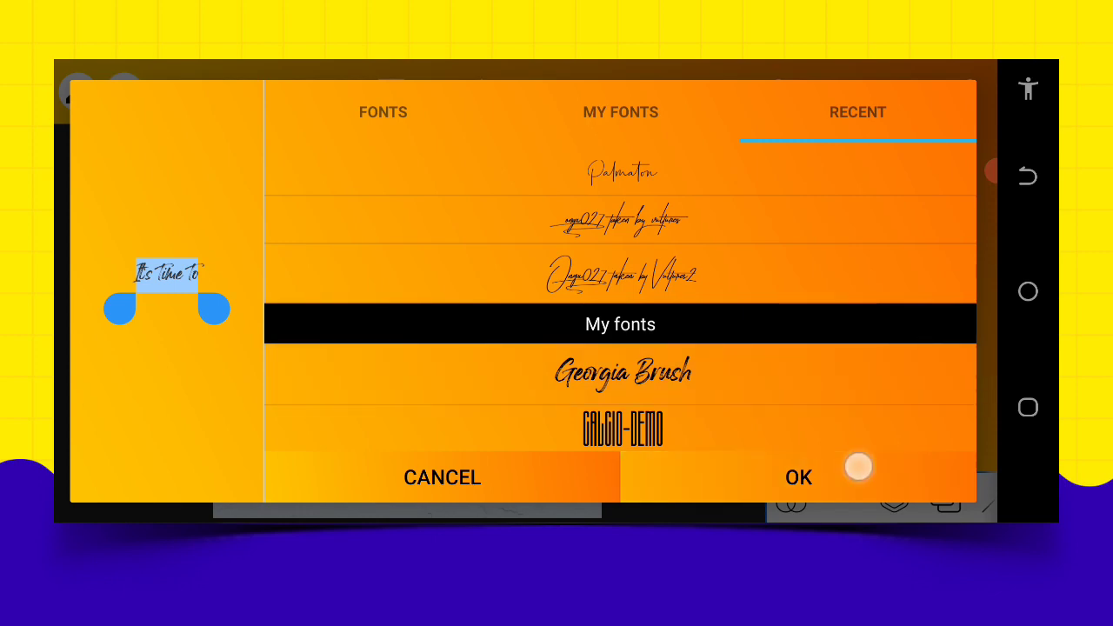
pyautogui.click(797, 478)
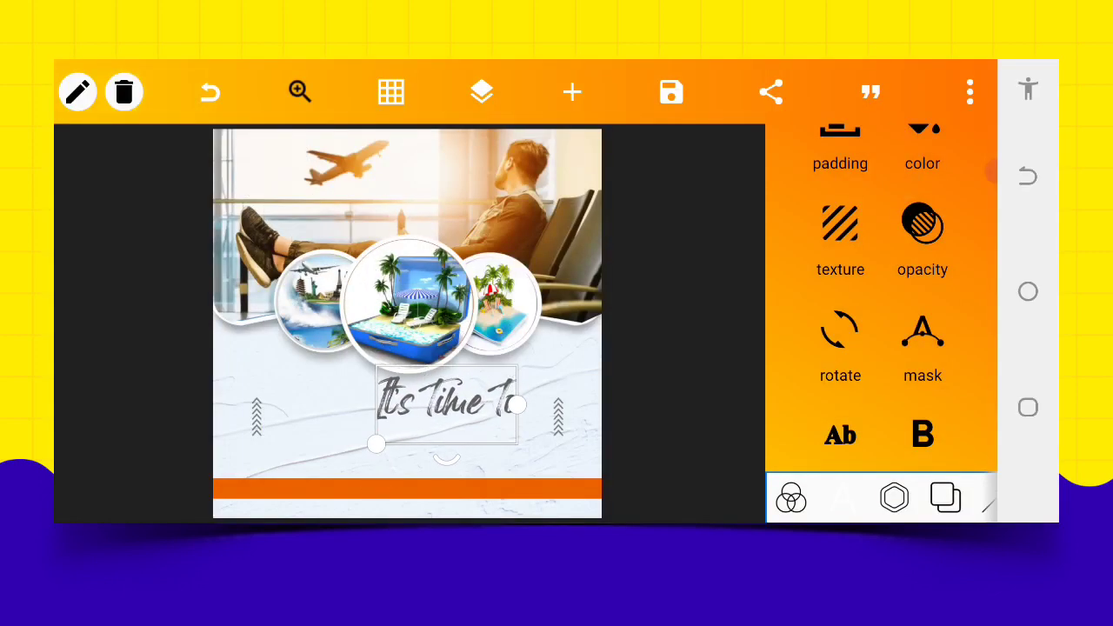
pyautogui.moveTo(448, 404); pyautogui.dragTo(403, 438)
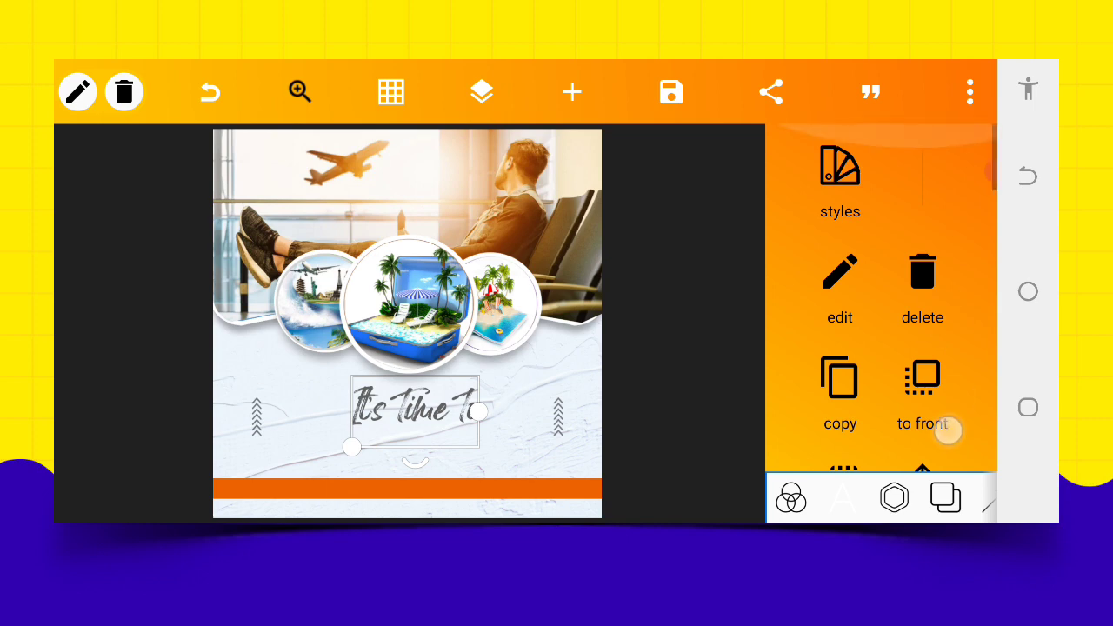
# - Replace the capital 'I' with lowercase 'i' and adjust the phrase's letter spacing
pyautogui.click(840, 287)
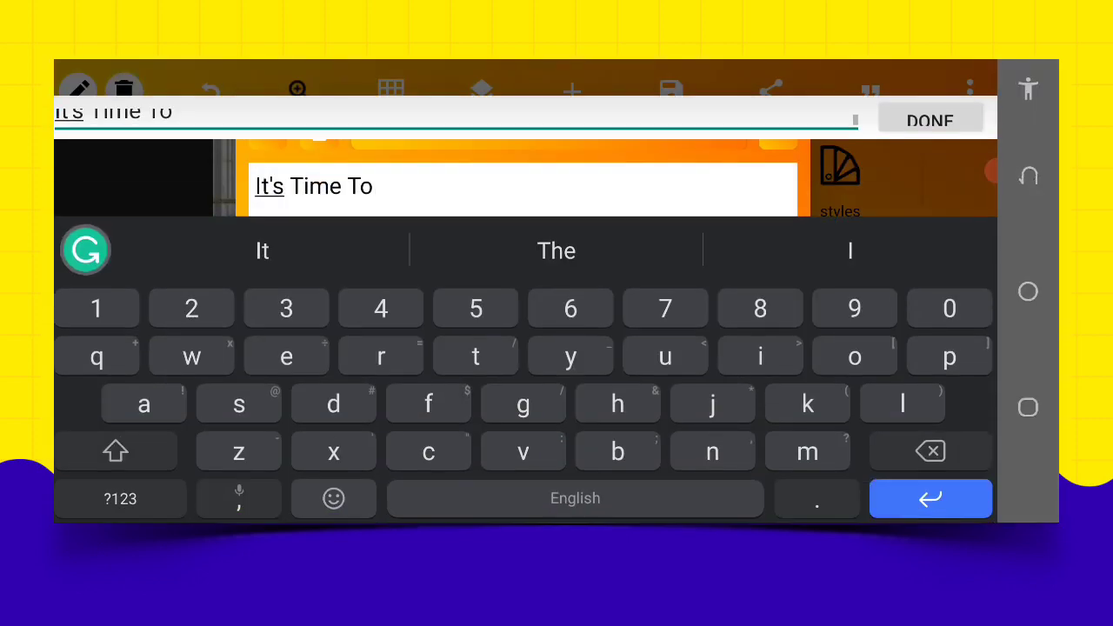
pyautogui.click(760, 355)
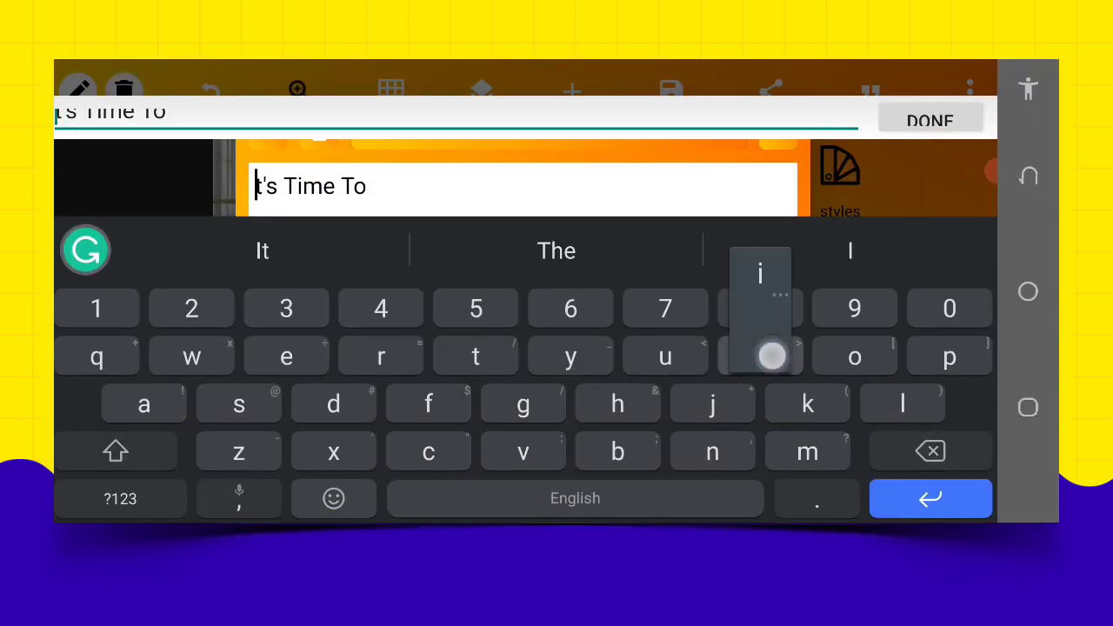
pyautogui.click(930, 119)
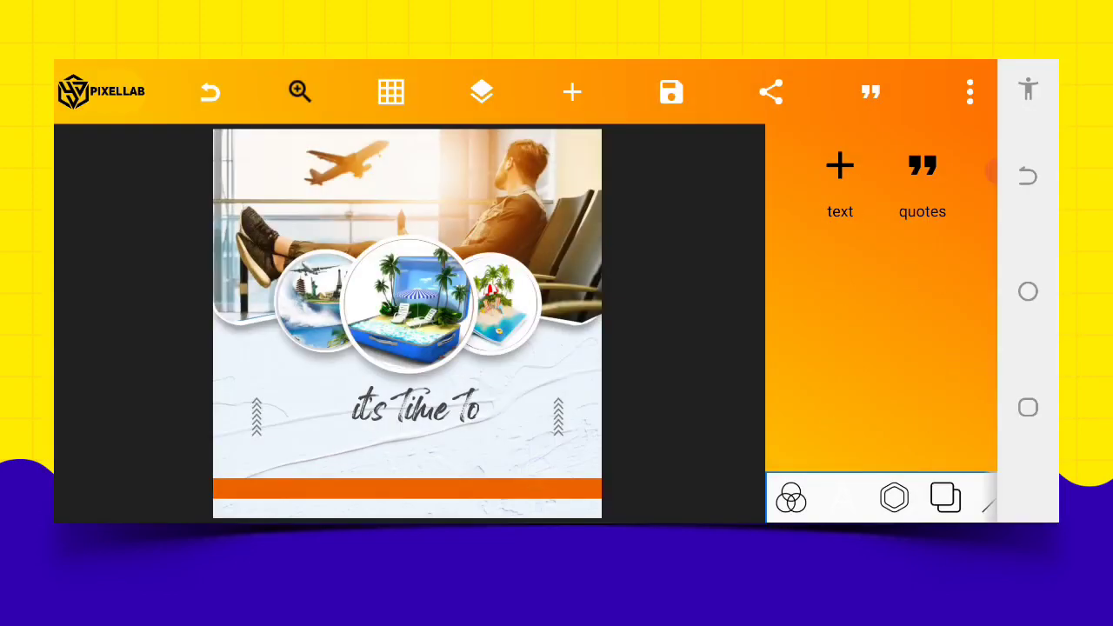
pyautogui.click(407, 409)
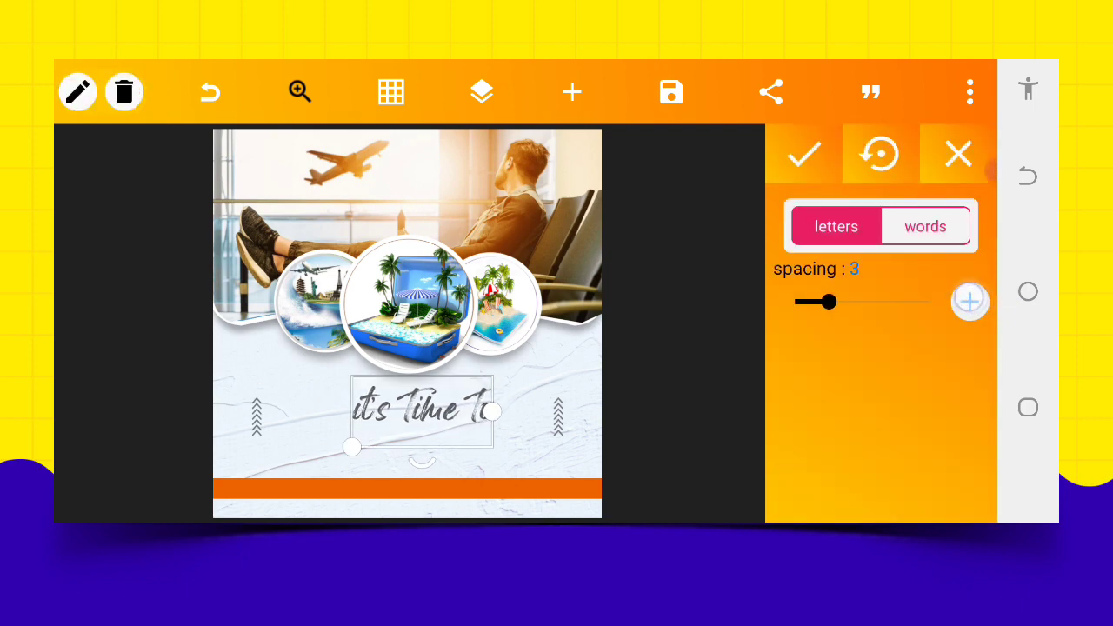
pyautogui.moveTo(816, 301); pyautogui.dragTo(824, 301)
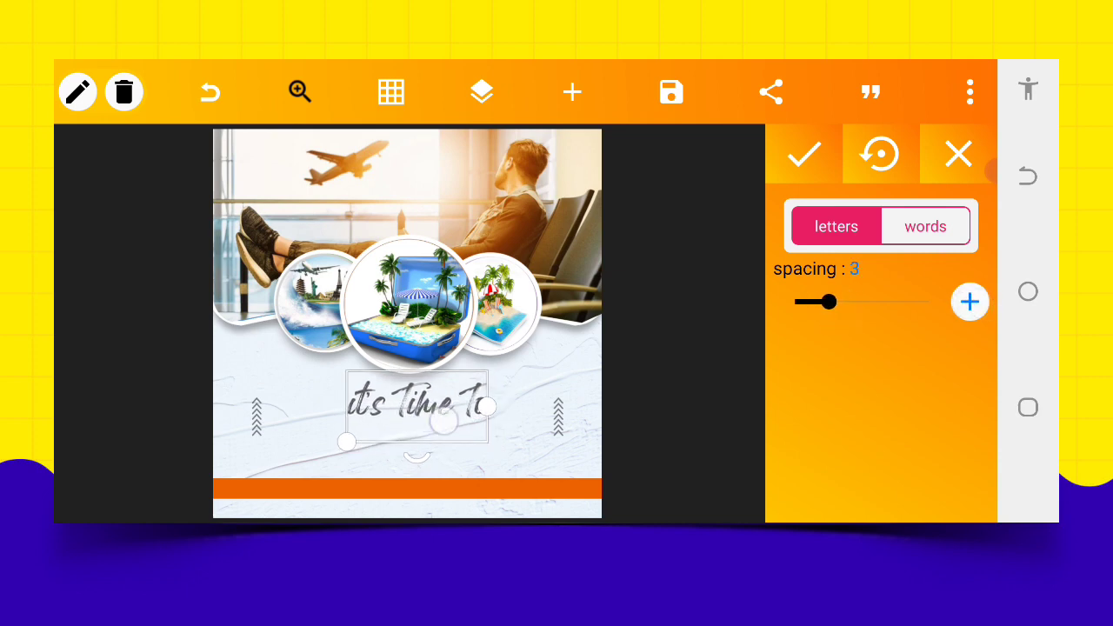
pyautogui.click(803, 154)
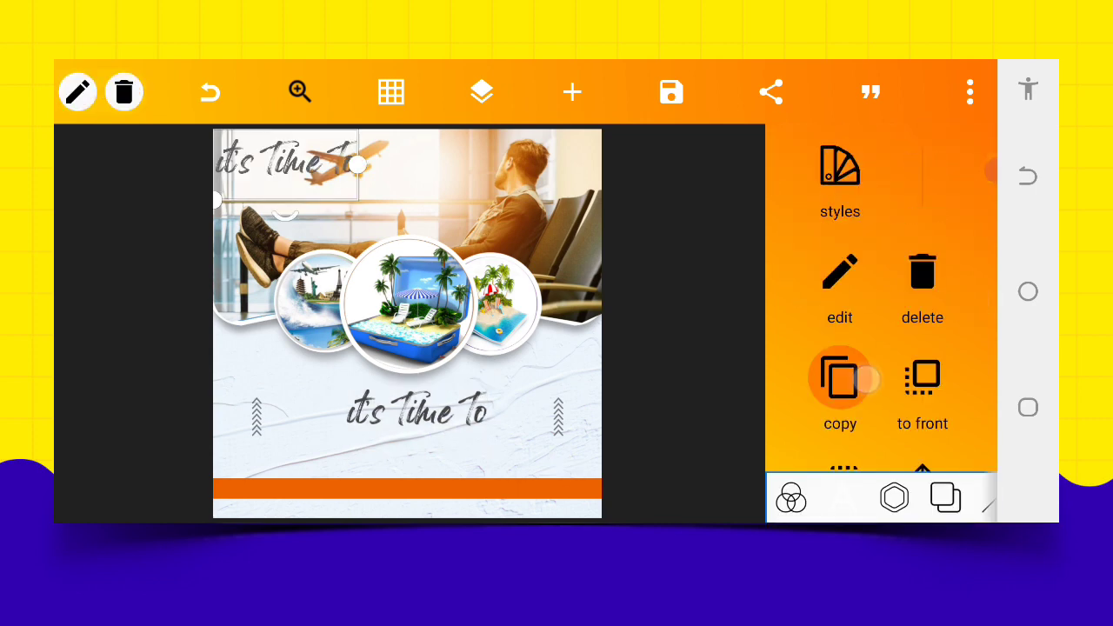
# - Give the duplicate phrase the Georgia Brush script font and select its layer
pyautogui.scroll(-3)
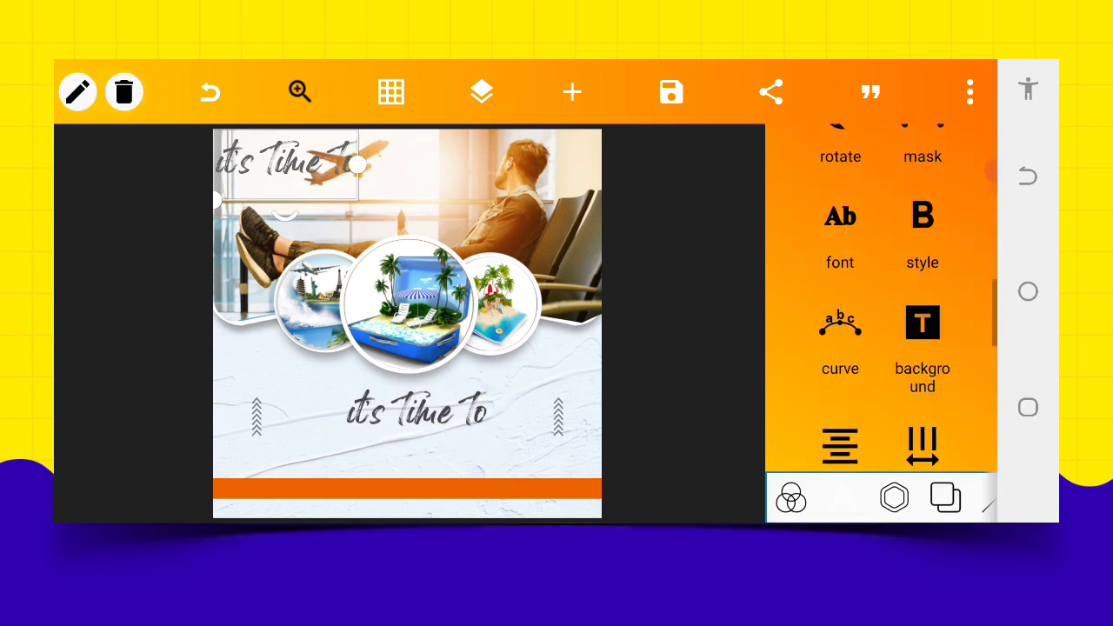
pyautogui.click(839, 230)
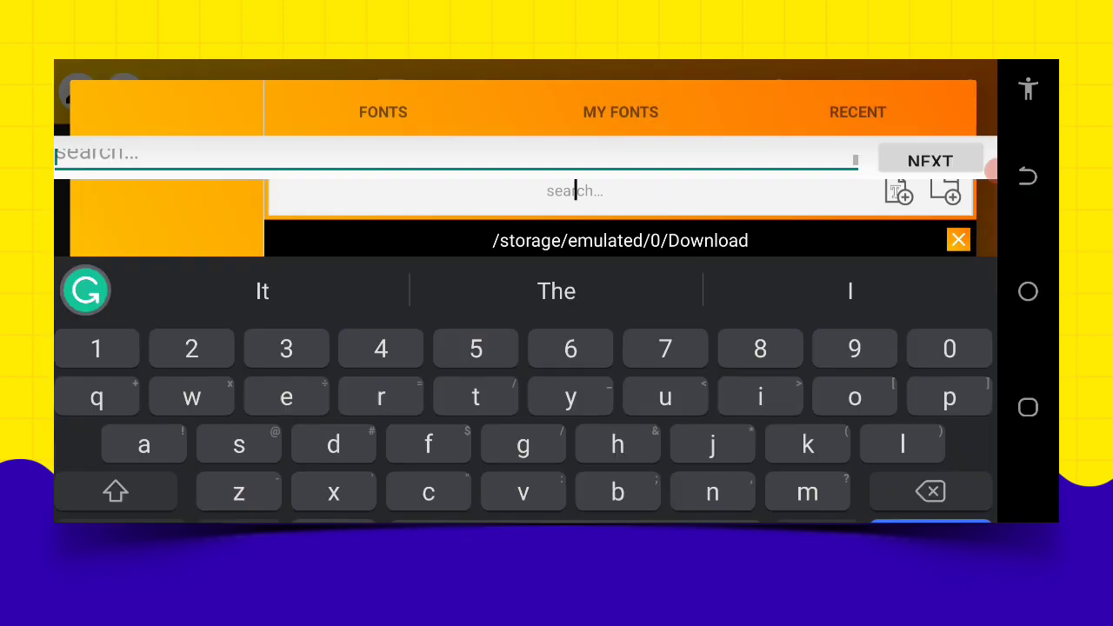
pyautogui.write('brush')
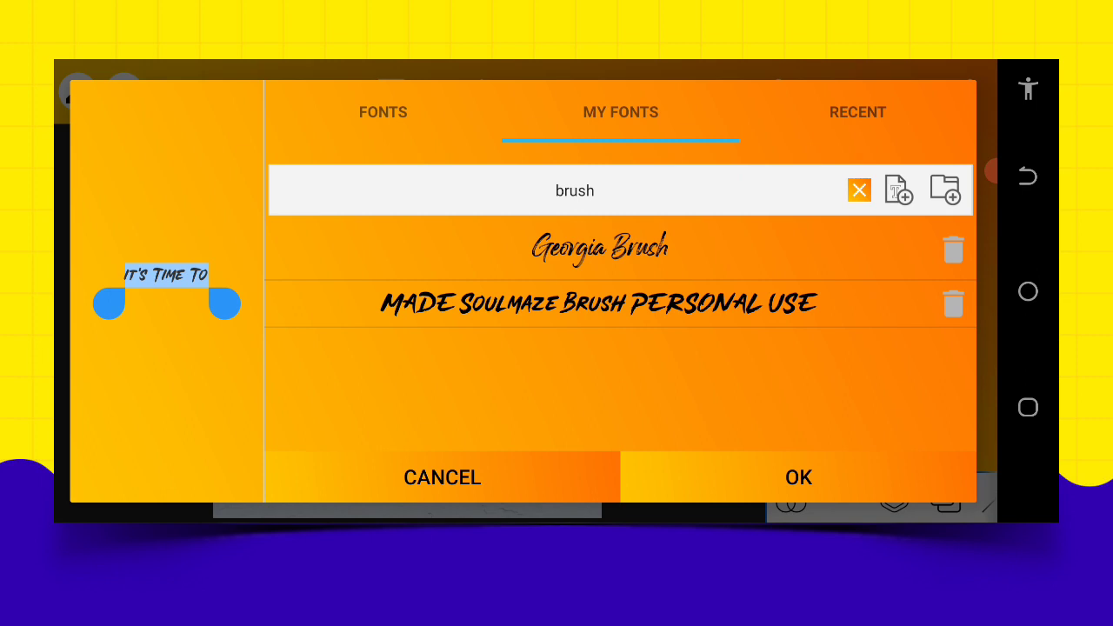
pyautogui.click(797, 478)
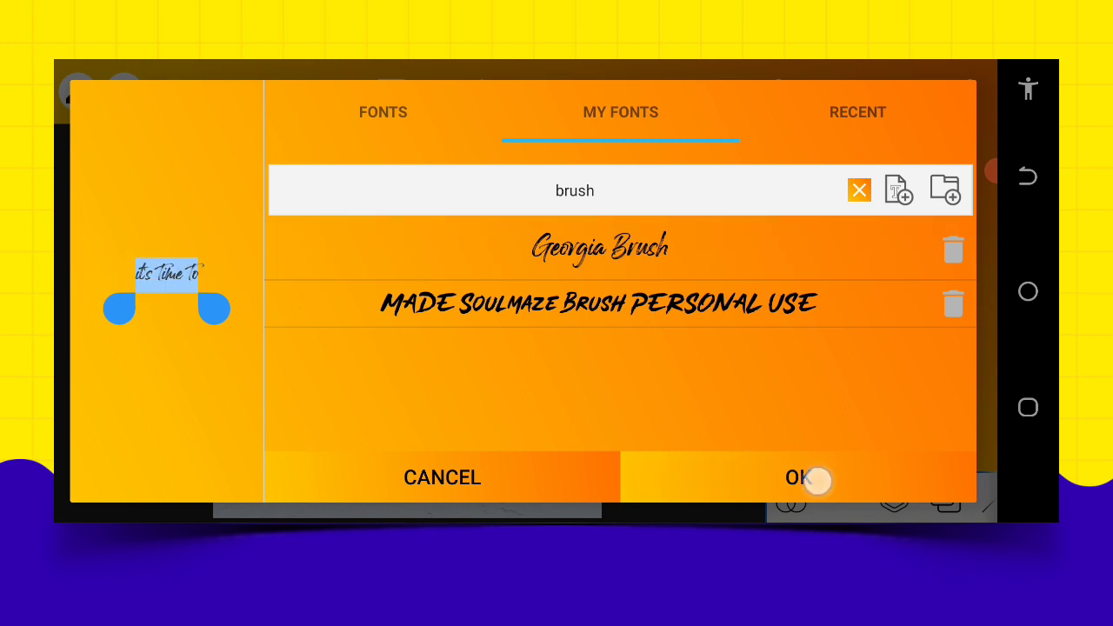
pyautogui.click(796, 477)
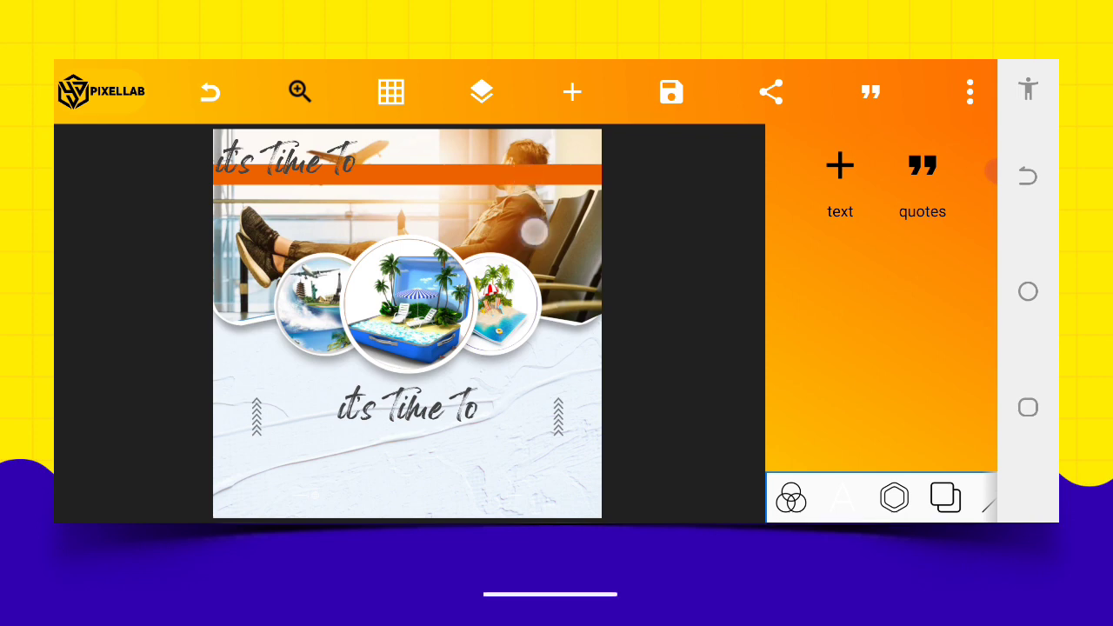
pyautogui.click(481, 91)
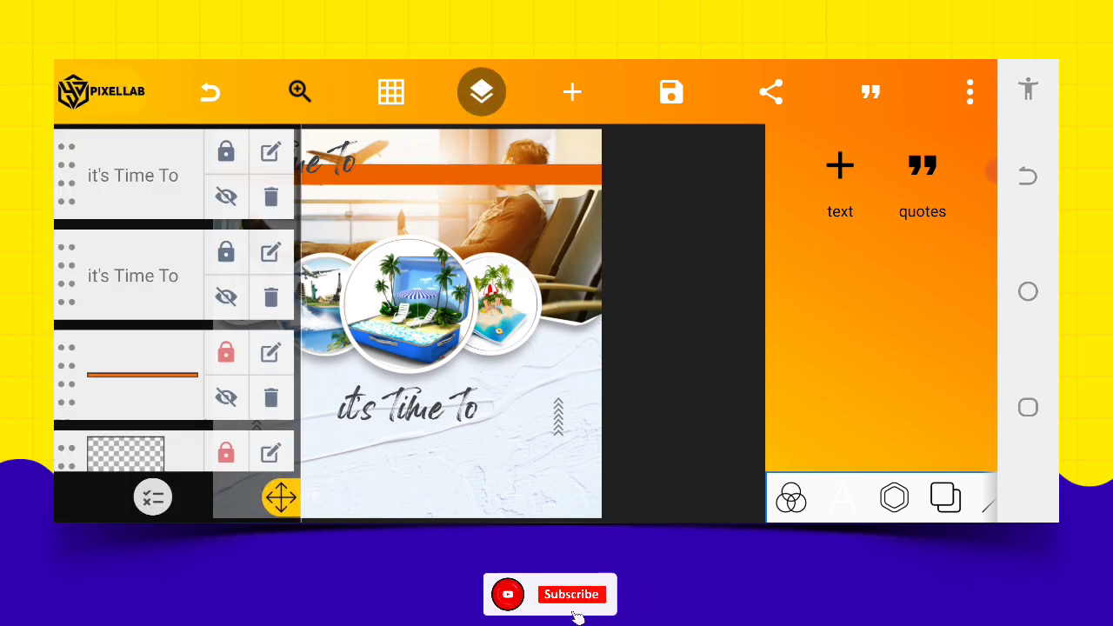
pyautogui.click(481, 91)
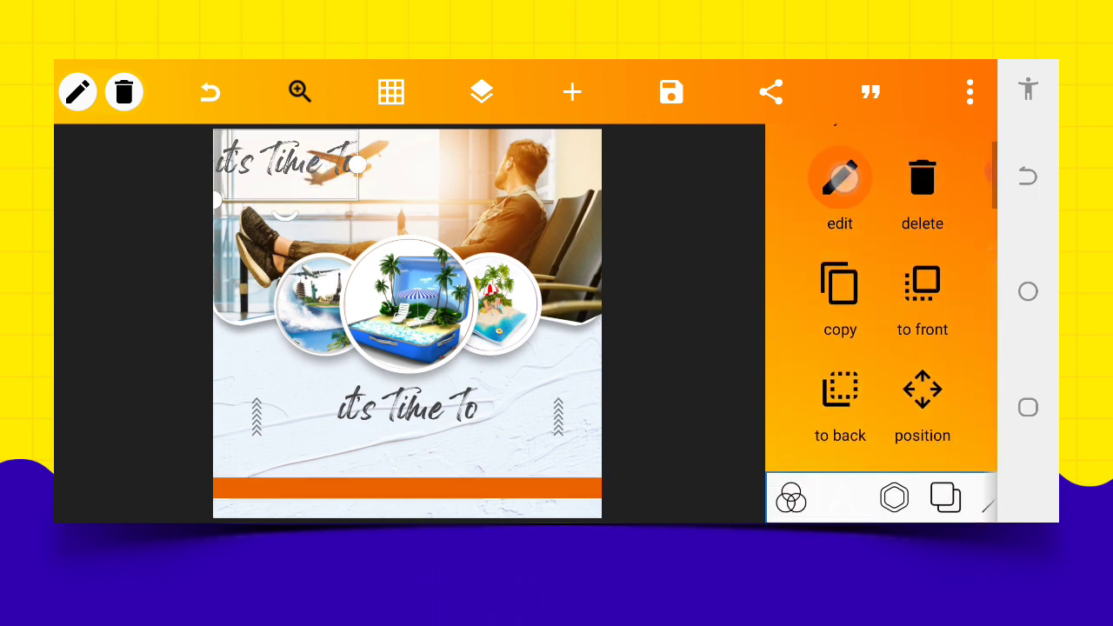
# - Change the copy to 'TRAVEL' in the bold 'leag' font, below the phrase, with -1 letter spacing
pyautogui.click(839, 177)
pyautogui.write('TRAVEL')
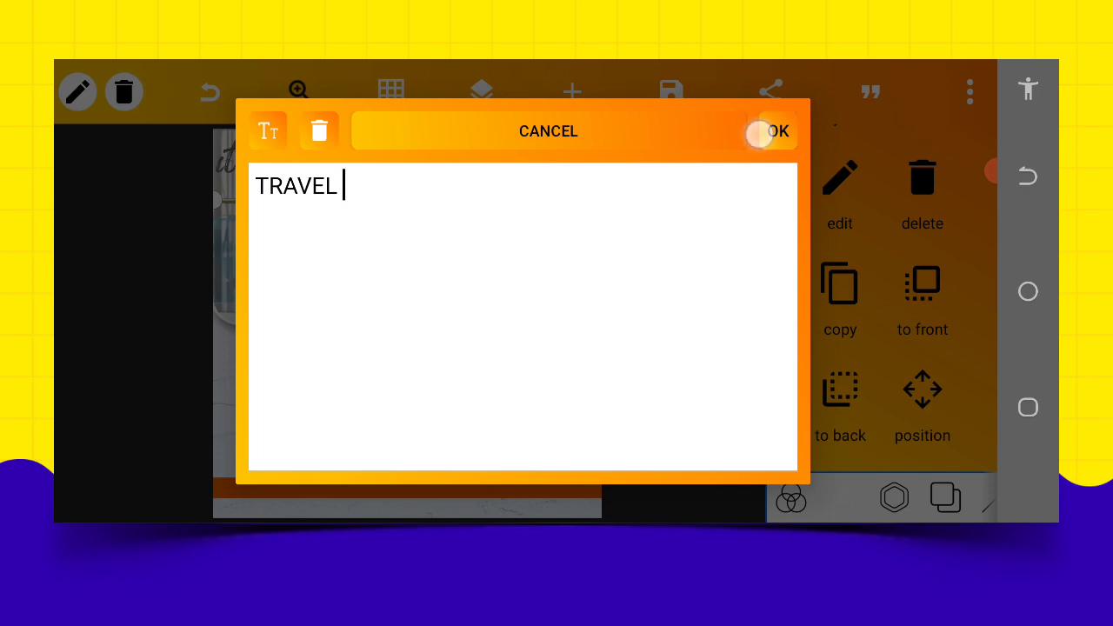
pyautogui.click(773, 131)
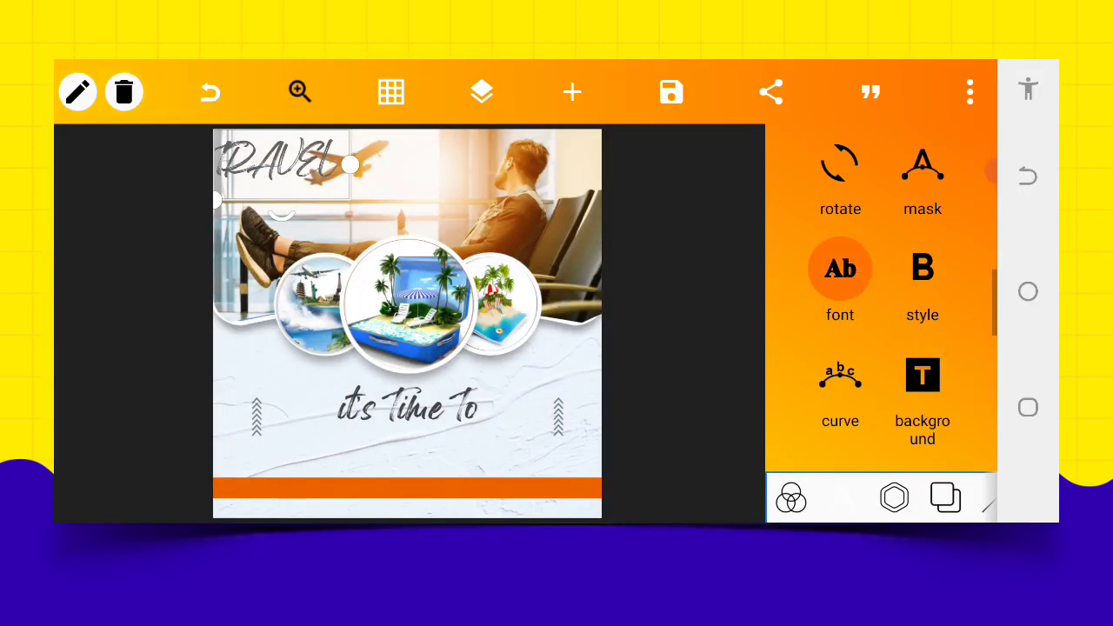
pyautogui.click(840, 268)
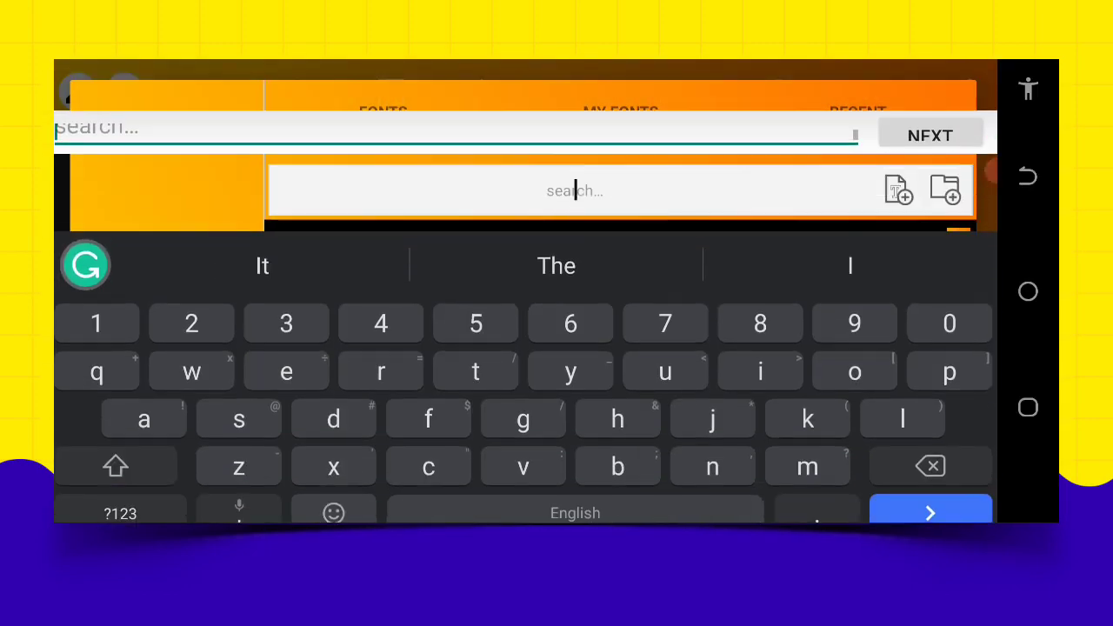
pyautogui.write('leag')
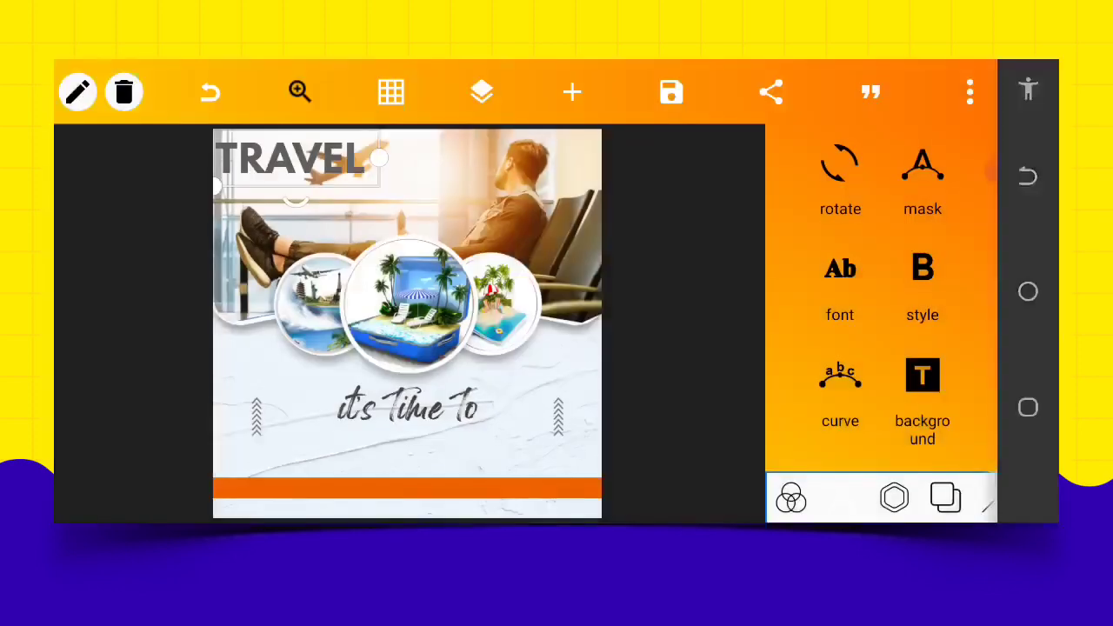
pyautogui.moveTo(291, 156); pyautogui.dragTo(435, 361)
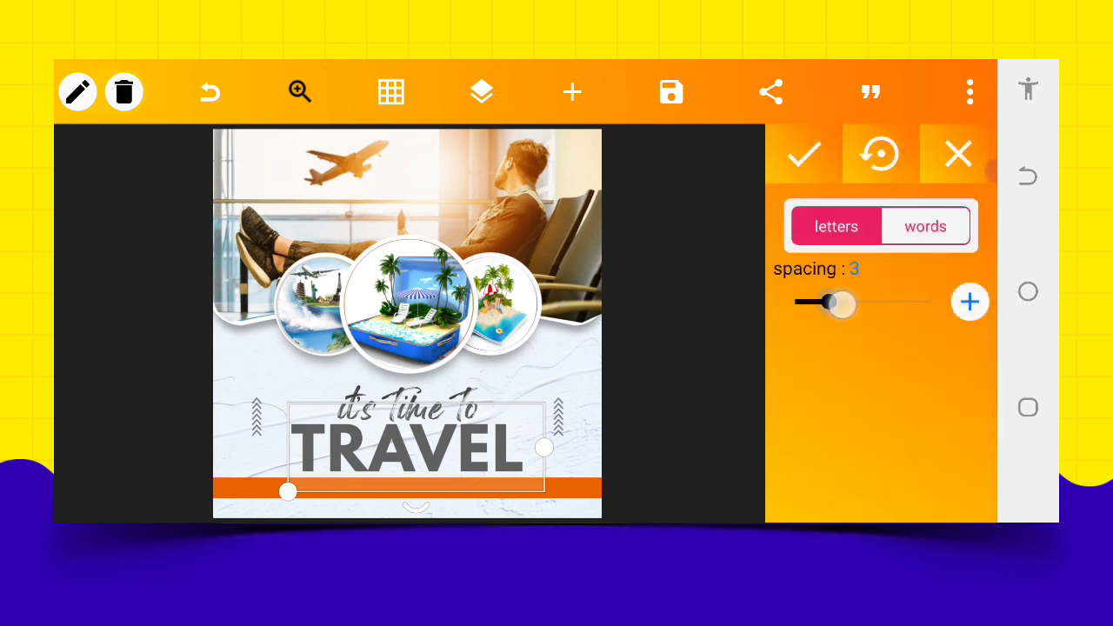
pyautogui.moveTo(842, 302); pyautogui.dragTo(821, 302)
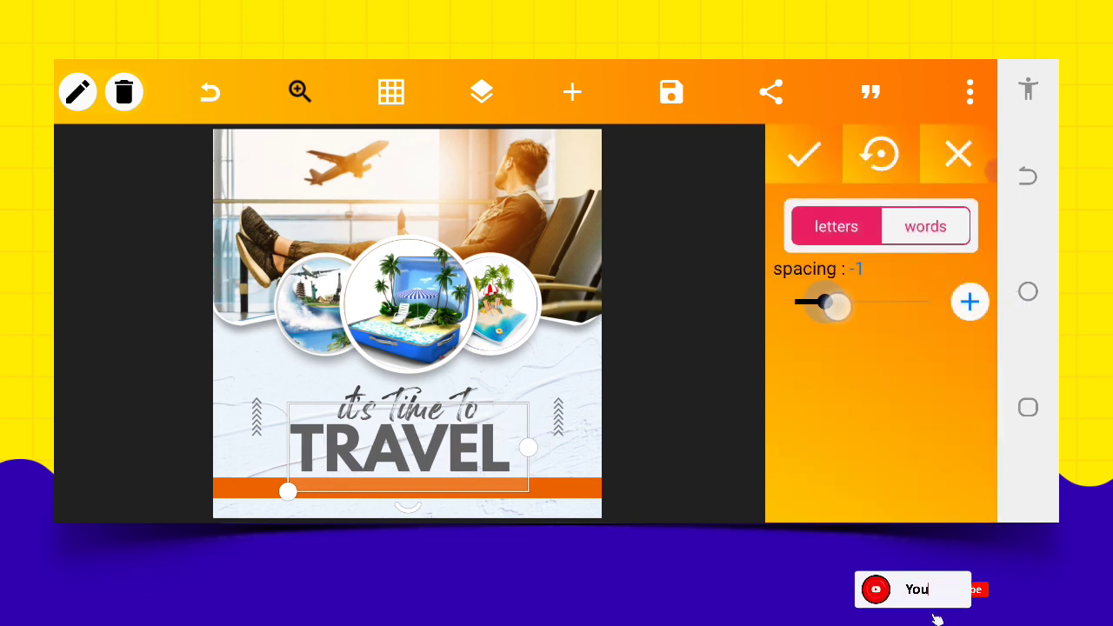
pyautogui.moveTo(829, 302); pyautogui.dragTo(814, 302)
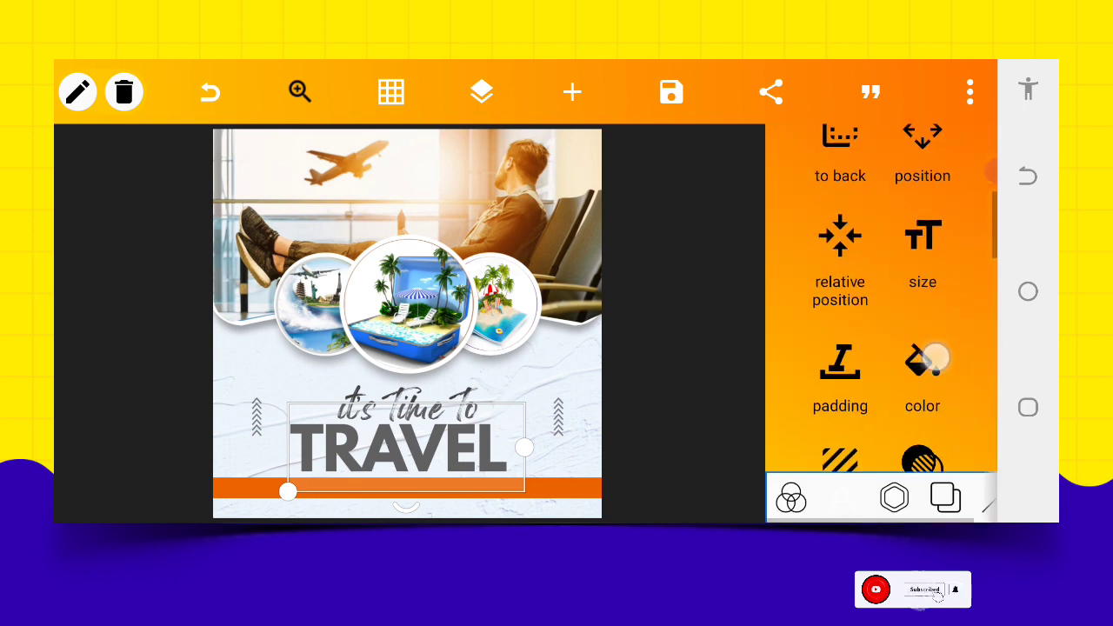
pyautogui.click(922, 152)
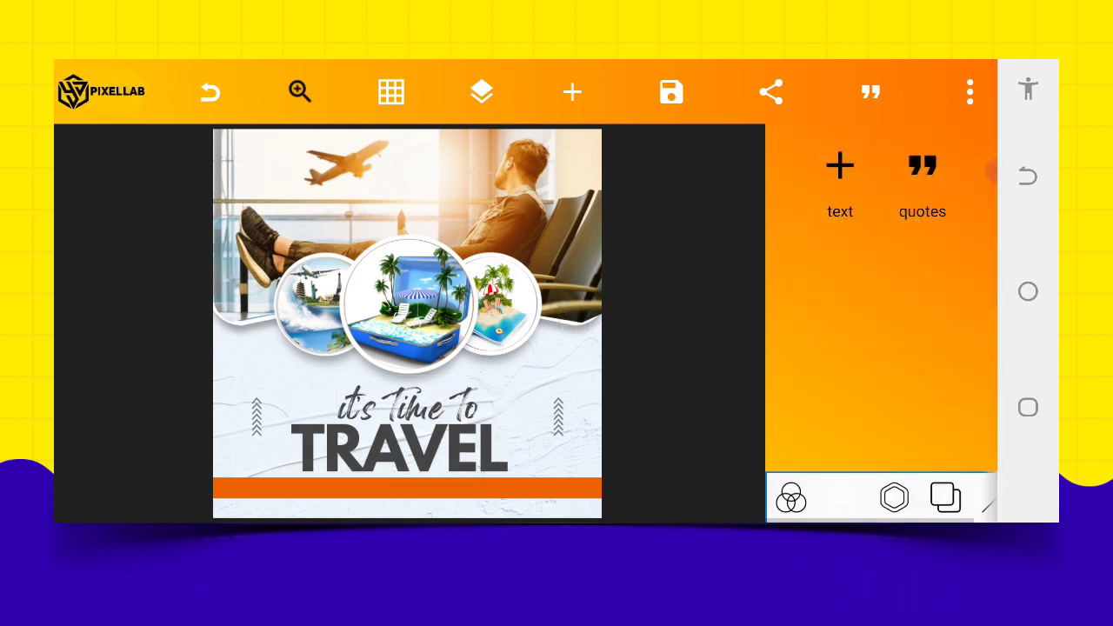
# - Nudge the orange bar lower toward the bottom edge with 1px moves, then close layers
pyautogui.click(407, 402)
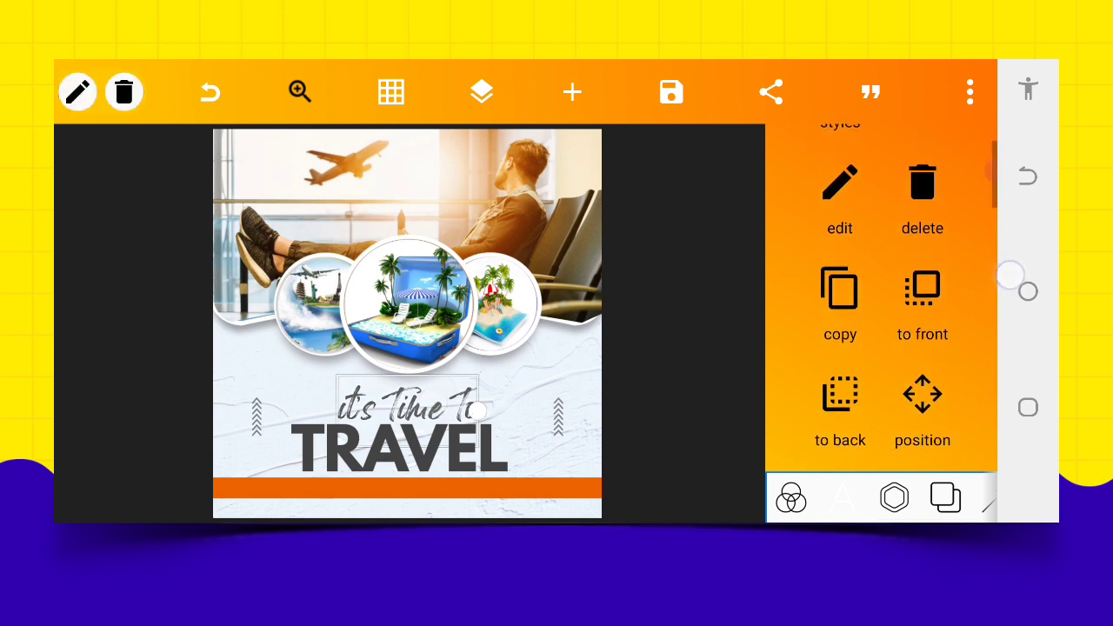
pyautogui.click(922, 409)
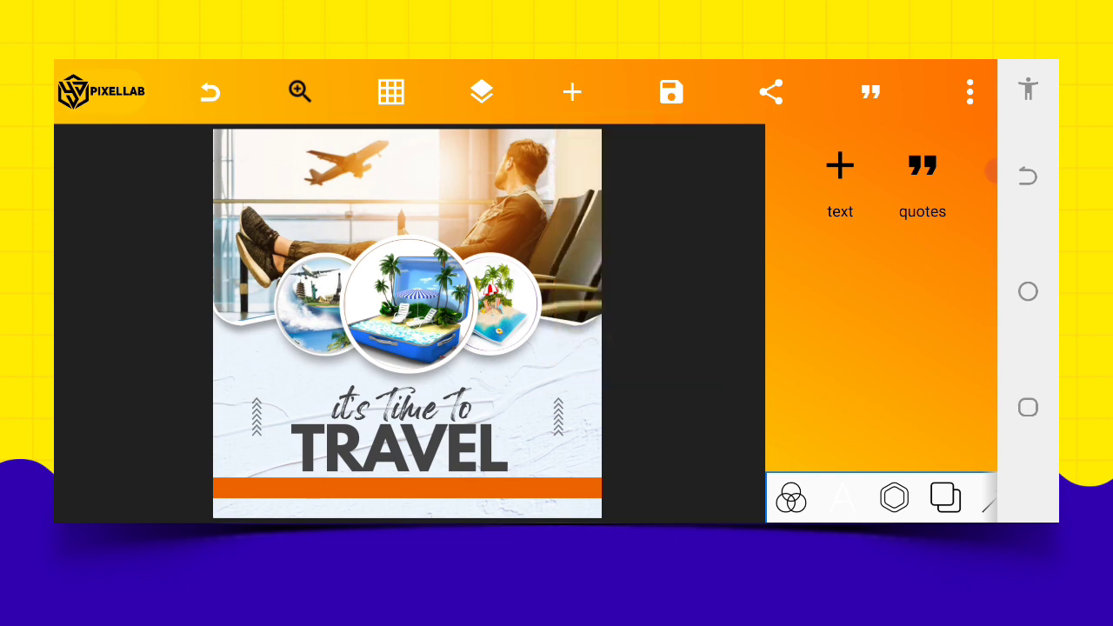
pyautogui.click(407, 490)
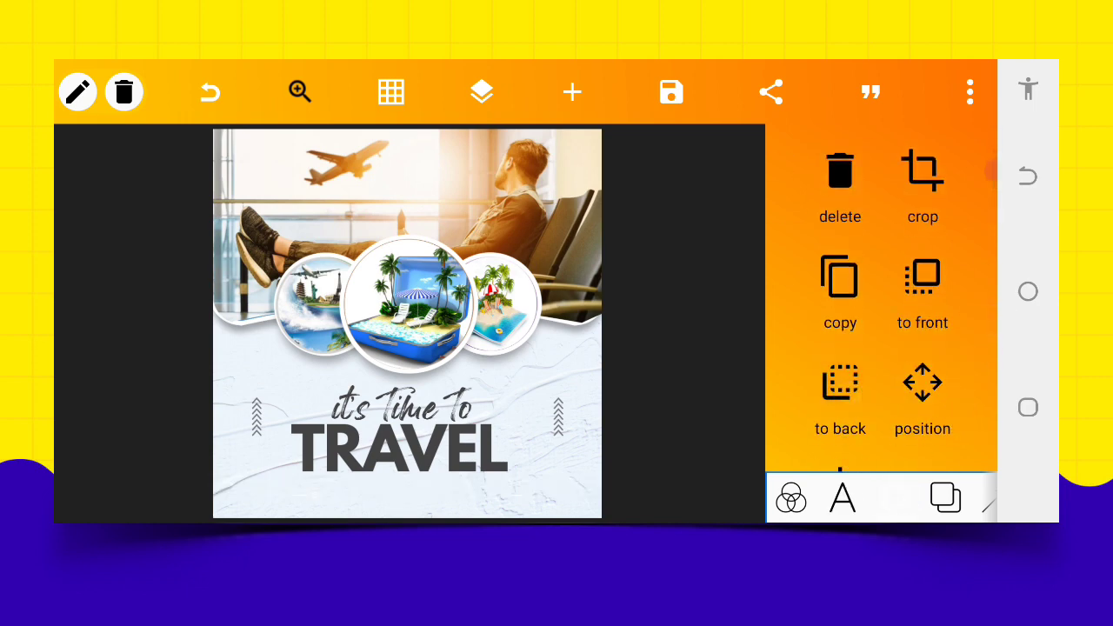
pyautogui.click(481, 91)
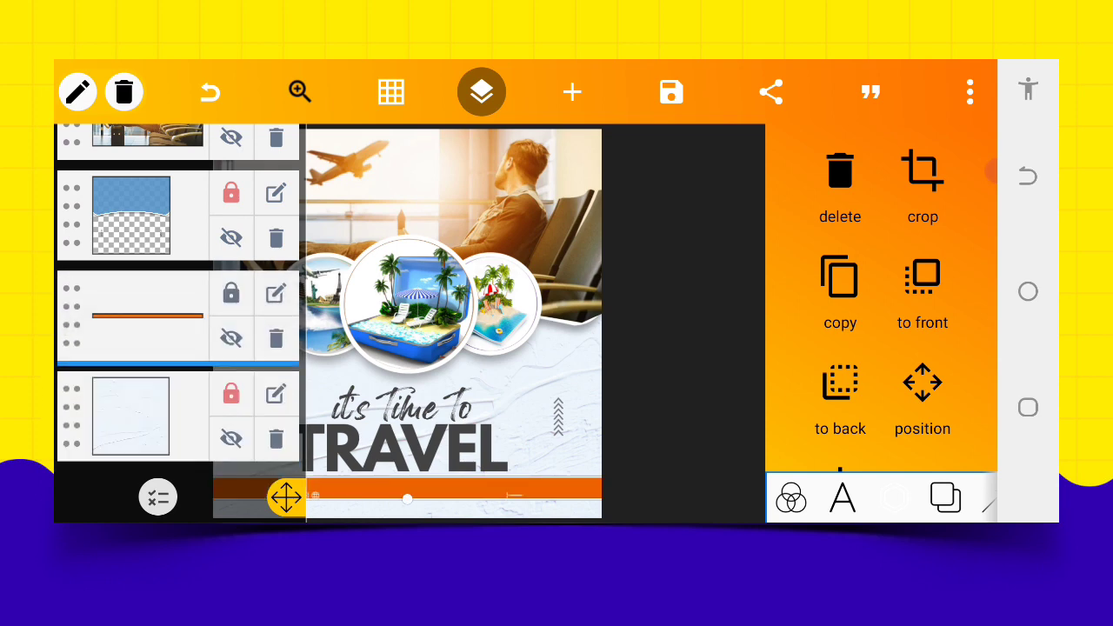
pyautogui.click(922, 383)
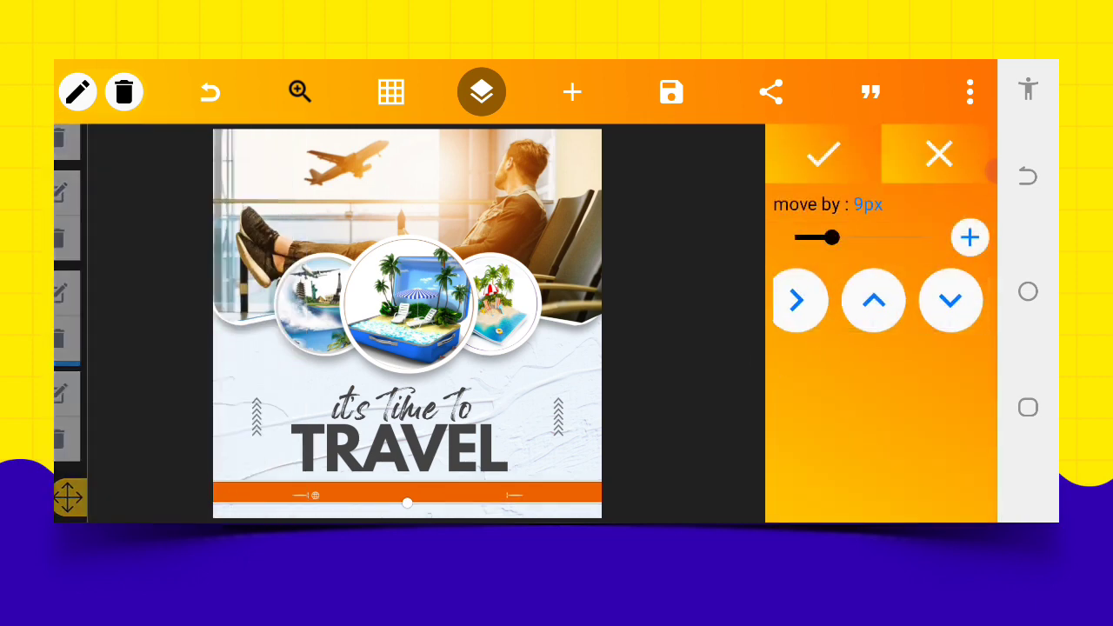
pyautogui.moveTo(825, 237); pyautogui.dragTo(813, 237)
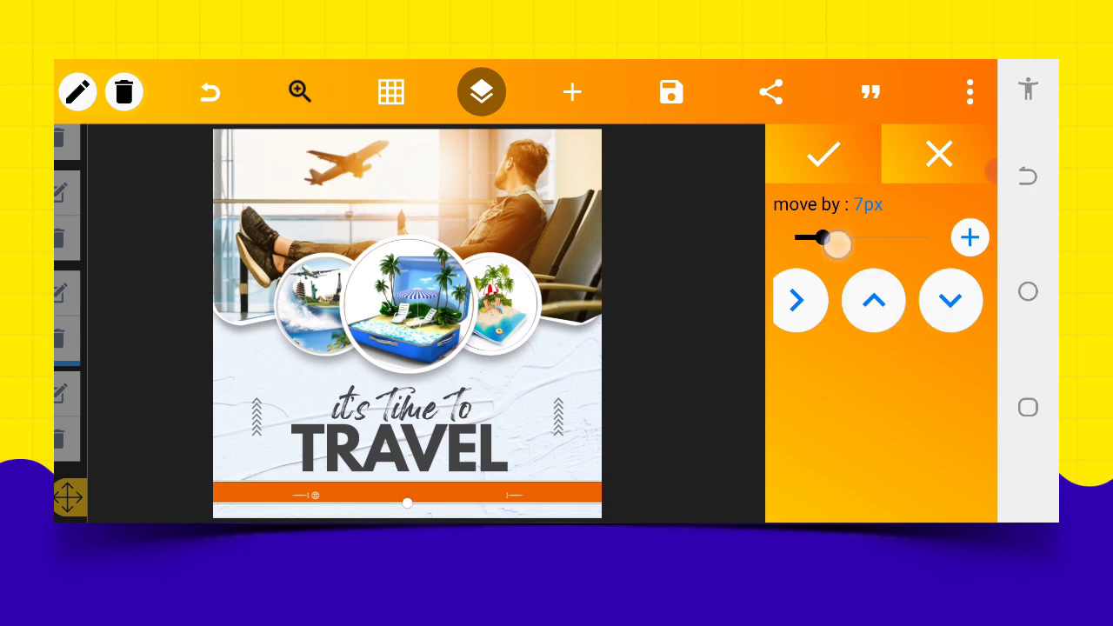
pyautogui.moveTo(826, 241); pyautogui.dragTo(796, 238)
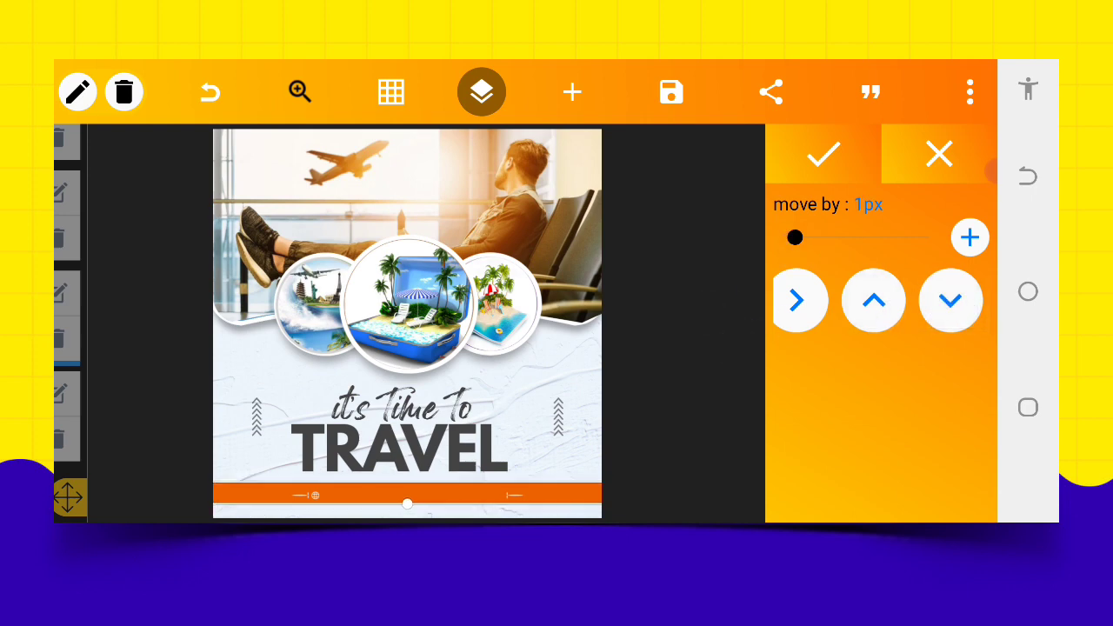
pyautogui.click(873, 300)
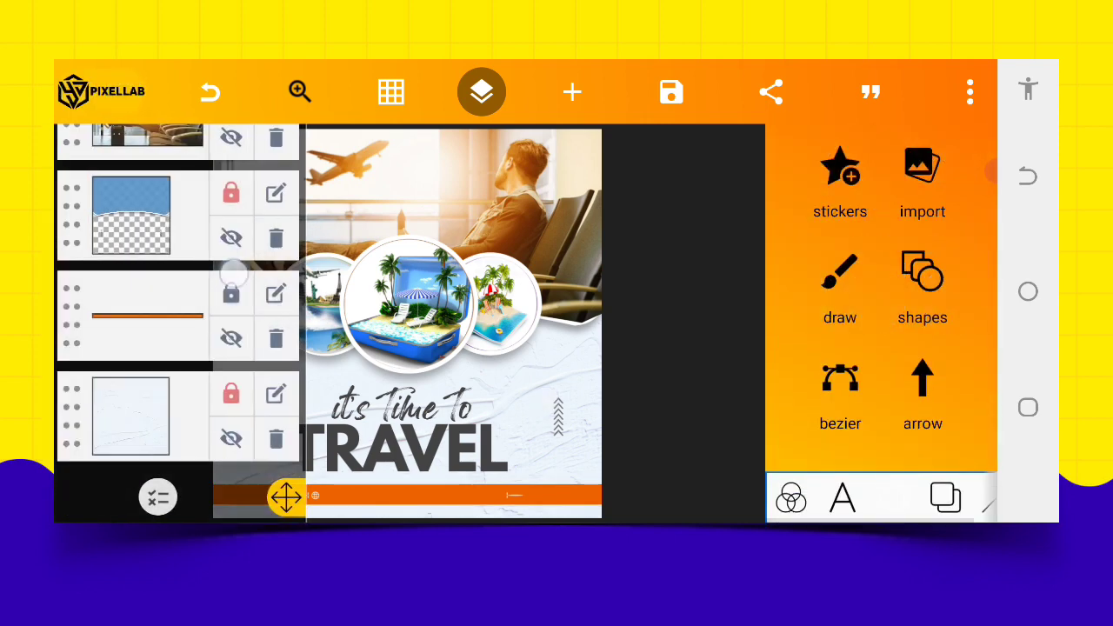
pyautogui.click(481, 92)
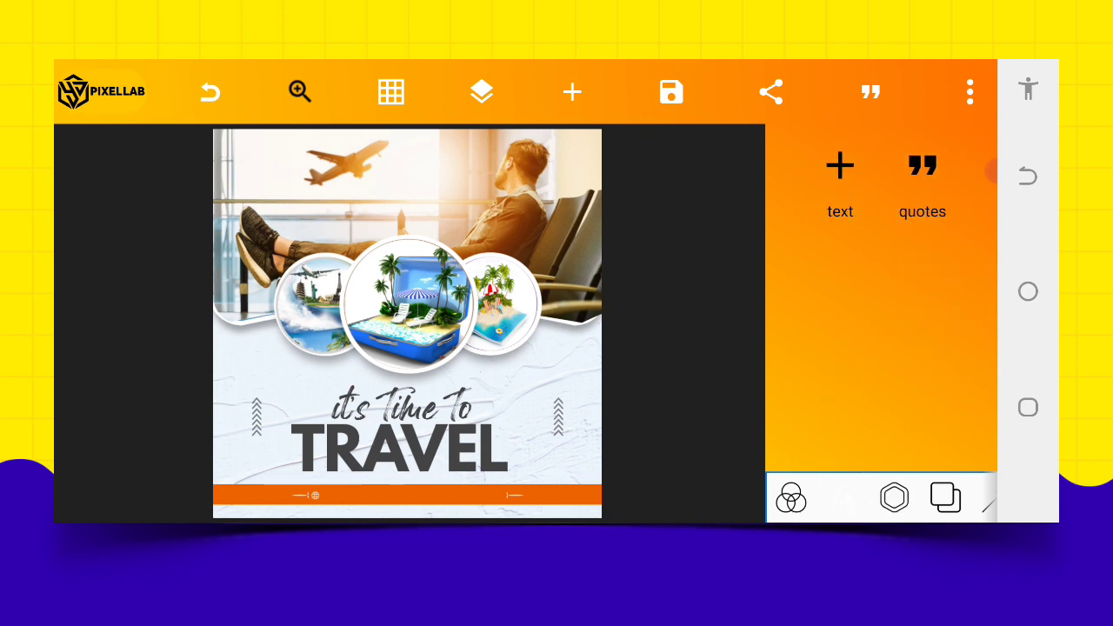
pyautogui.click(839, 178)
pyautogui.write('www.')
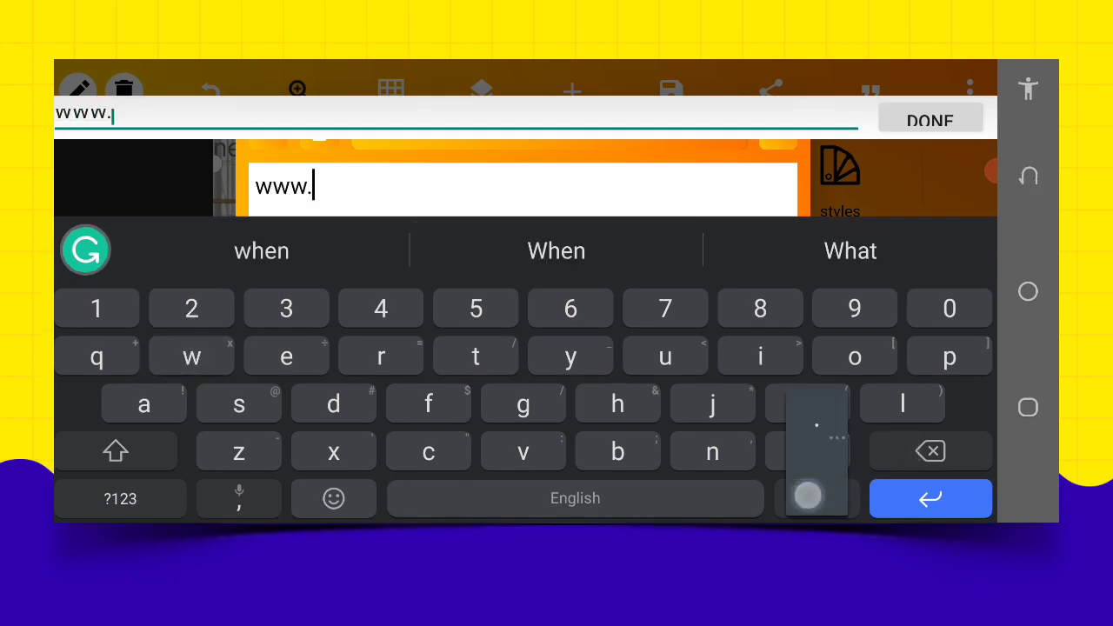
pyautogui.write('traveltour.co')
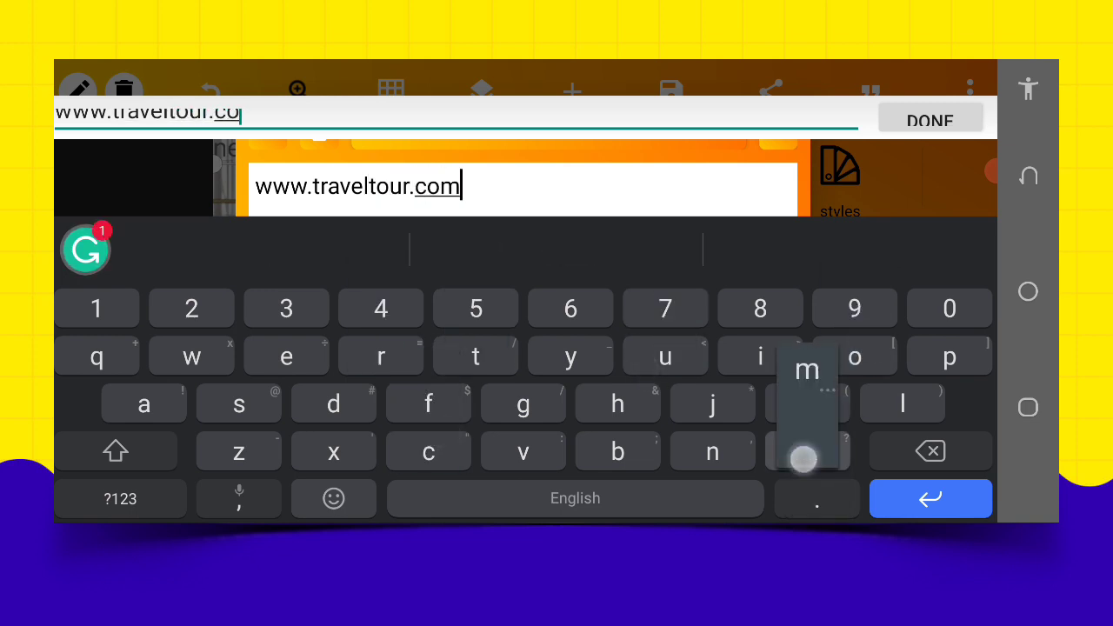
pyautogui.click(930, 119)
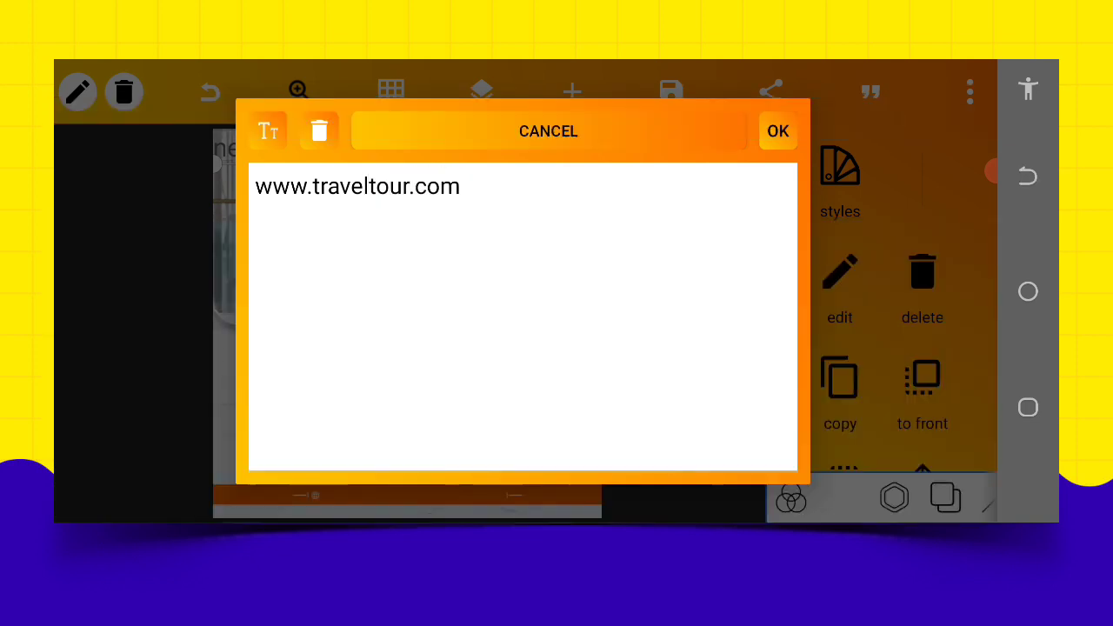
pyautogui.click(777, 131)
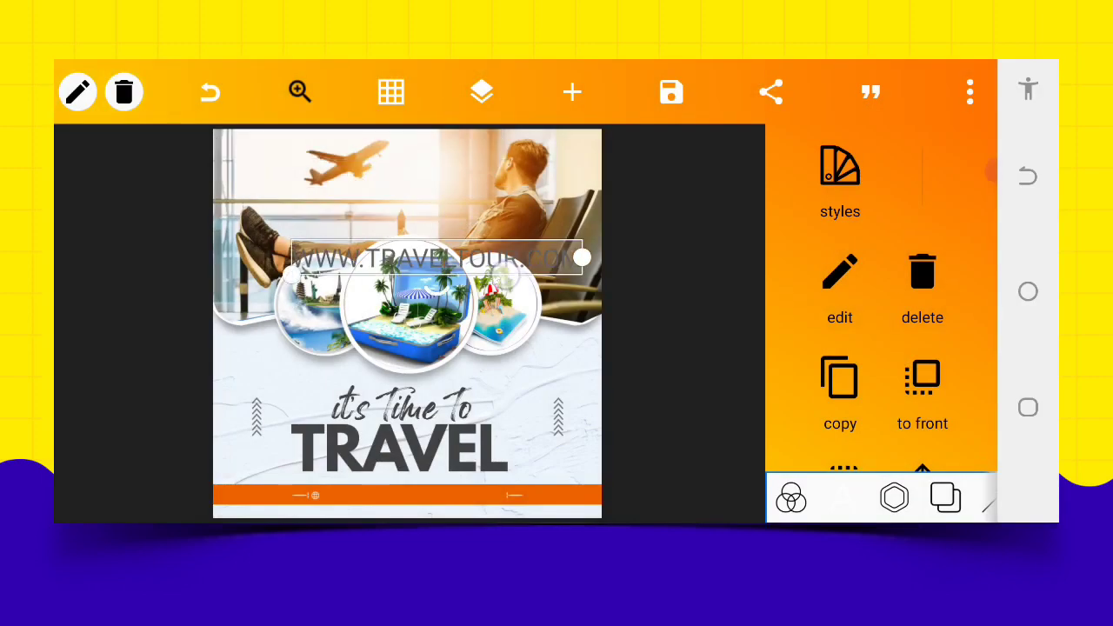
pyautogui.moveTo(408, 257); pyautogui.dragTo(526, 381)
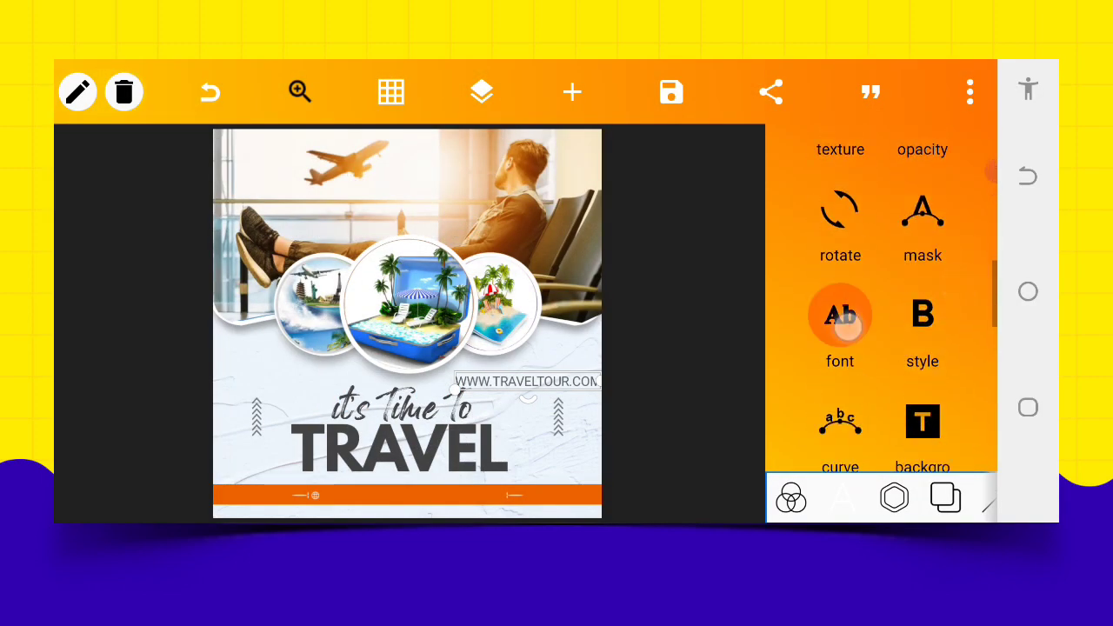
pyautogui.click(839, 315)
pyautogui.write('hr')
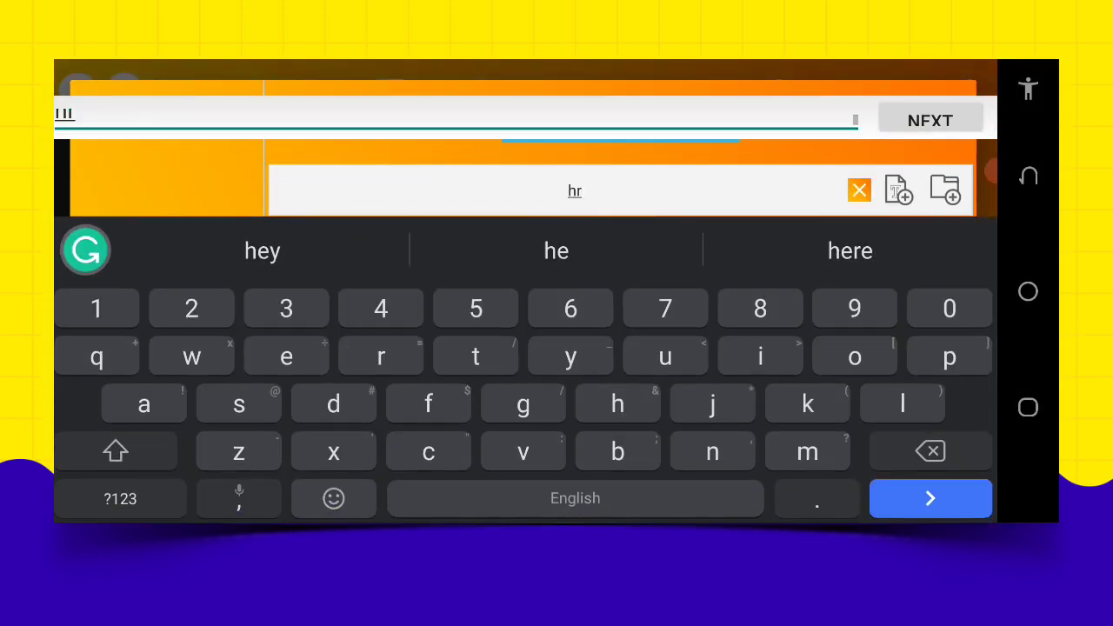
pyautogui.write('l')
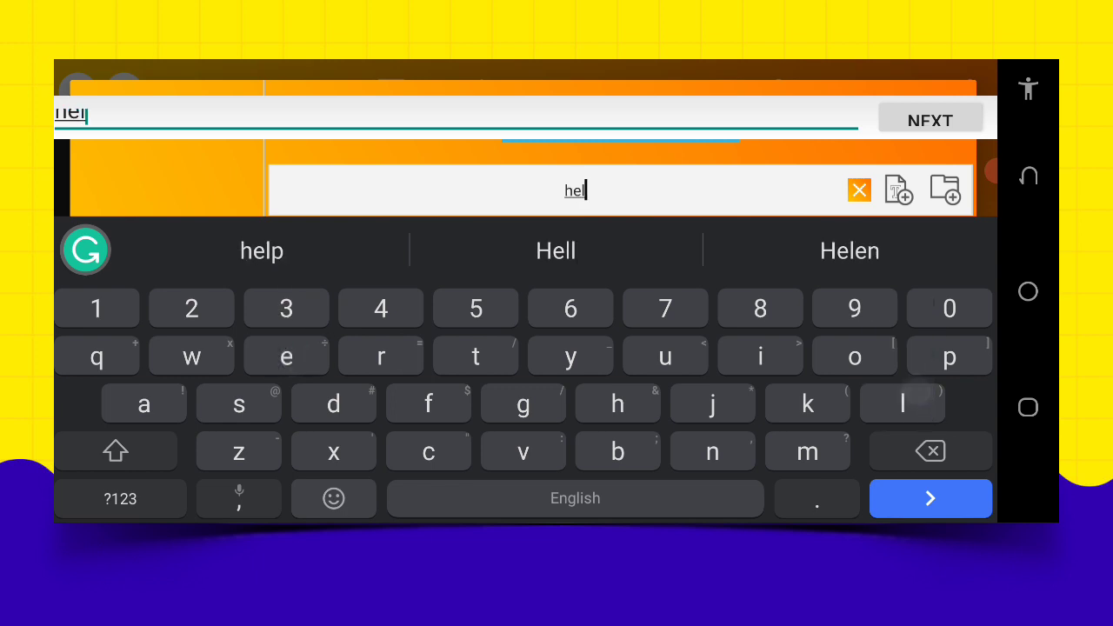
pyautogui.write('v')
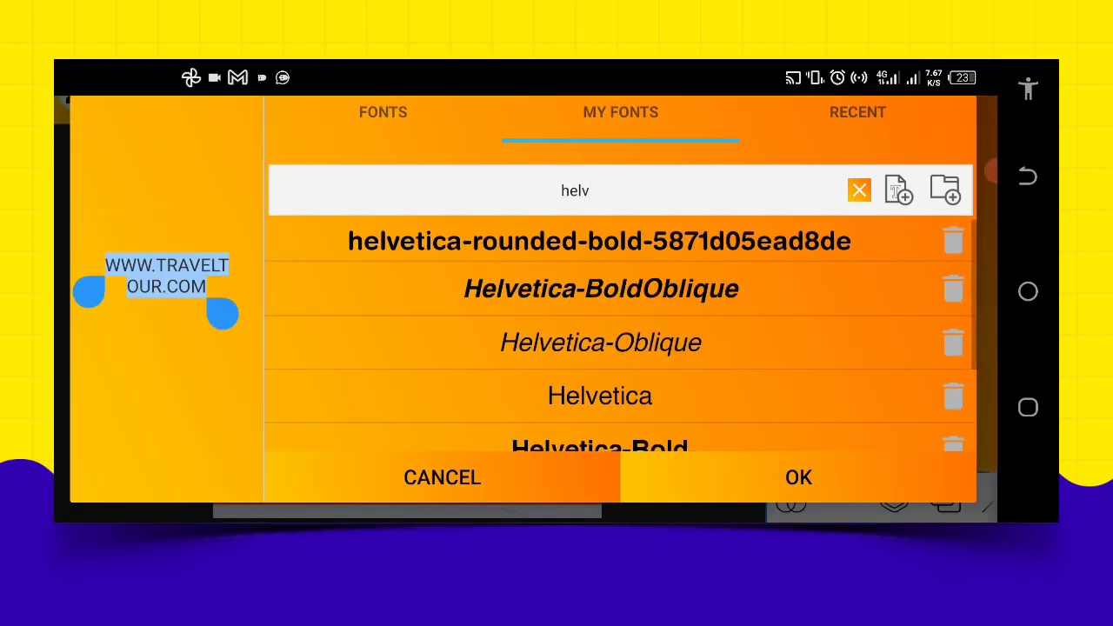
pyautogui.scroll(-3)
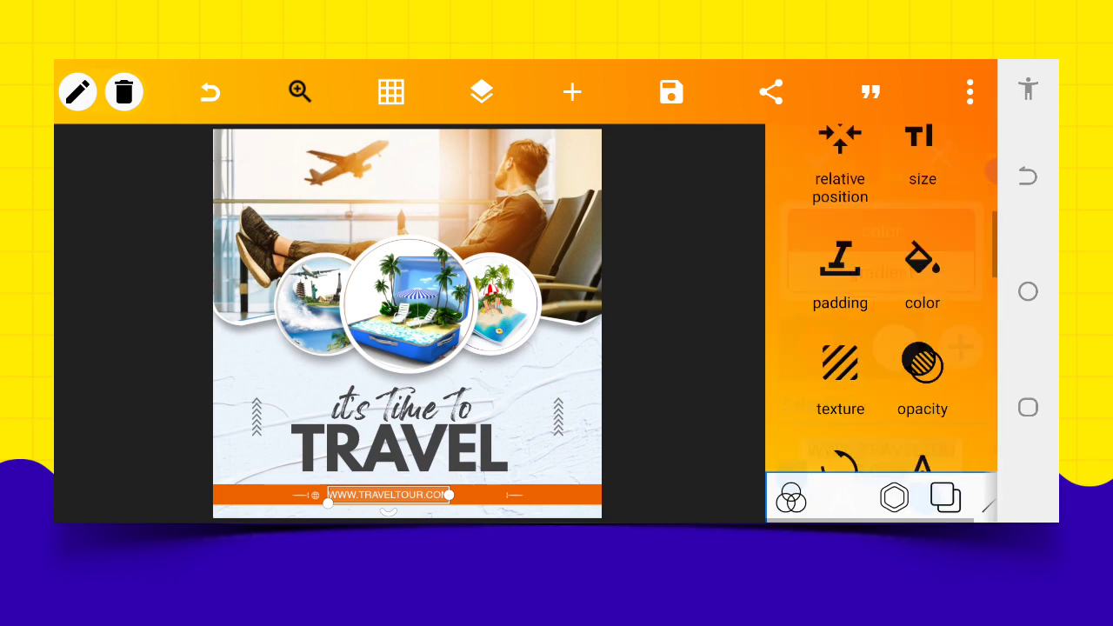
# - Widen the website text's letter spacing and center it horizontally on the poster
pyautogui.click(921, 143)
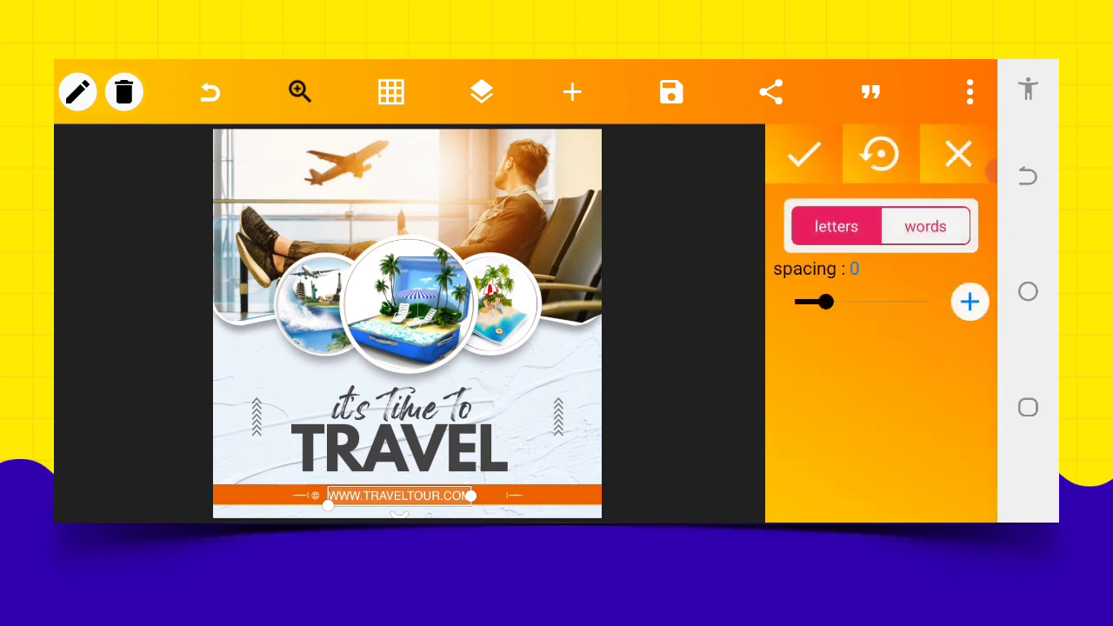
pyautogui.moveTo(814, 302); pyautogui.dragTo(835, 302)
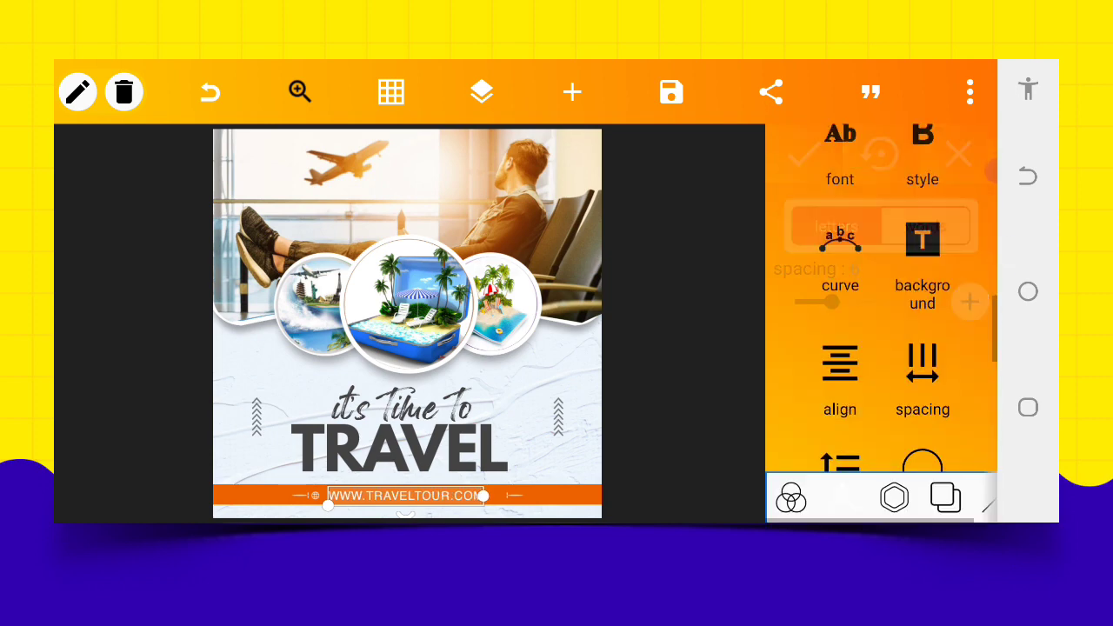
pyautogui.click(839, 374)
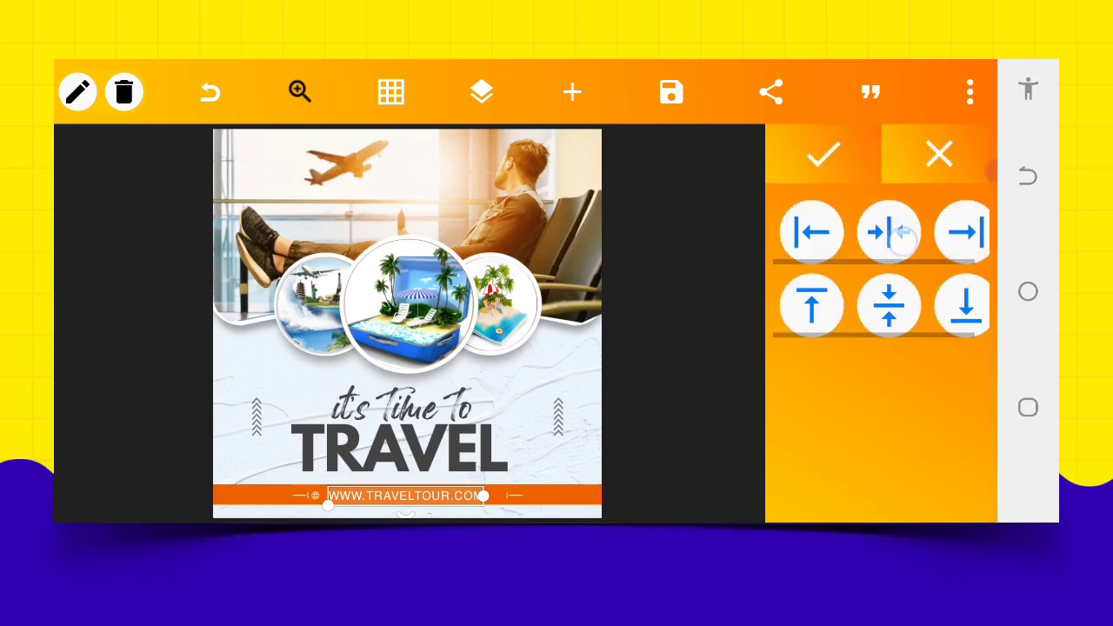
pyautogui.click(822, 153)
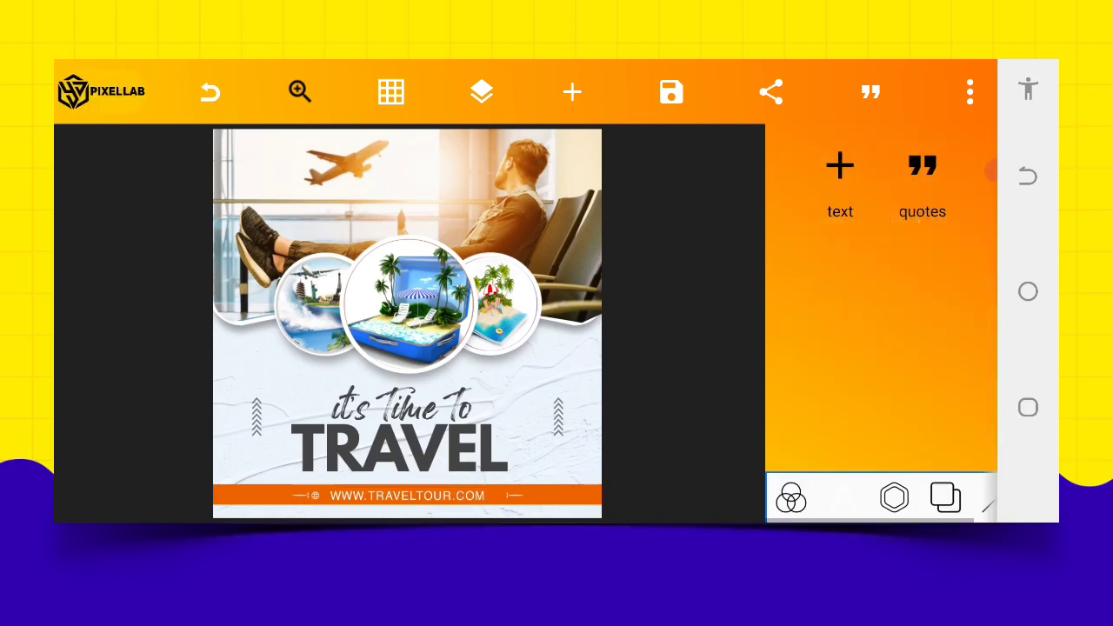
# - Reselect the website text and raise its letter spacing to 12
pyautogui.click(408, 496)
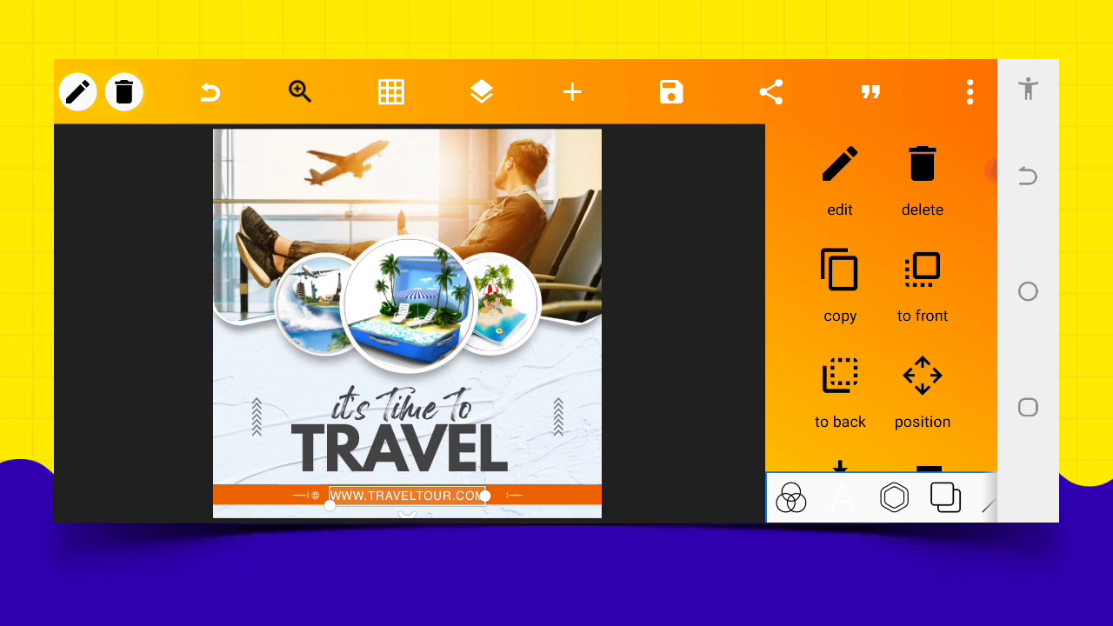
pyautogui.scroll(-3)
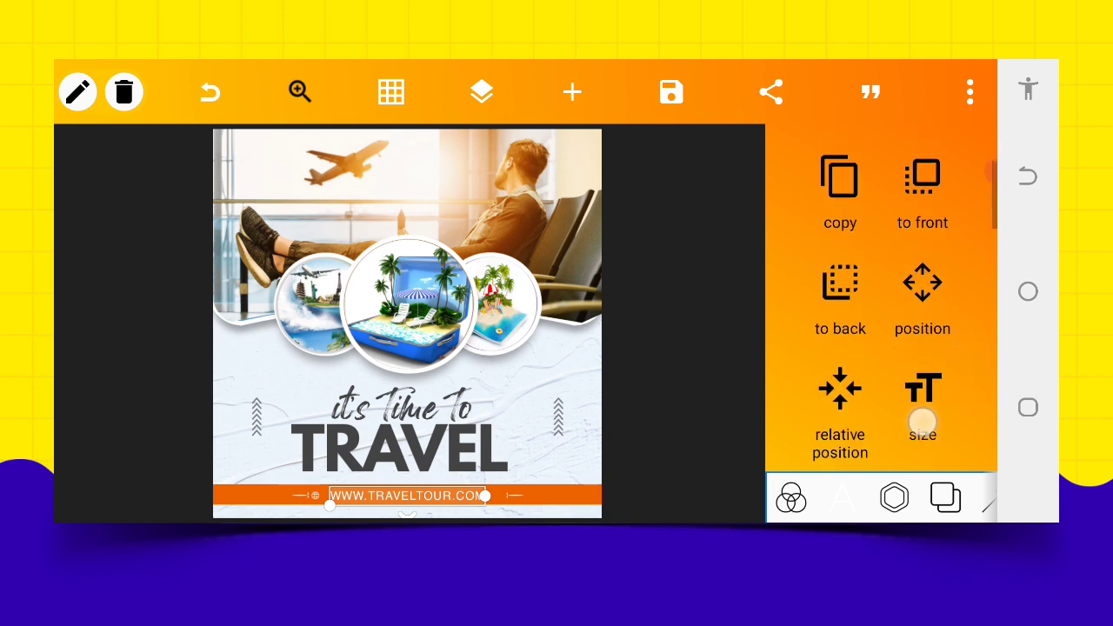
pyautogui.scroll(3)
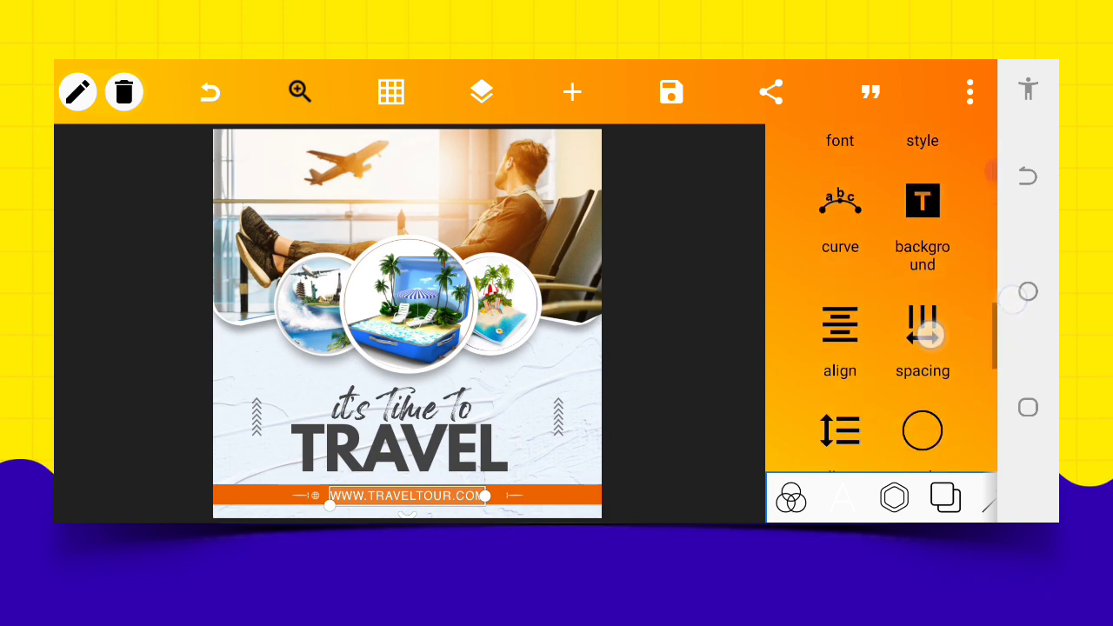
pyautogui.click(922, 340)
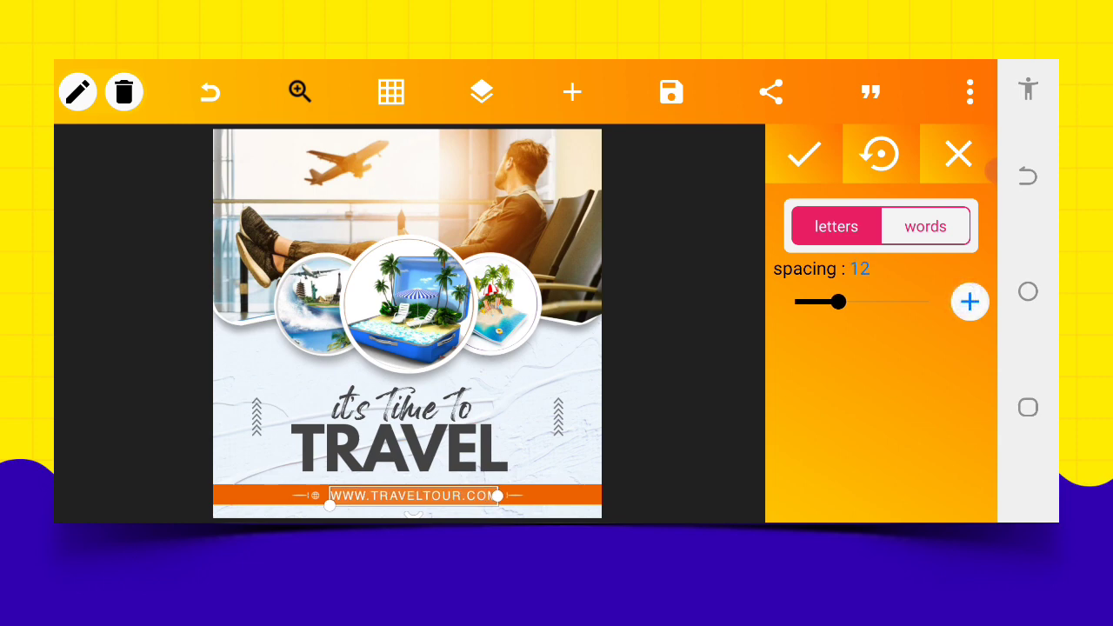
pyautogui.click(958, 154)
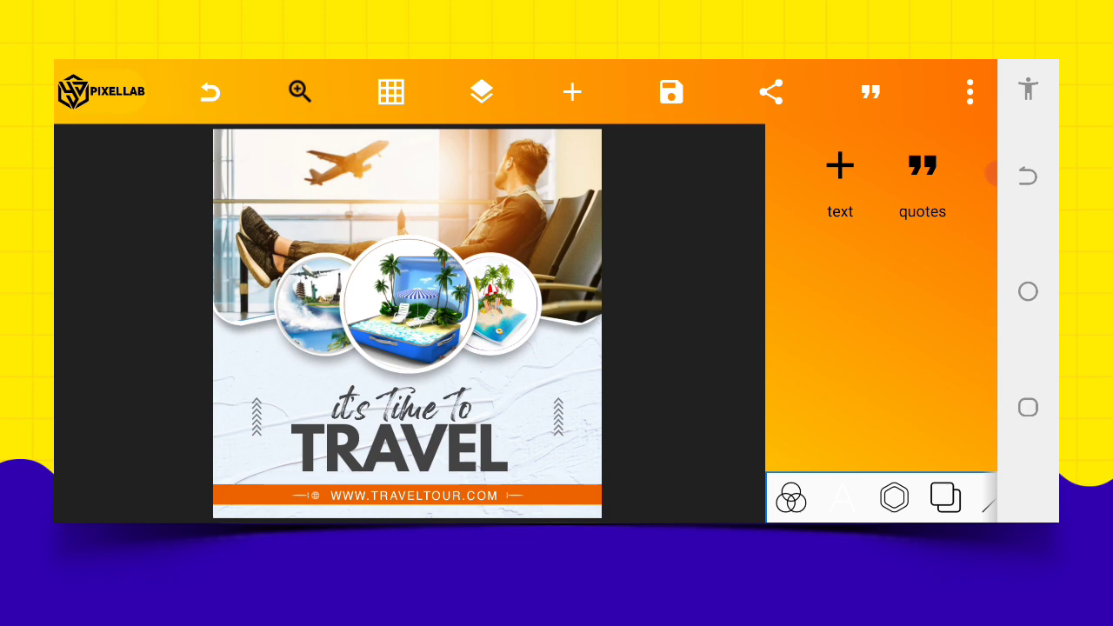
# - Save the poster as an image with ultra quality in PNG format
pyautogui.click(670, 91)
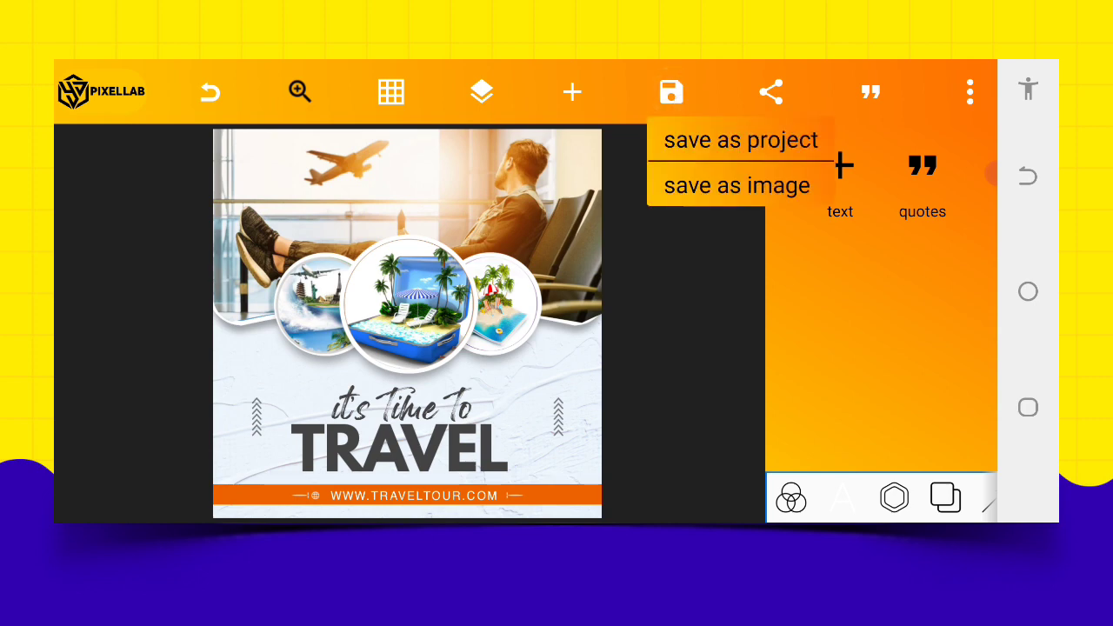
pyautogui.click(737, 186)
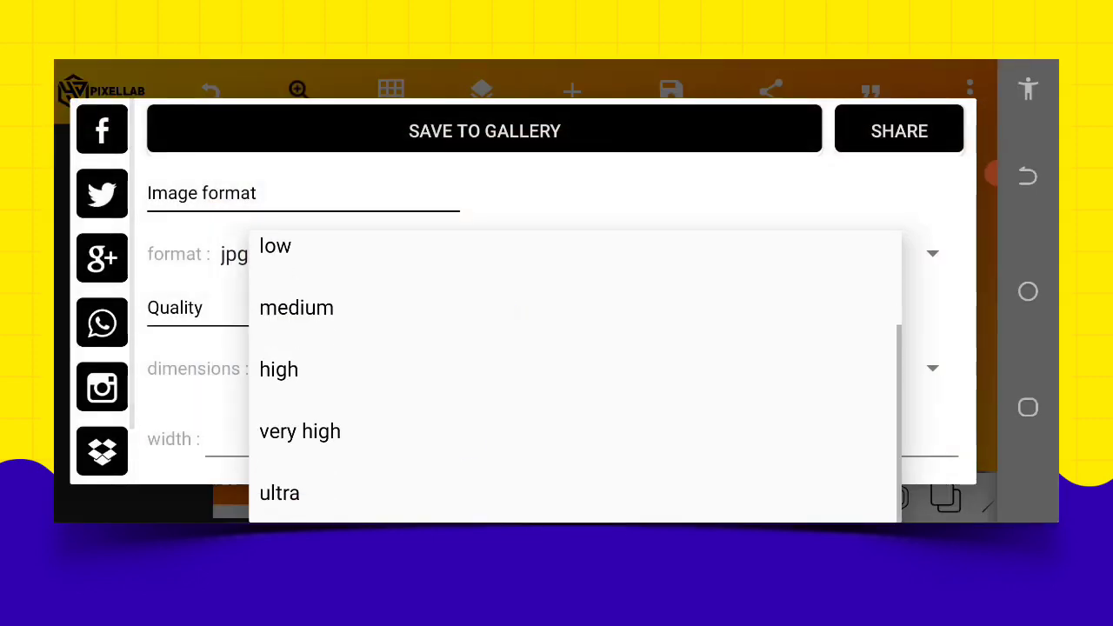
pyautogui.click(279, 493)
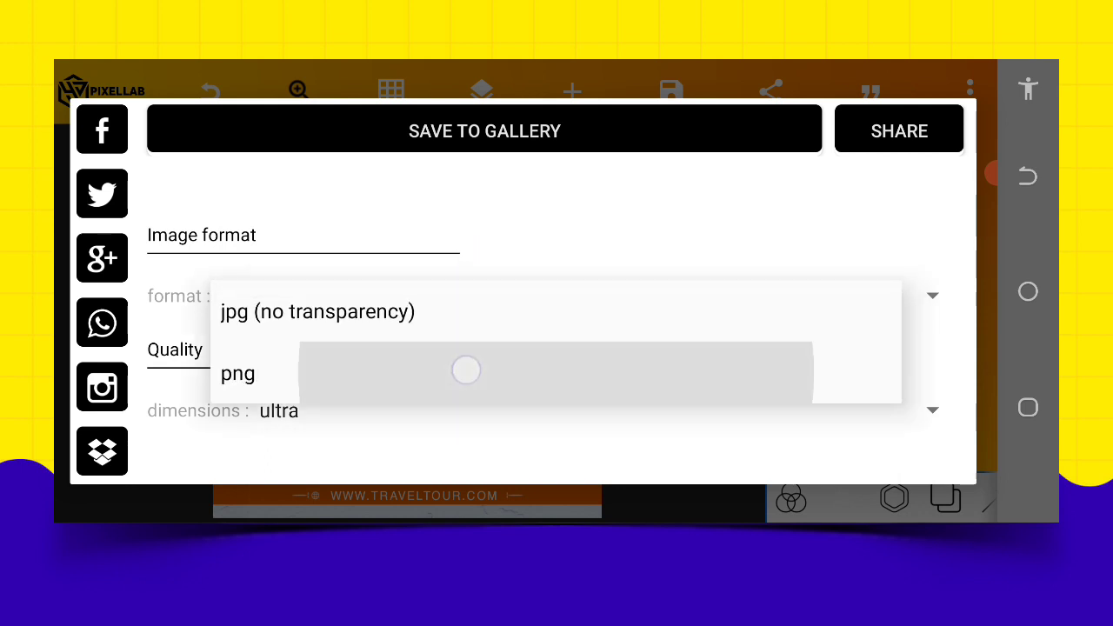
pyautogui.click(237, 373)
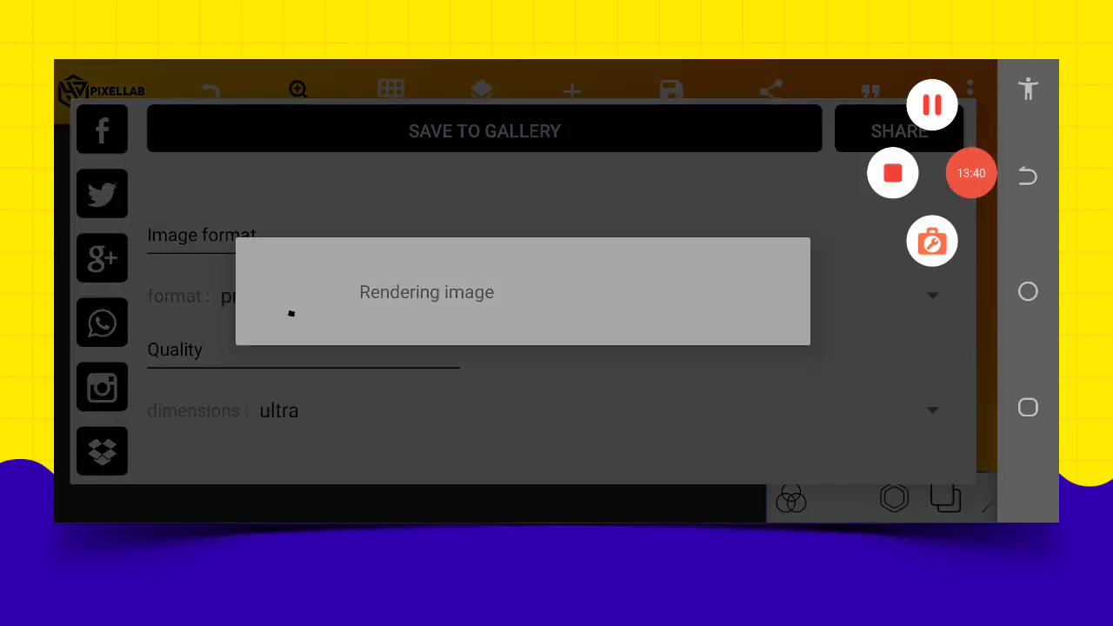